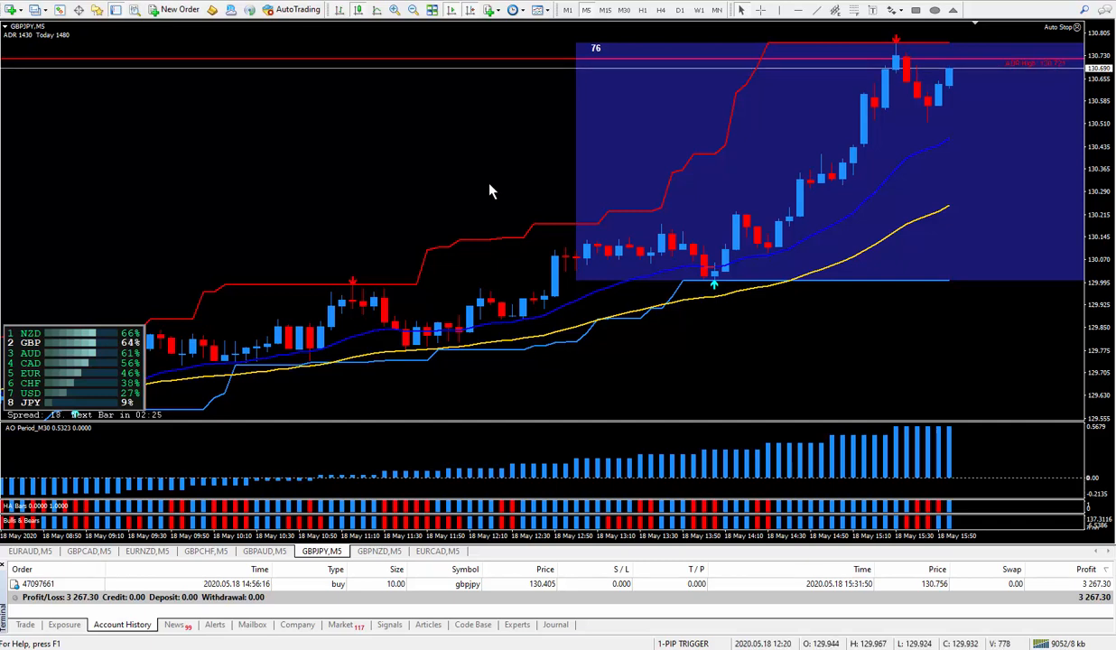
{"action": "mouse_move", "coordinate": [571, 146]}
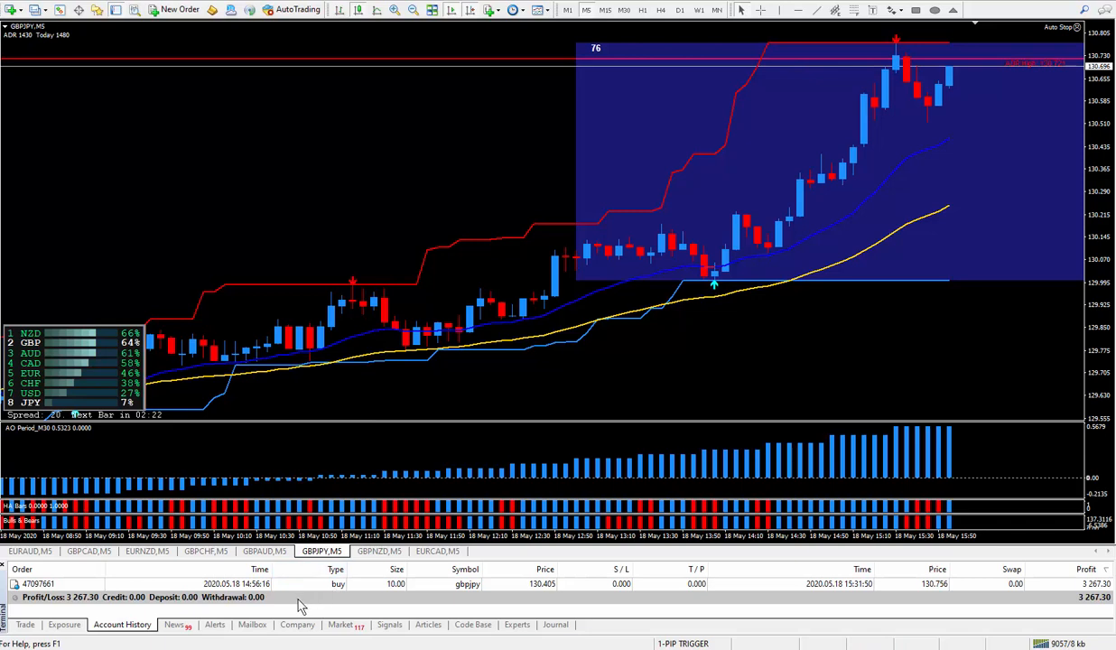
{"action": "mouse_move", "coordinate": [329, 607]}
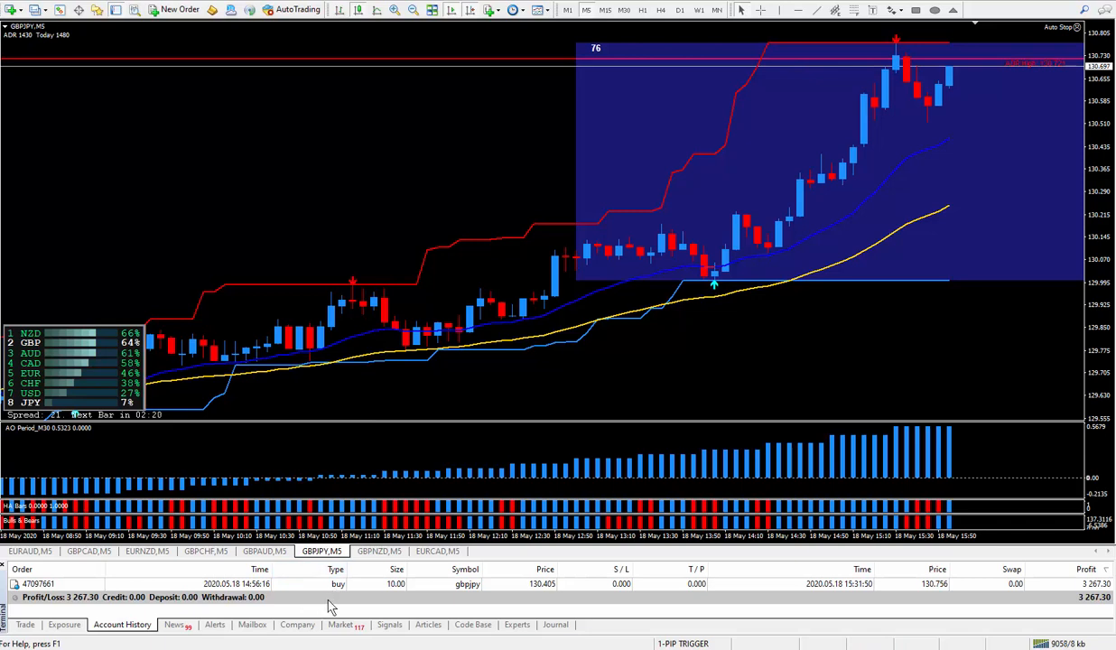
{"action": "mouse_move", "coordinate": [426, 181]}
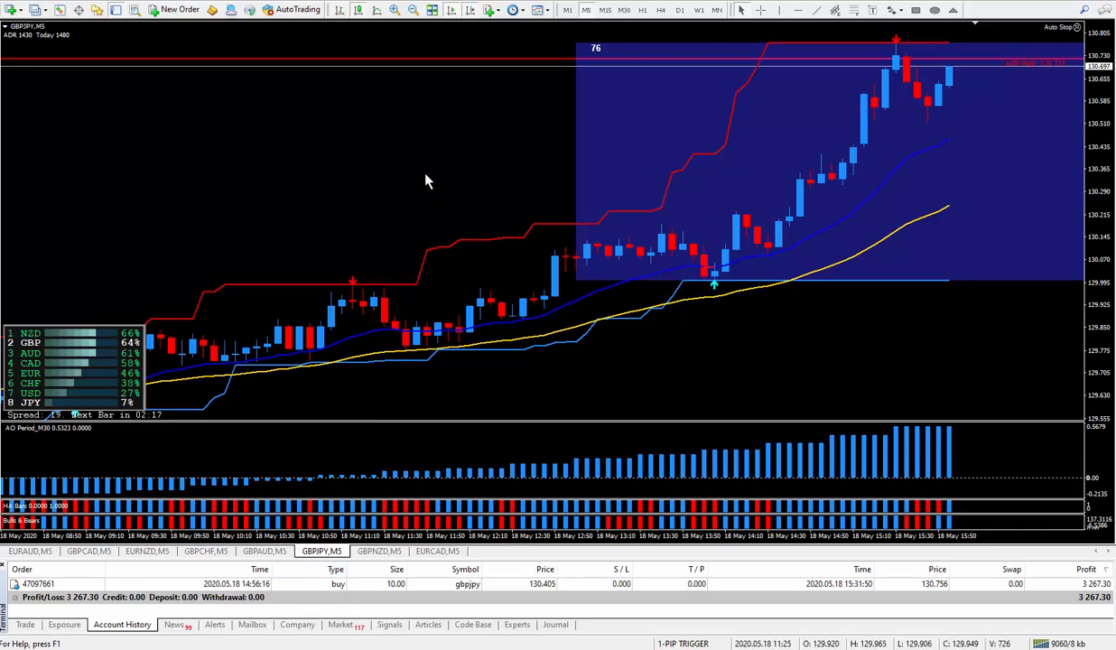
{"action": "mouse_move", "coordinate": [357, 139]}
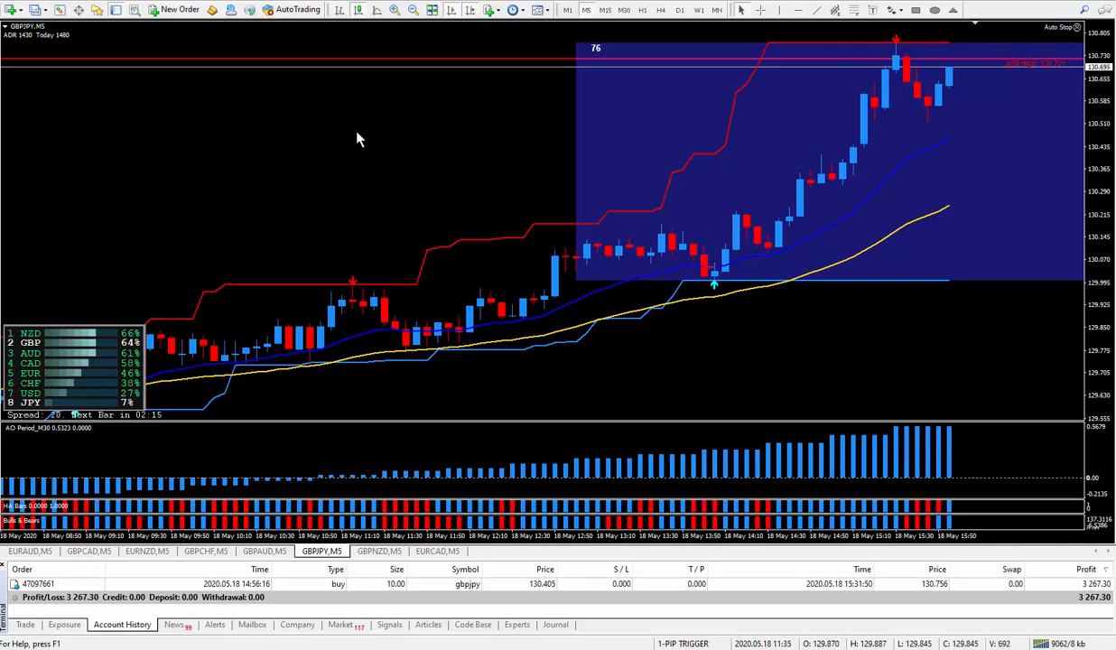
{"action": "mouse_move", "coordinate": [474, 141]}
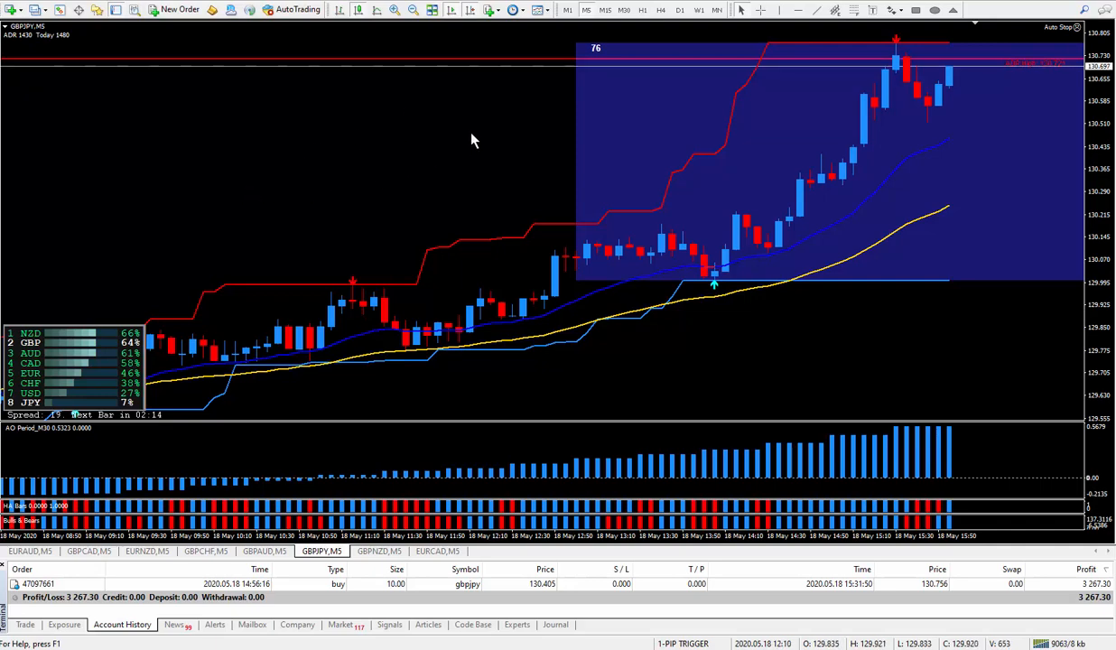
{"action": "mouse_move", "coordinate": [455, 146]}
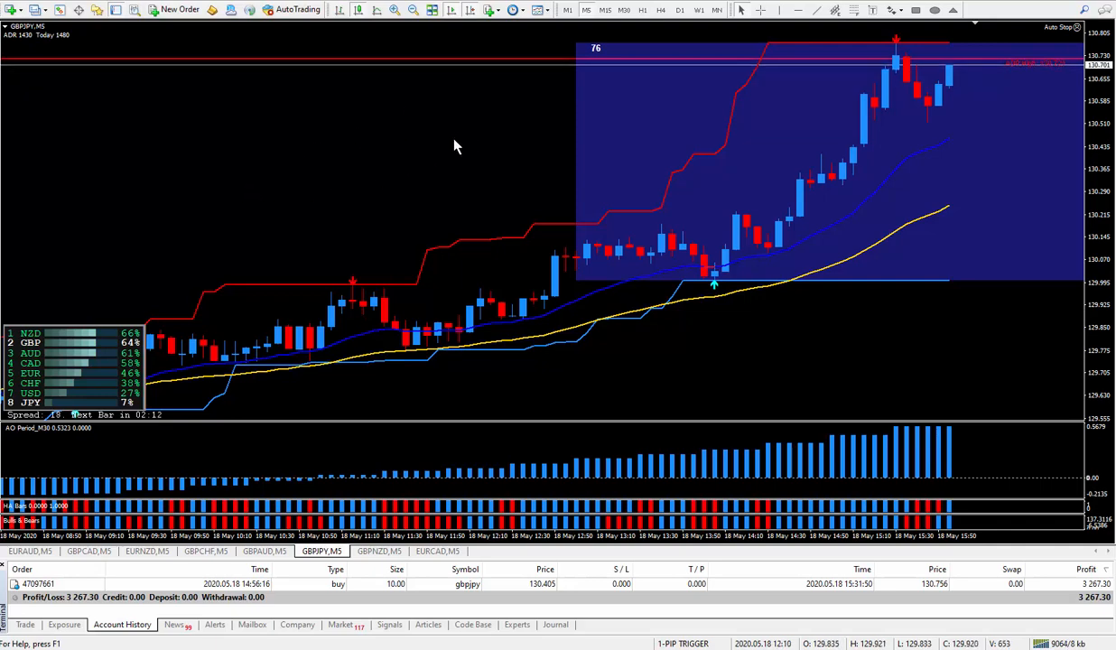
{"action": "mouse_move", "coordinate": [546, 166]}
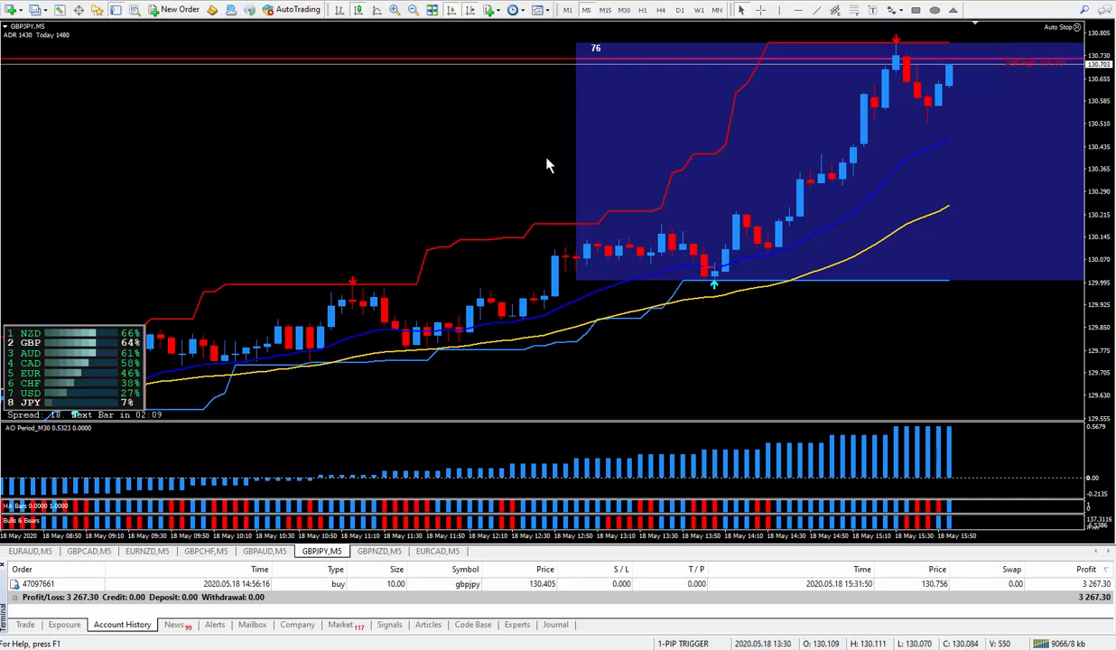
{"action": "mouse_move", "coordinate": [287, 361]}
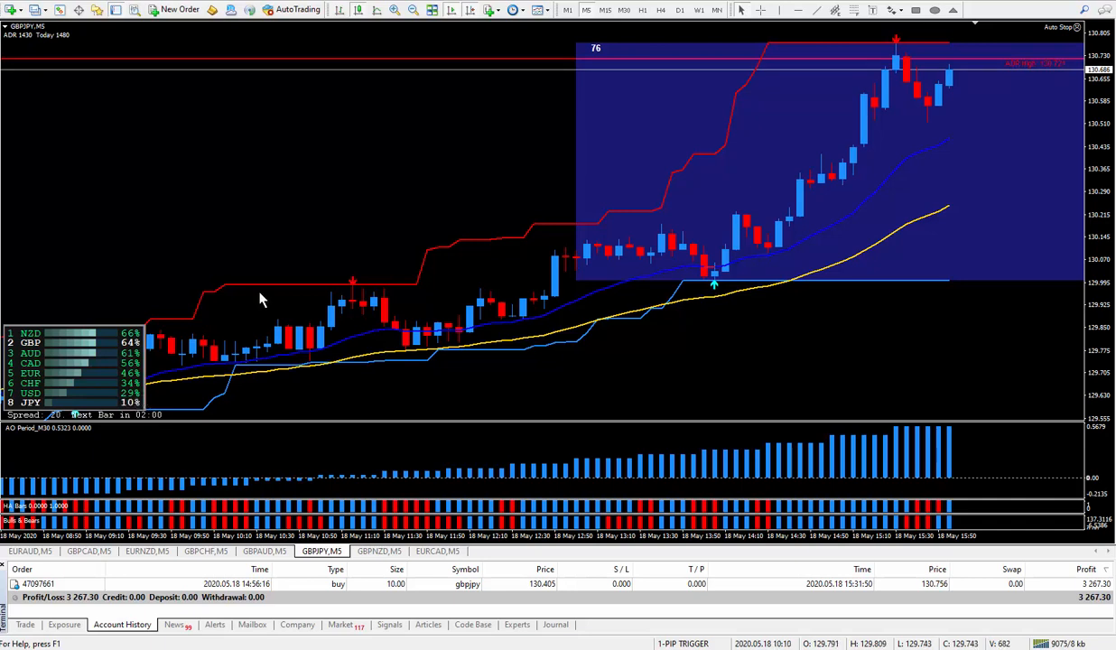
{"action": "mouse_move", "coordinate": [777, 224]}
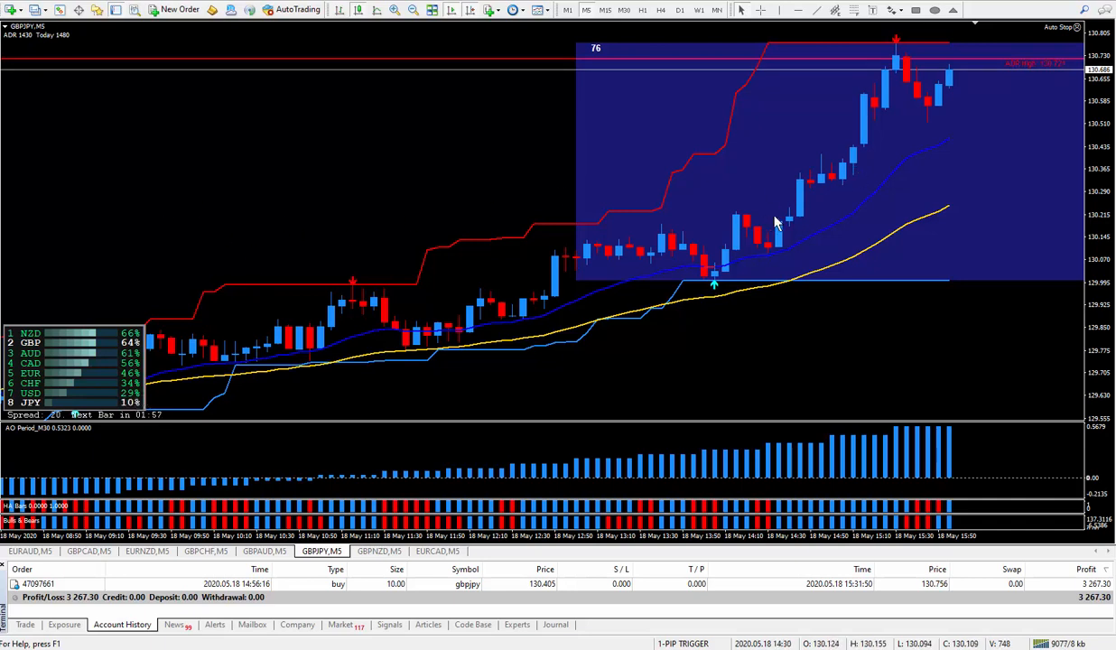
{"action": "mouse_move", "coordinate": [833, 173]}
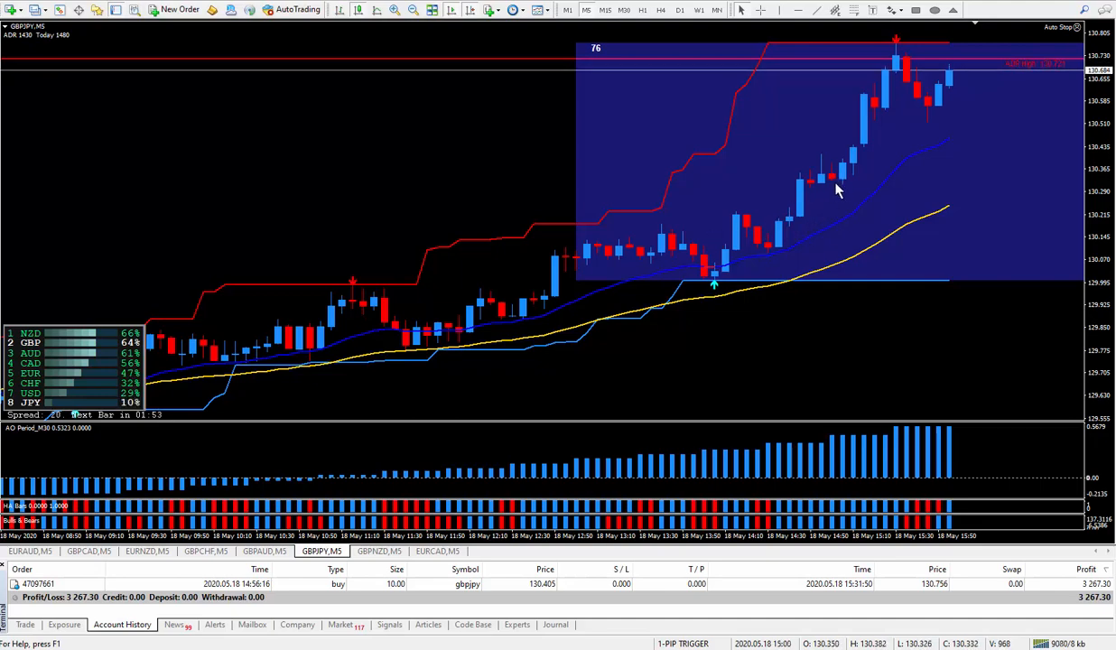
{"action": "mouse_move", "coordinate": [732, 237]}
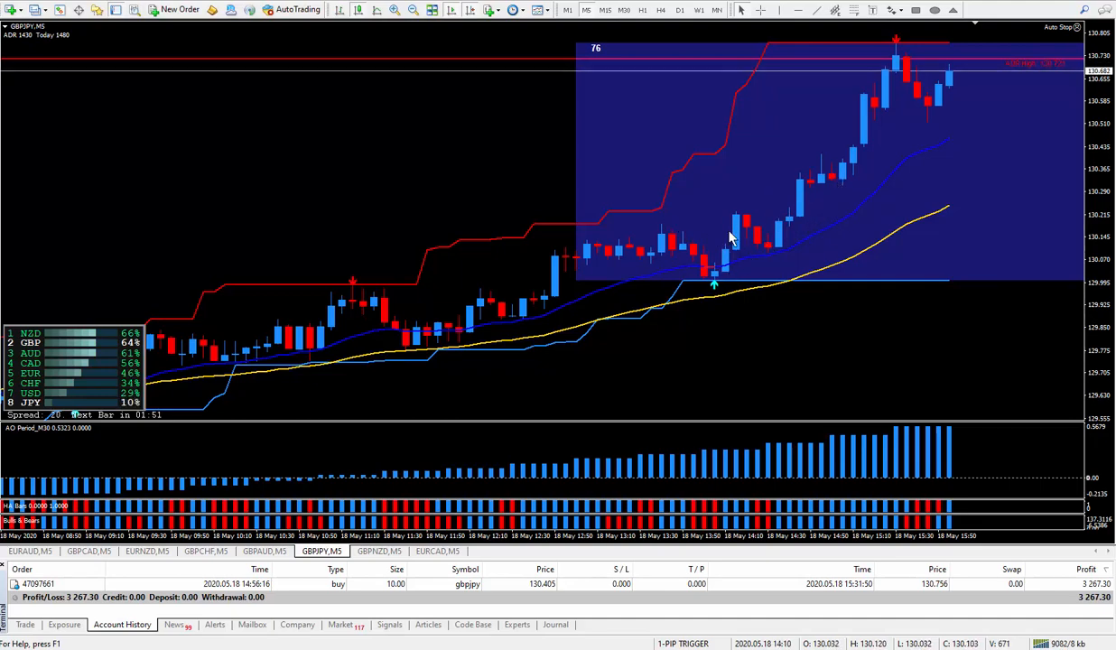
{"action": "mouse_move", "coordinate": [804, 274]}
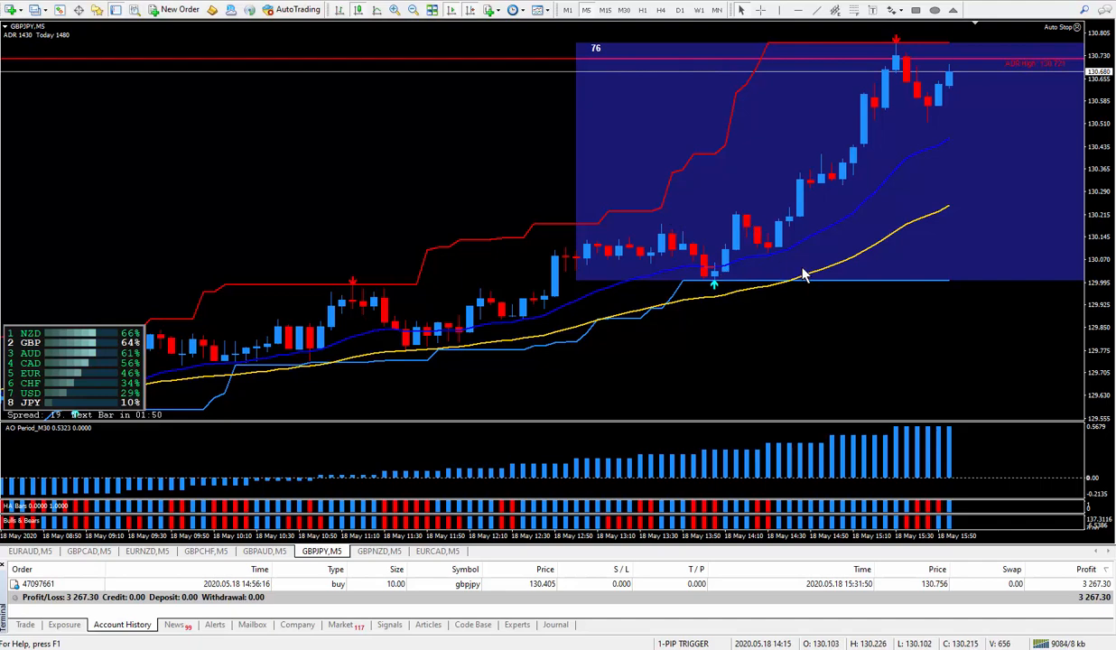
{"action": "mouse_move", "coordinate": [857, 184]}
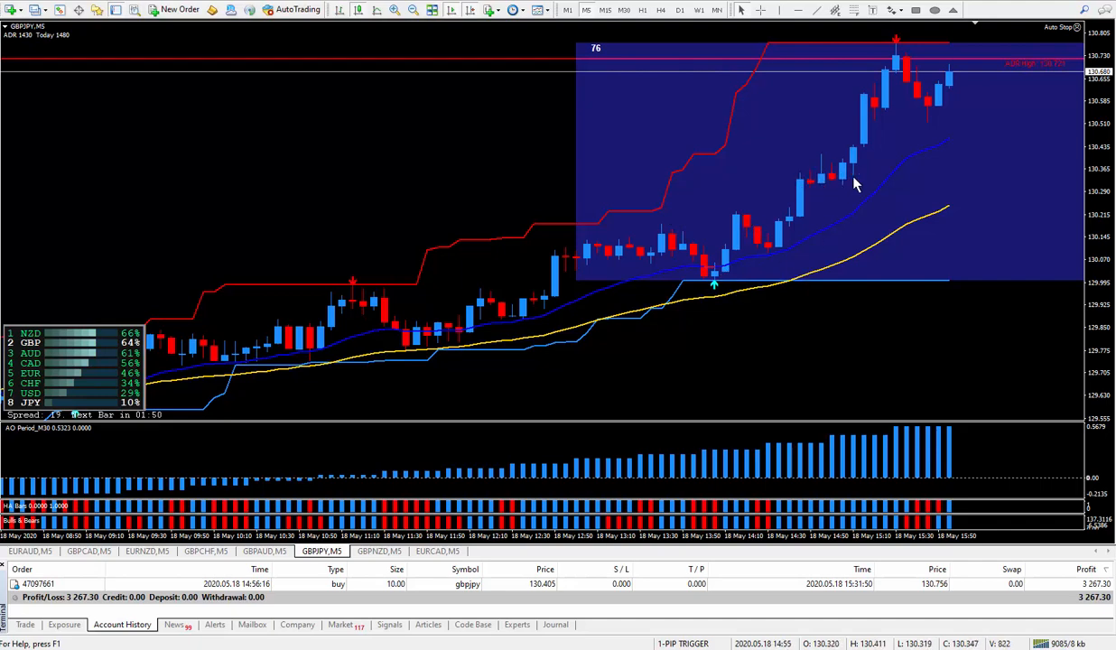
{"action": "mouse_move", "coordinate": [851, 170]}
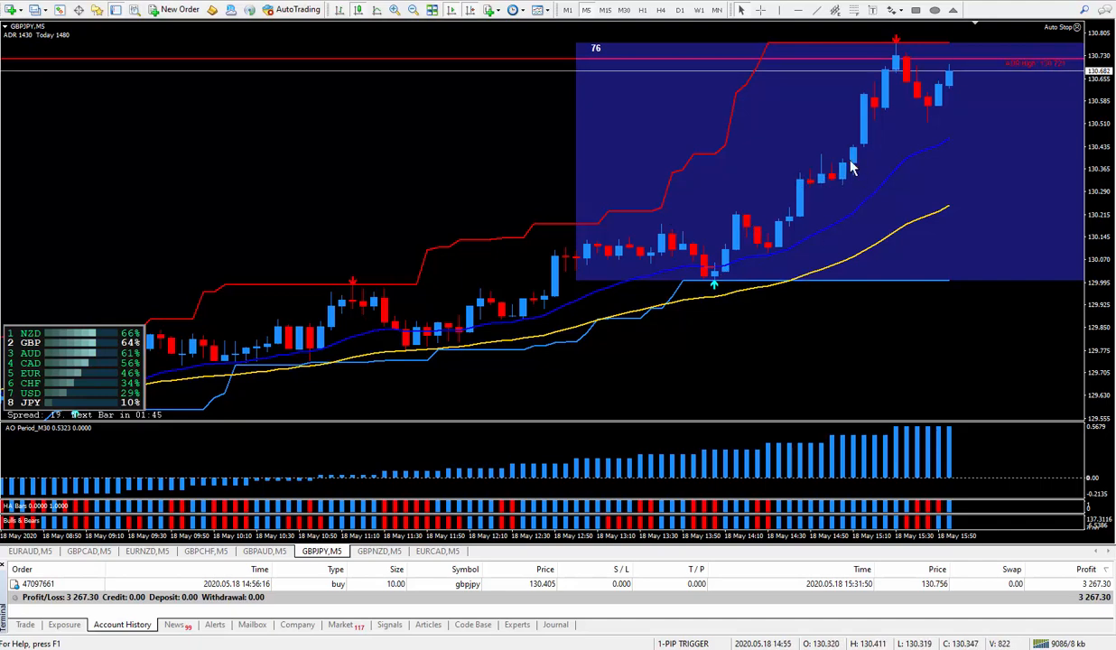
{"action": "mouse_move", "coordinate": [833, 166]}
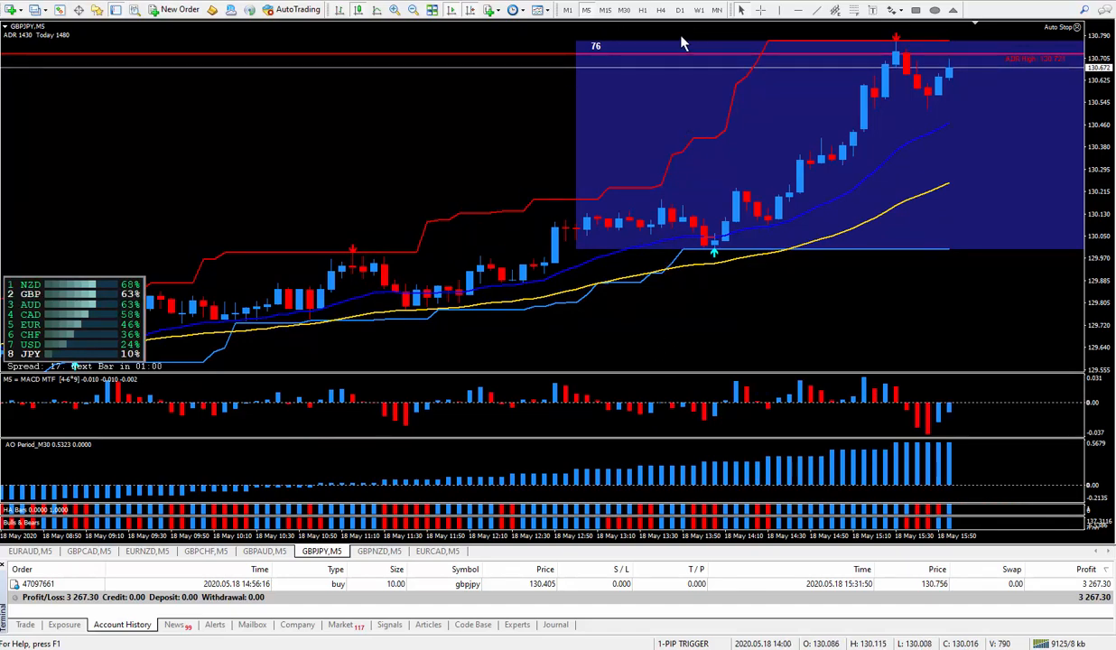
{"action": "mouse_move", "coordinate": [654, 293]}
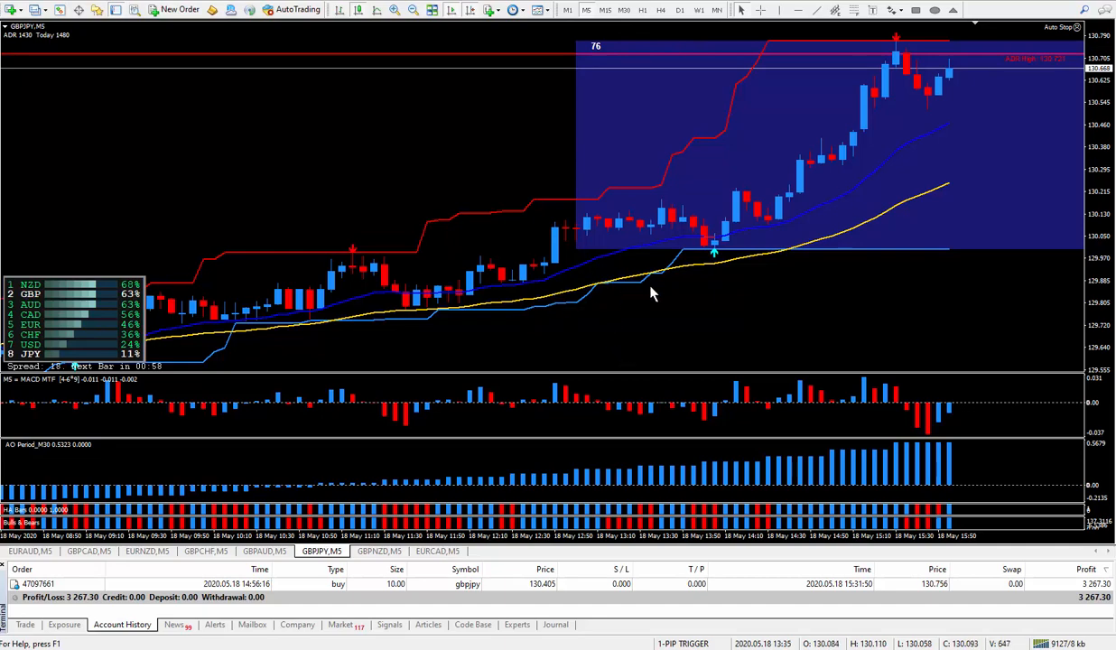
{"action": "mouse_move", "coordinate": [683, 405]}
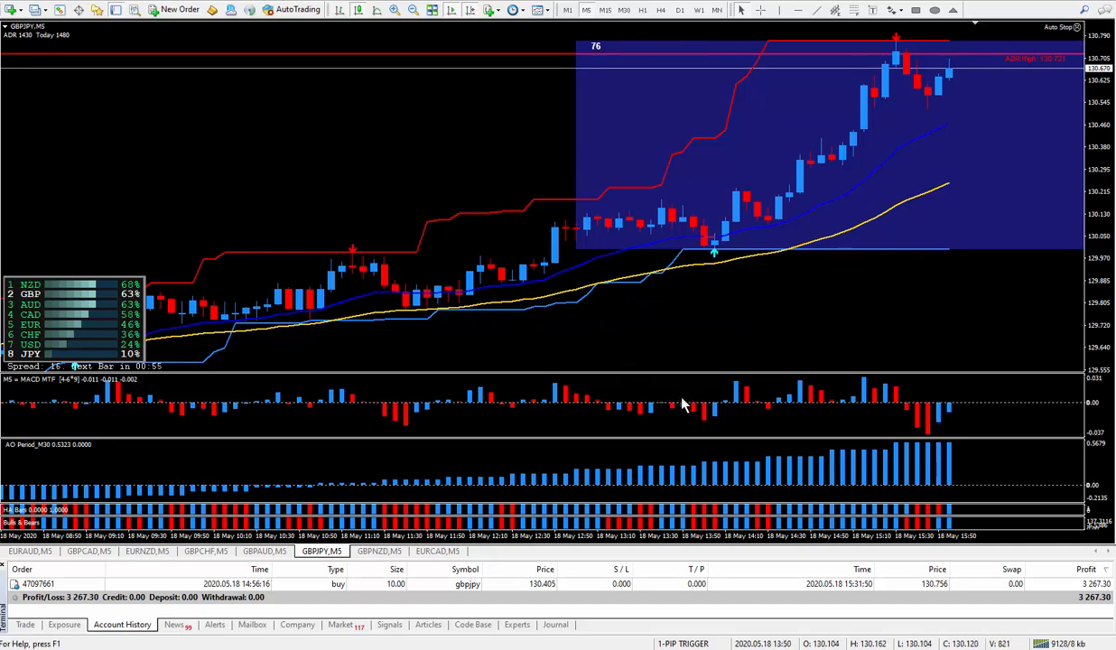
{"action": "mouse_move", "coordinate": [750, 407]}
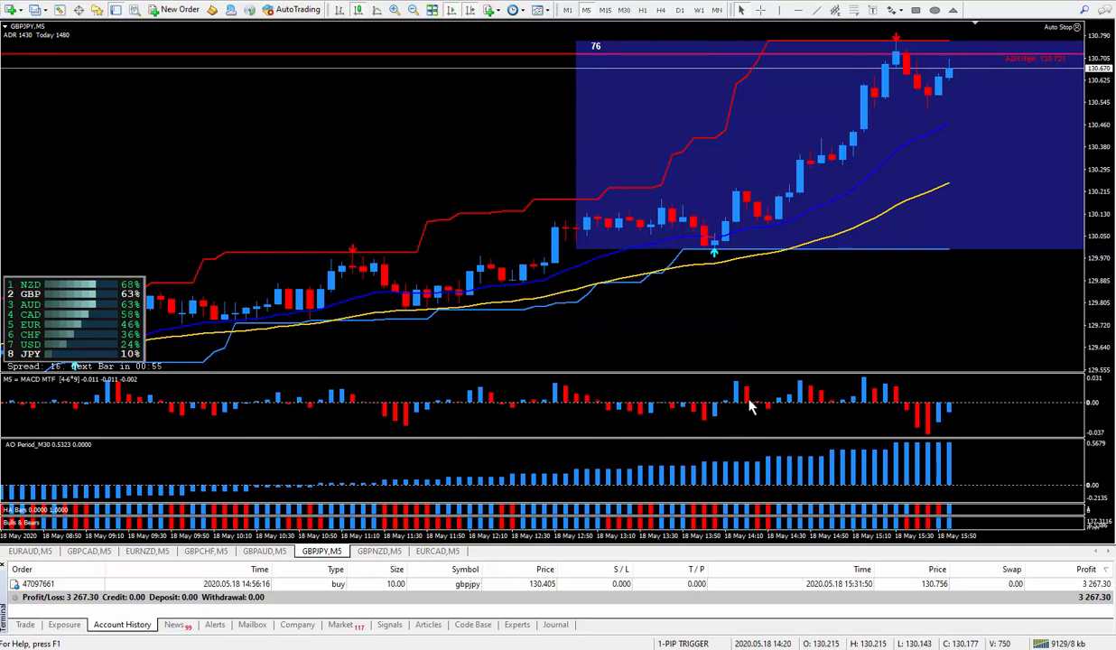
{"action": "mouse_move", "coordinate": [788, 174]}
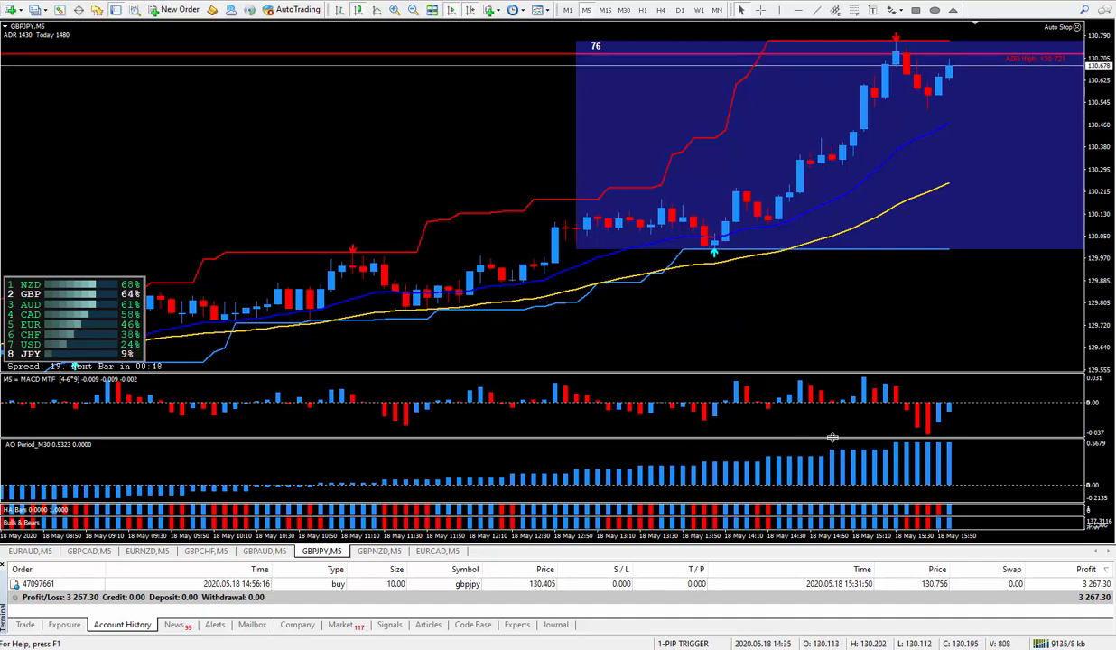
{"action": "mouse_move", "coordinate": [833, 154]}
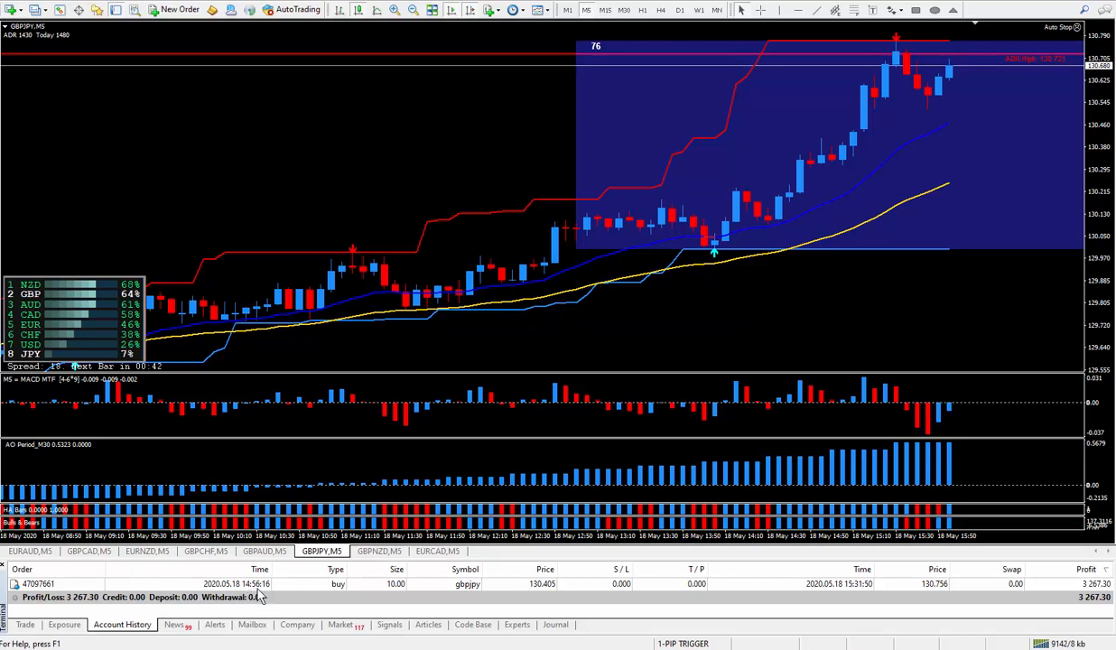
{"action": "mouse_move", "coordinate": [667, 589]}
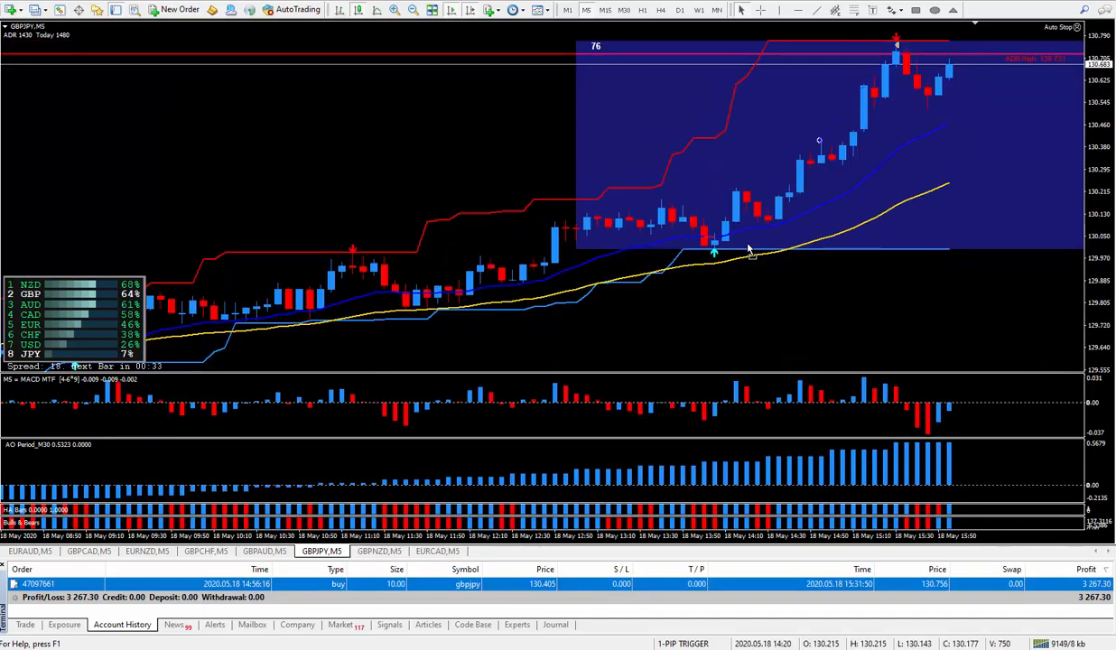
{"action": "mouse_move", "coordinate": [809, 177]}
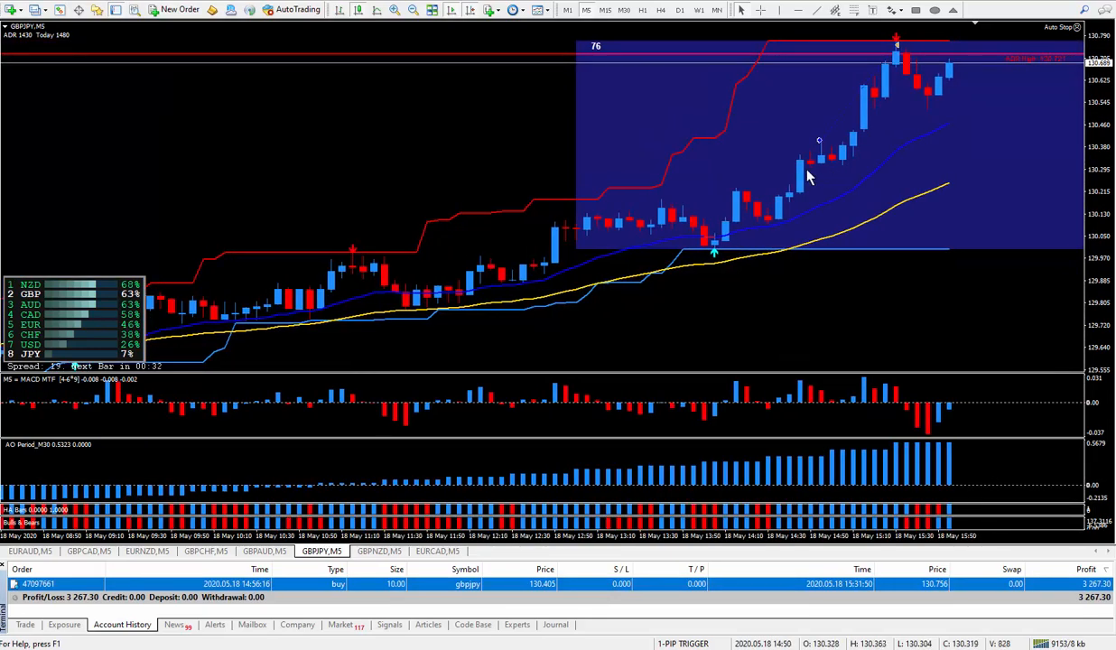
{"action": "mouse_move", "coordinate": [730, 158]}
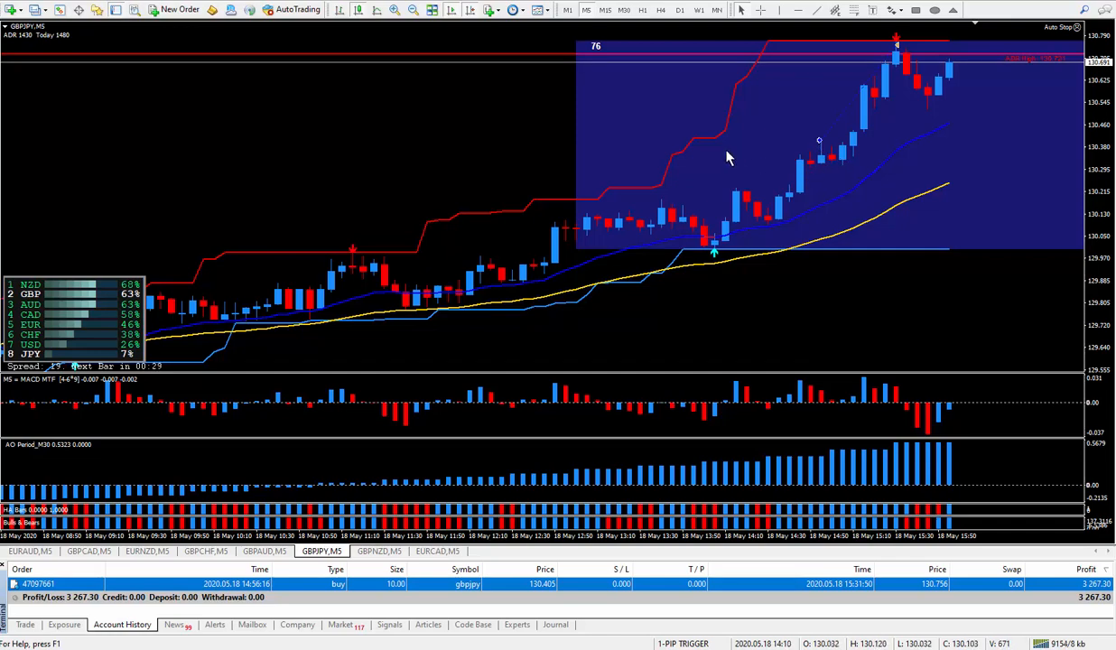
{"action": "mouse_move", "coordinate": [678, 153]}
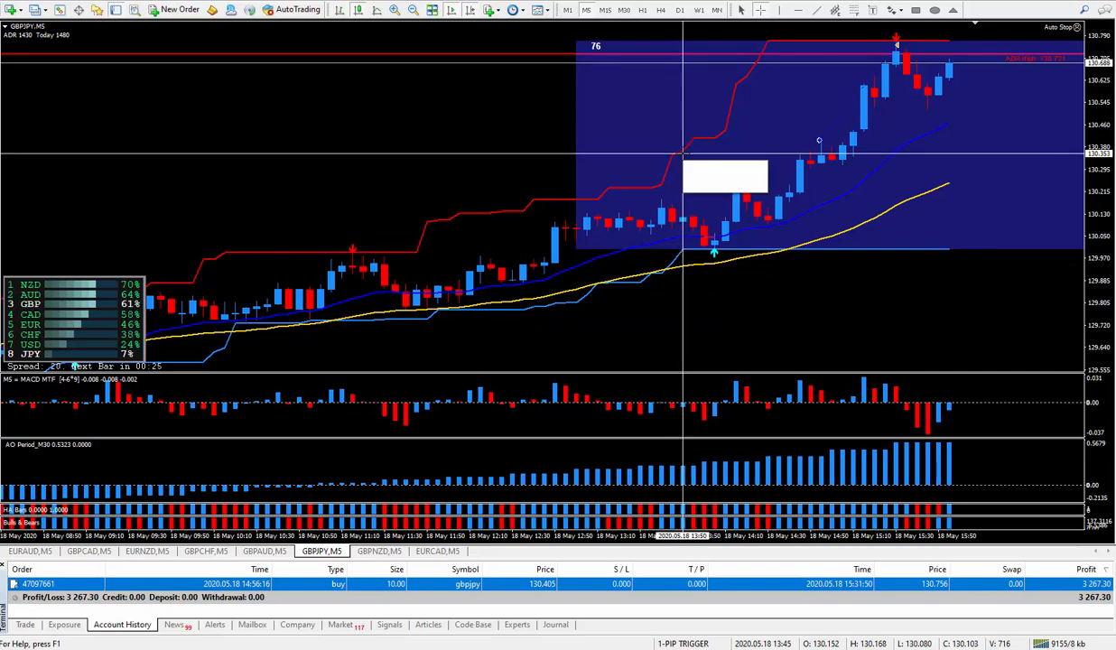
{"action": "mouse_move", "coordinate": [706, 148]}
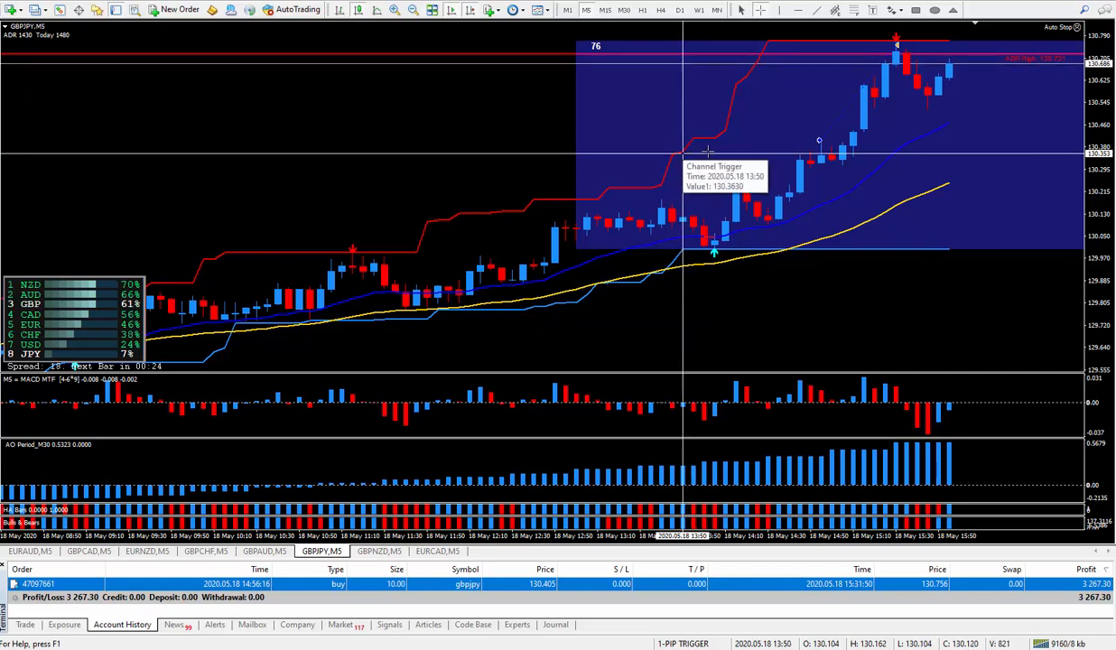
{"action": "mouse_move", "coordinate": [390, 232]}
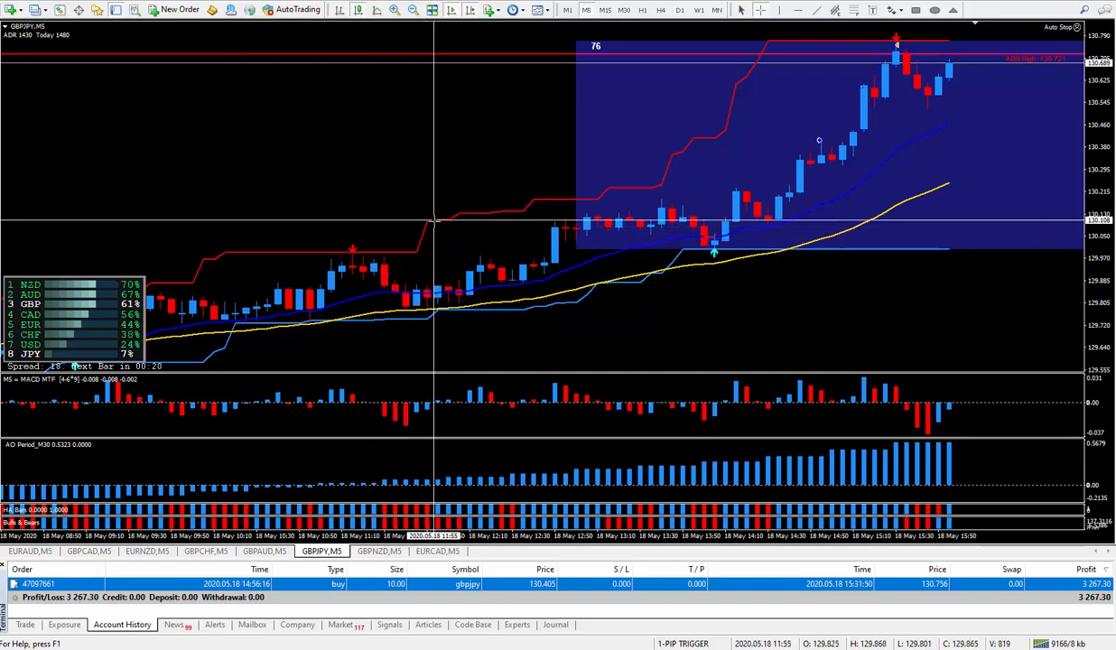
{"action": "mouse_move", "coordinate": [517, 224]}
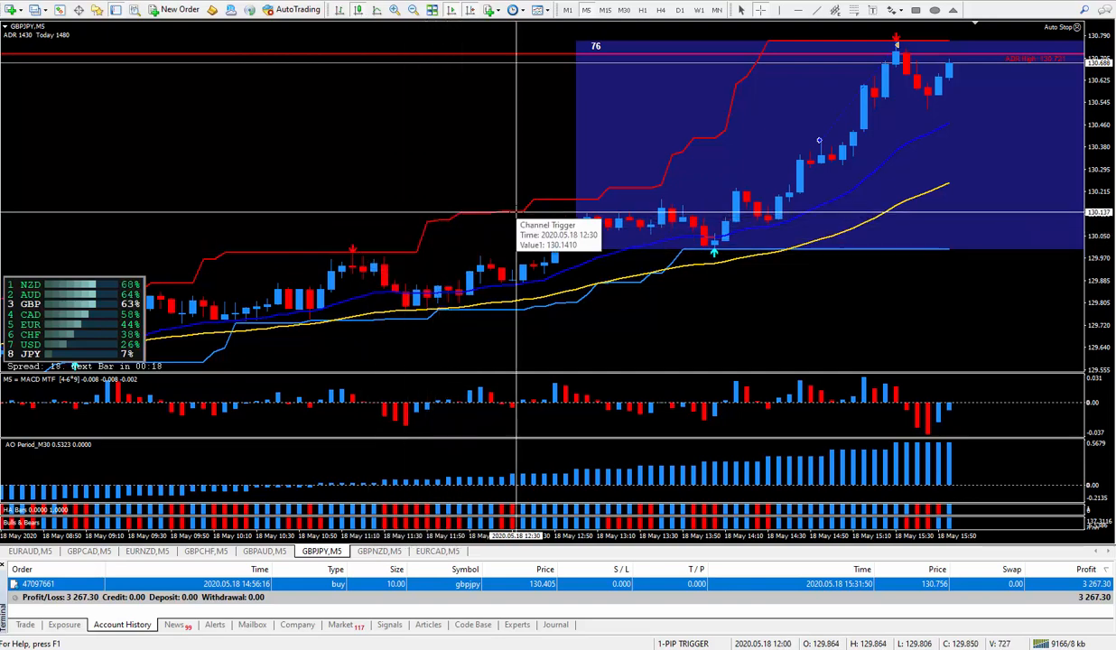
{"action": "mouse_move", "coordinate": [618, 186]}
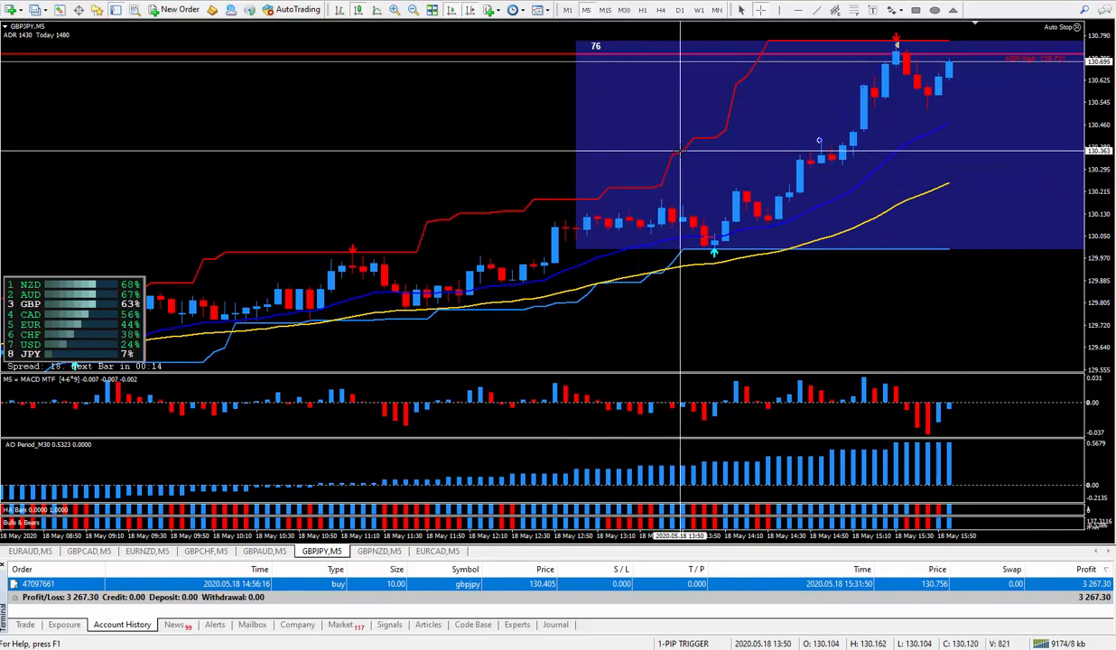
{"action": "mouse_move", "coordinate": [739, 153]}
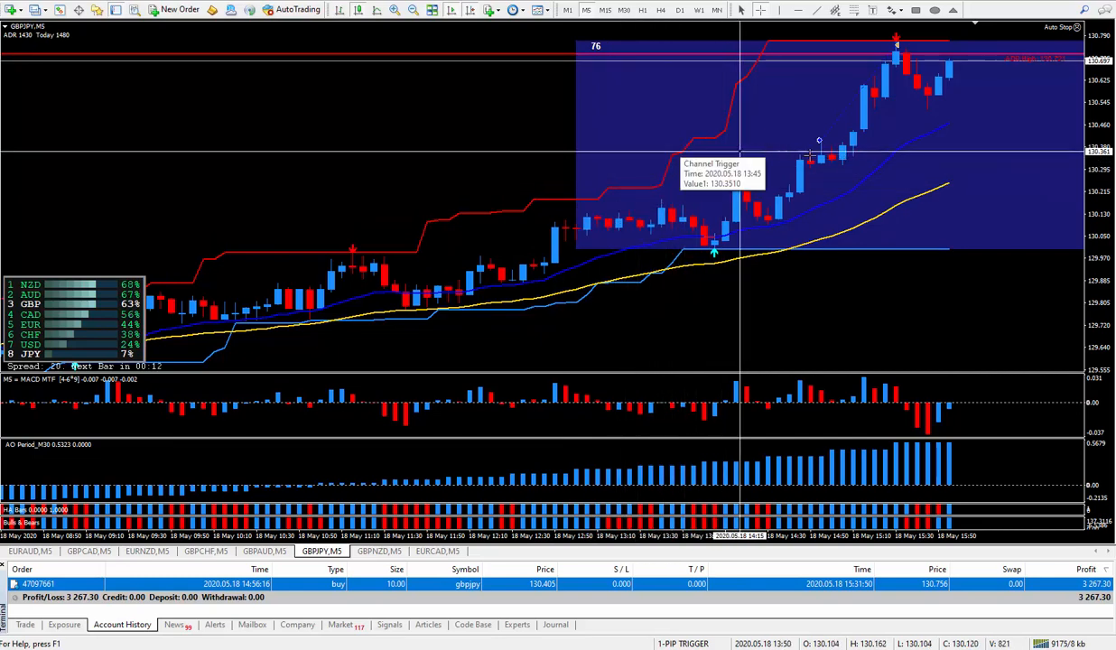
{"action": "mouse_move", "coordinate": [822, 141]}
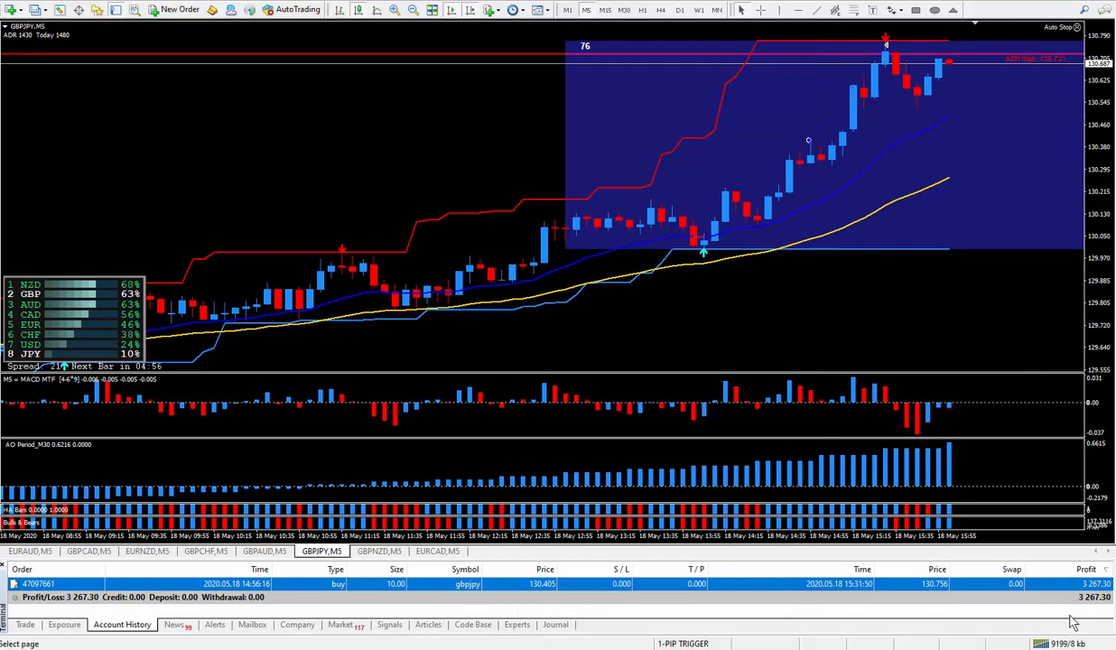
{"action": "mouse_move", "coordinate": [1084, 605]}
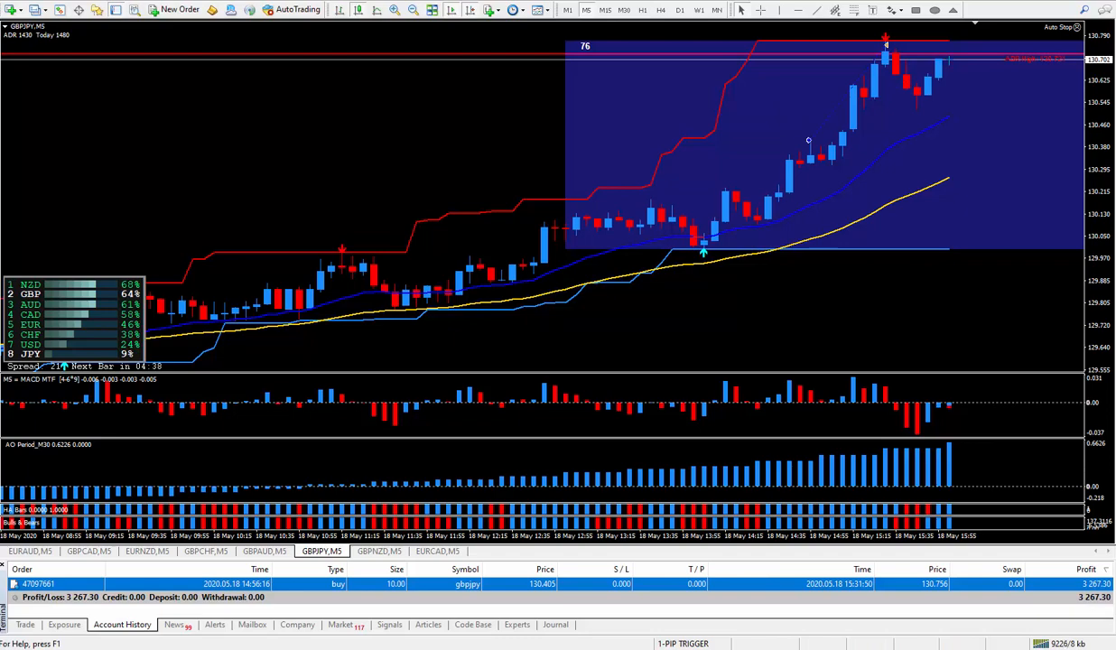
{"action": "mouse_move", "coordinate": [861, 170]}
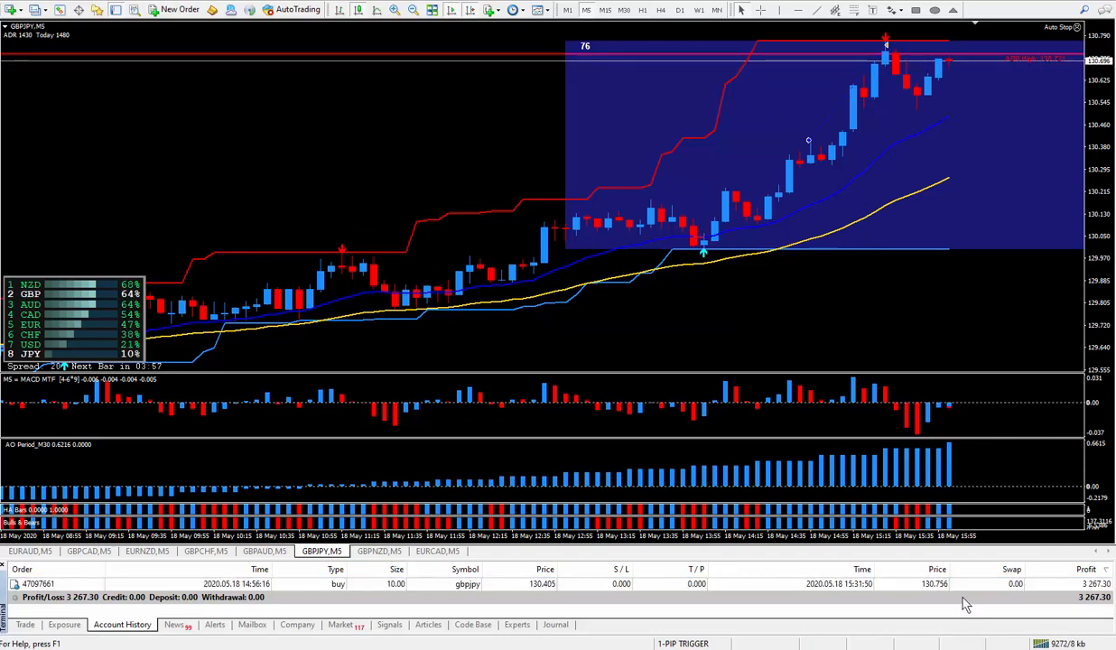
{"action": "mouse_move", "coordinate": [875, 83]}
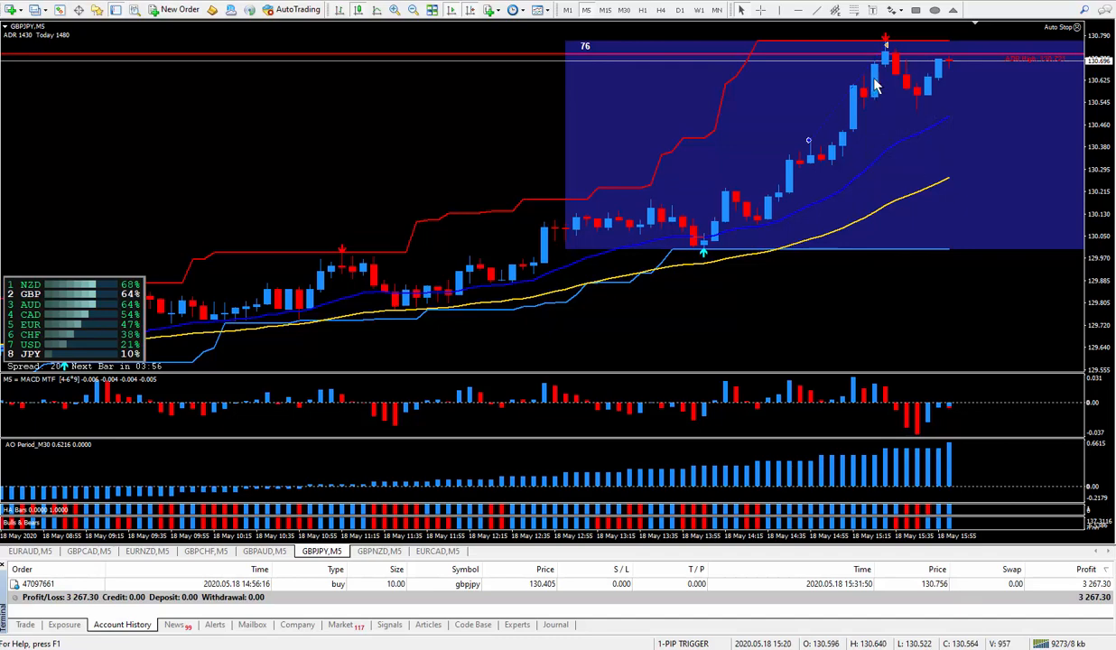
{"action": "mouse_move", "coordinate": [159, 69]}
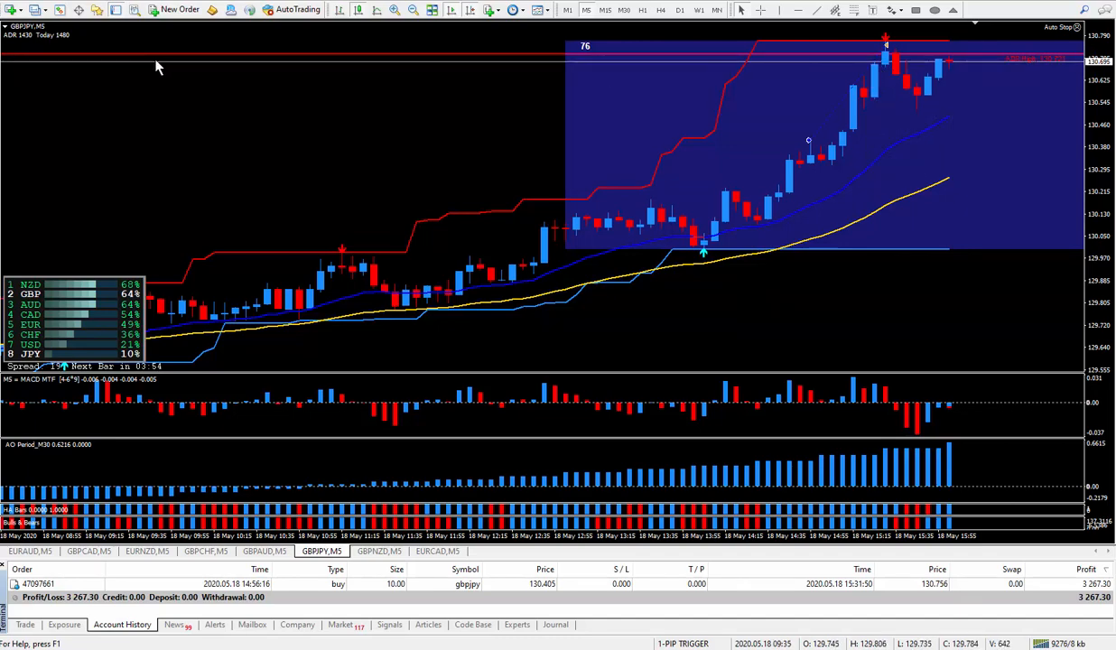
{"action": "mouse_move", "coordinate": [884, 70]}
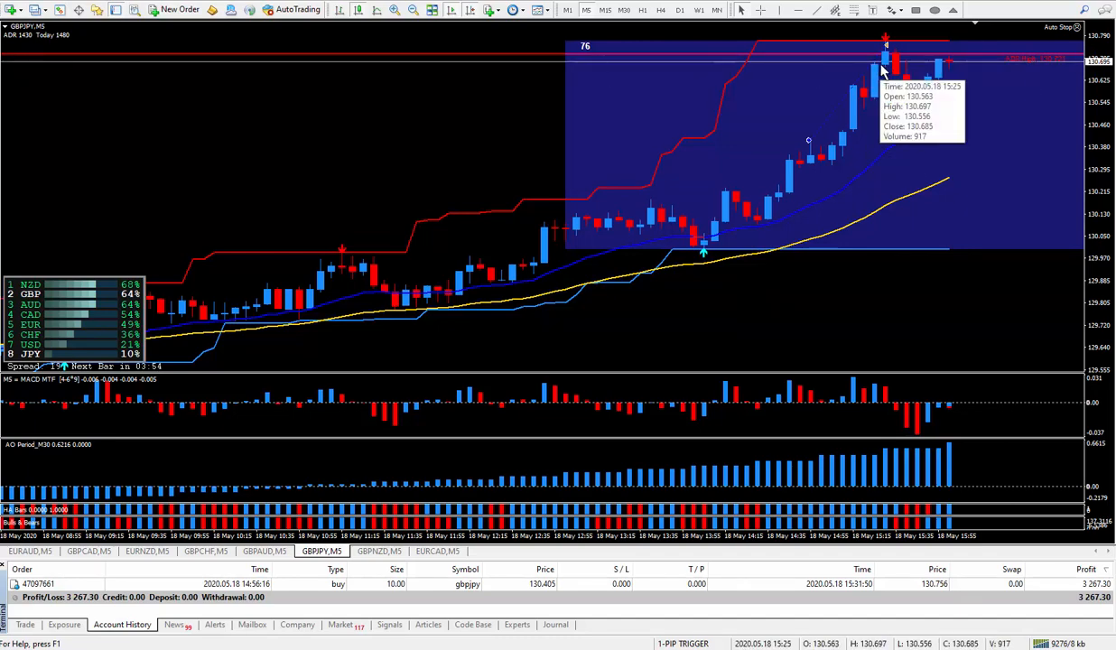
{"action": "mouse_move", "coordinate": [911, 62]}
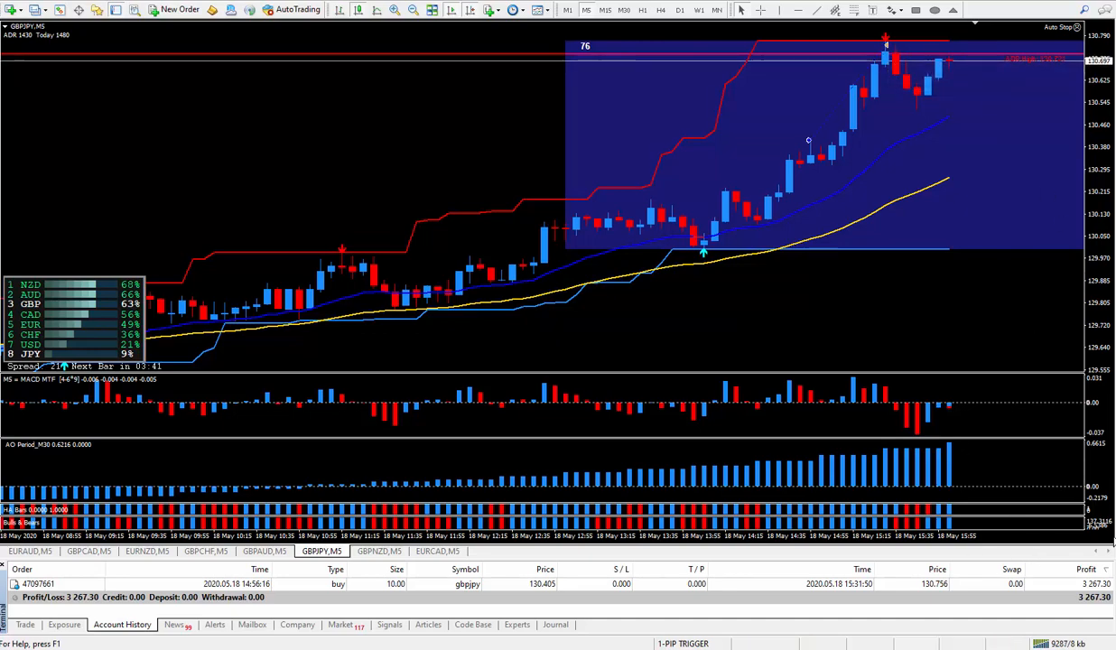
{"action": "mouse_move", "coordinate": [466, 91]}
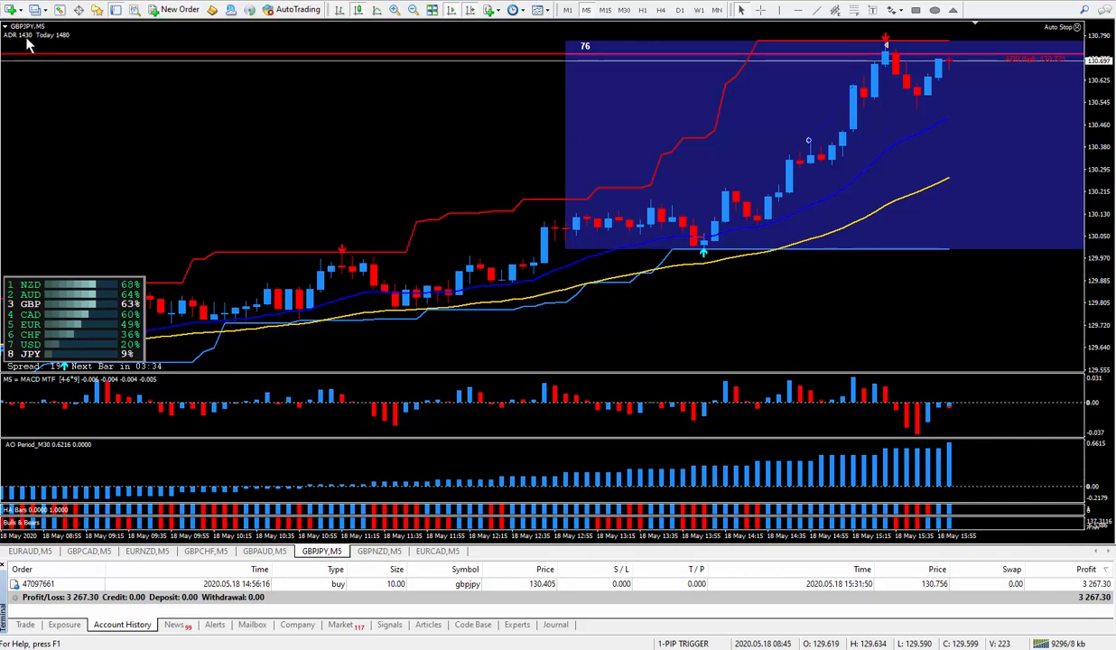
{"action": "mouse_move", "coordinate": [900, 68]}
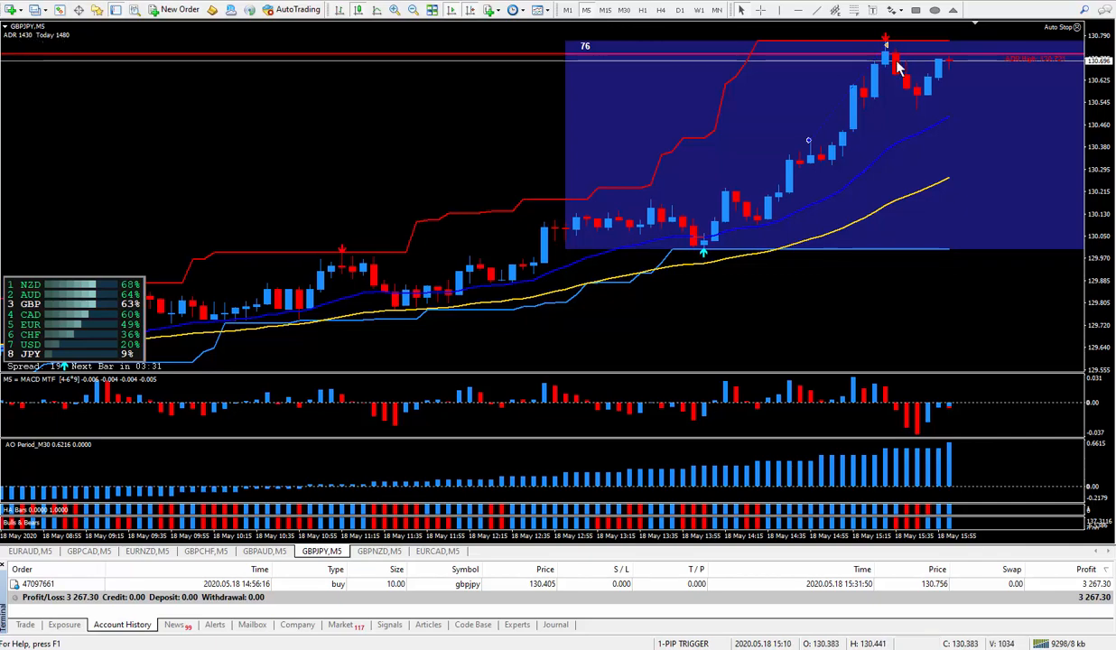
{"action": "mouse_move", "coordinate": [972, 92]}
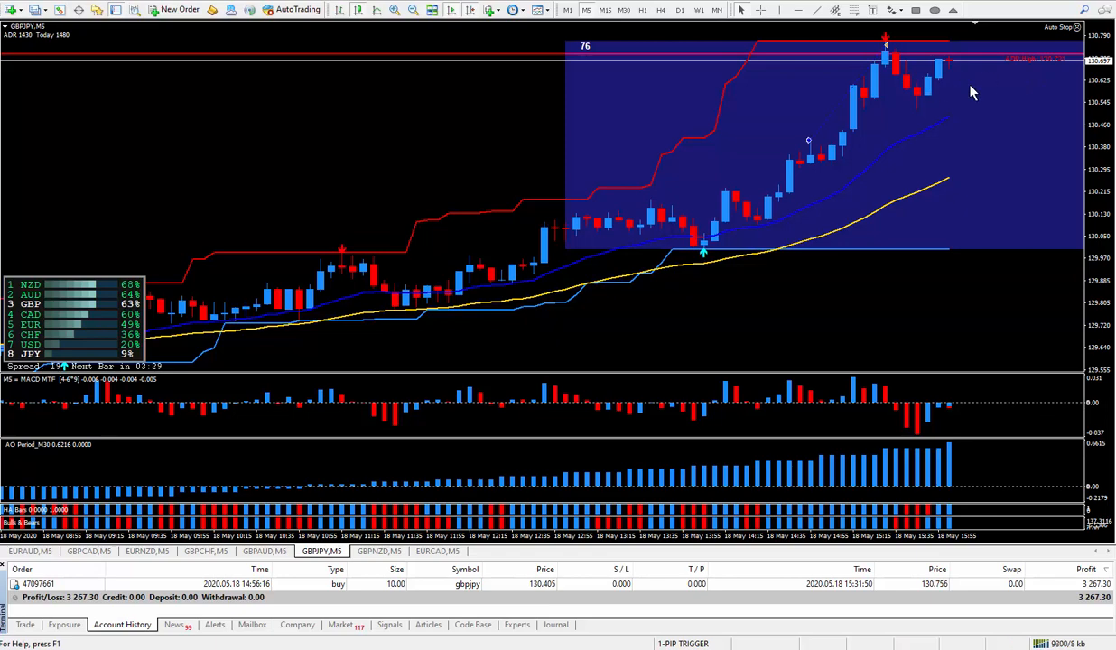
{"action": "mouse_move", "coordinate": [993, 87]}
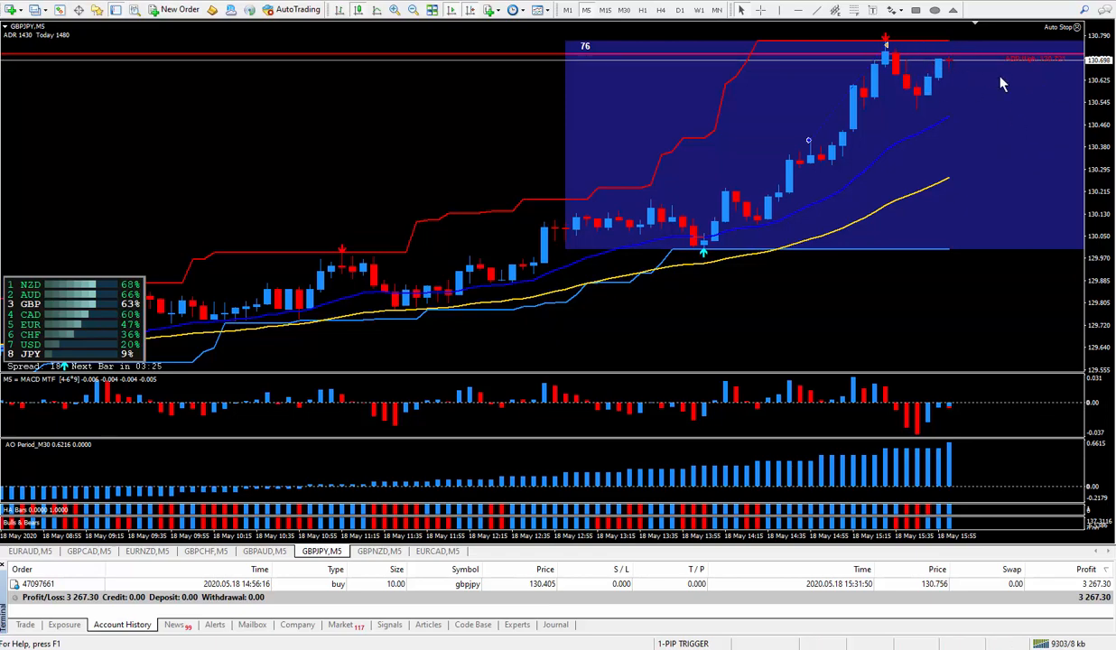
{"action": "mouse_move", "coordinate": [954, 170]}
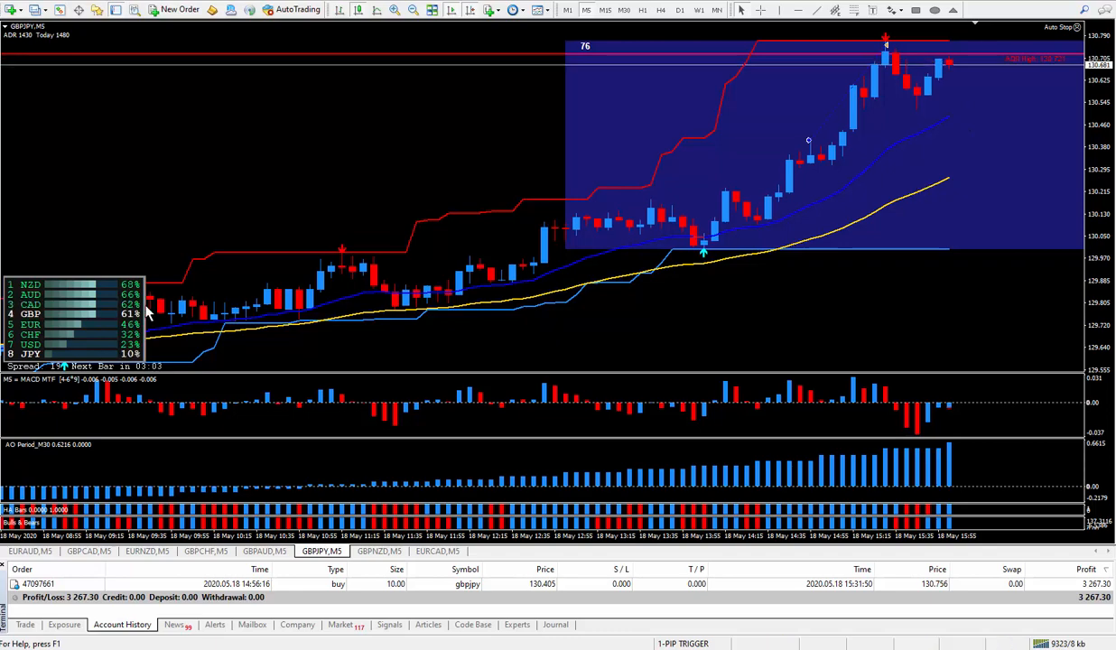
{"action": "mouse_move", "coordinate": [730, 302]}
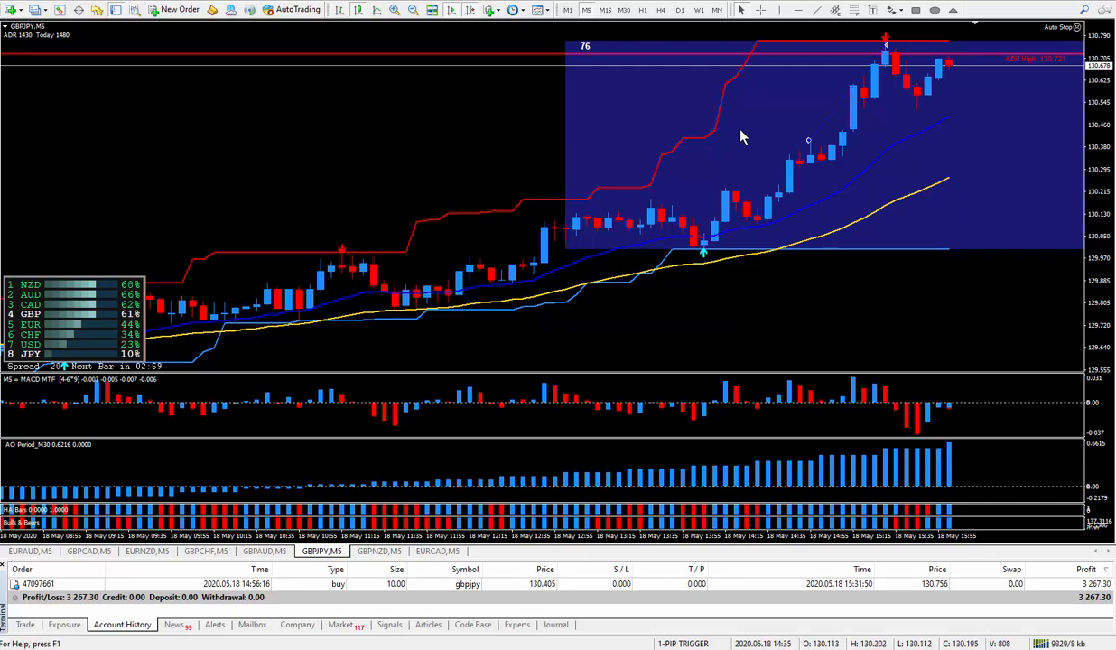
{"action": "mouse_move", "coordinate": [772, 330]}
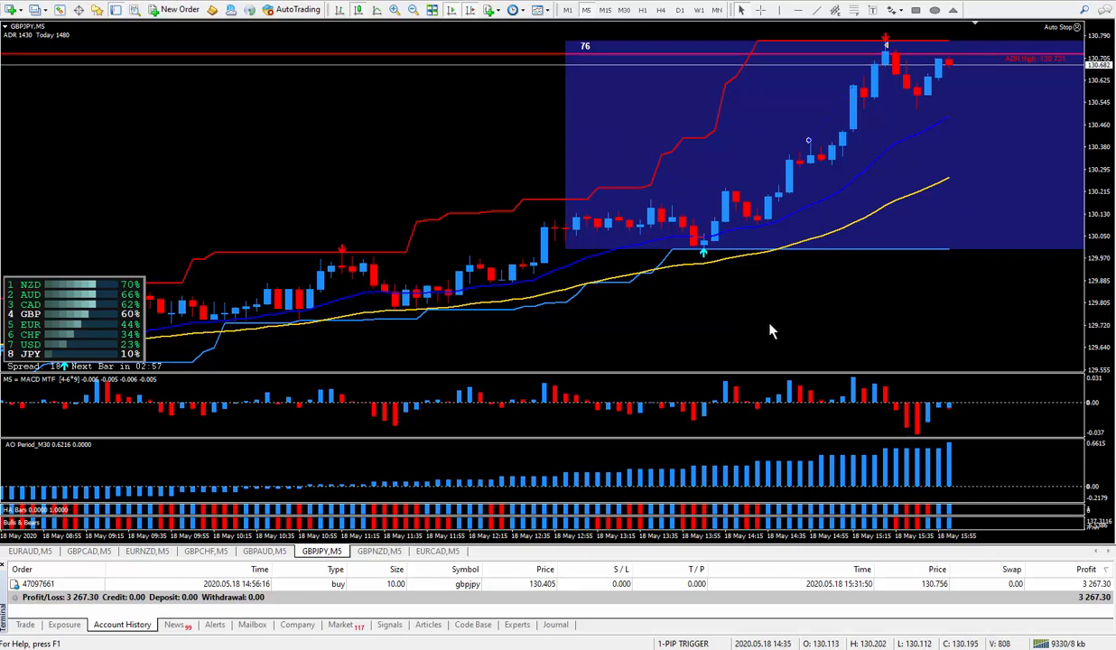
{"action": "mouse_move", "coordinate": [791, 329]}
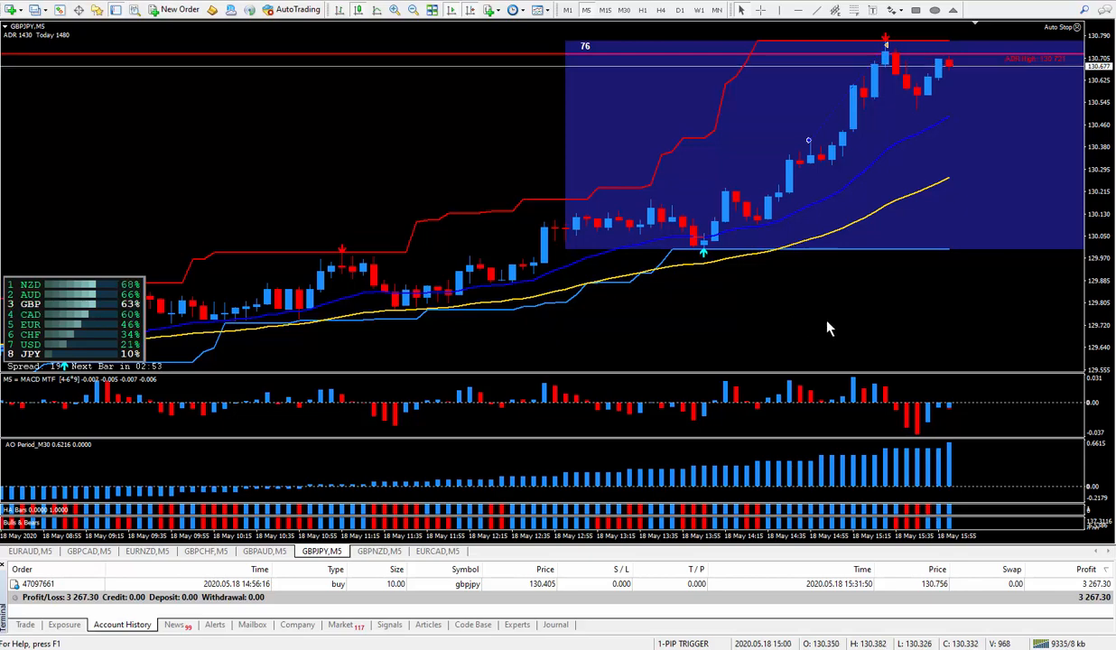
{"action": "mouse_move", "coordinate": [704, 484]}
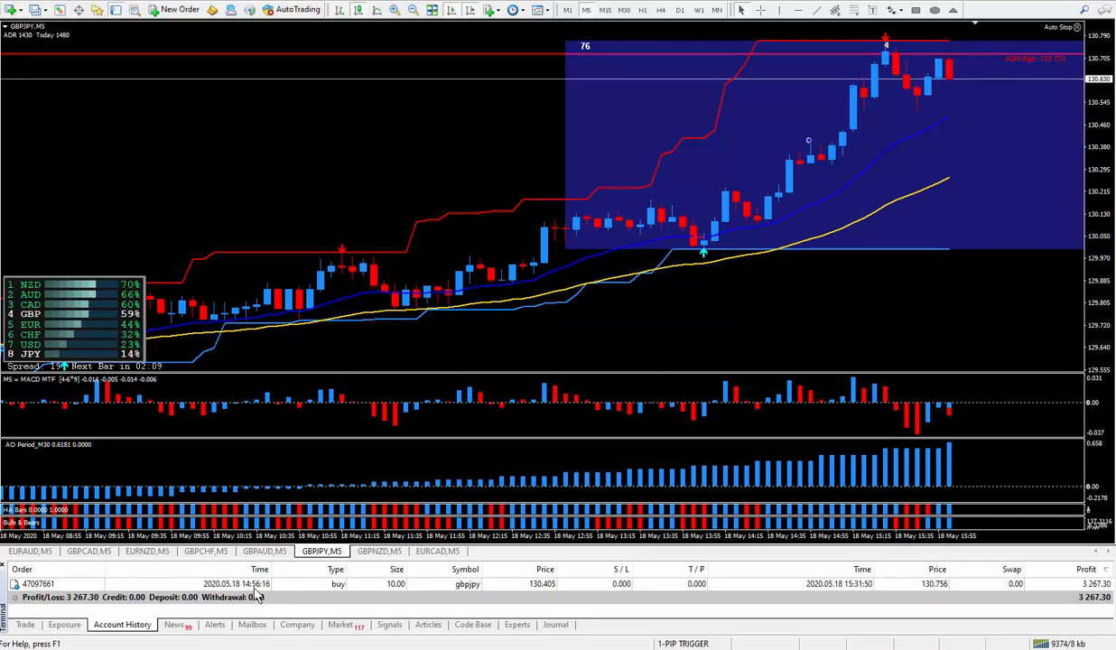
{"action": "mouse_move", "coordinate": [751, 600]}
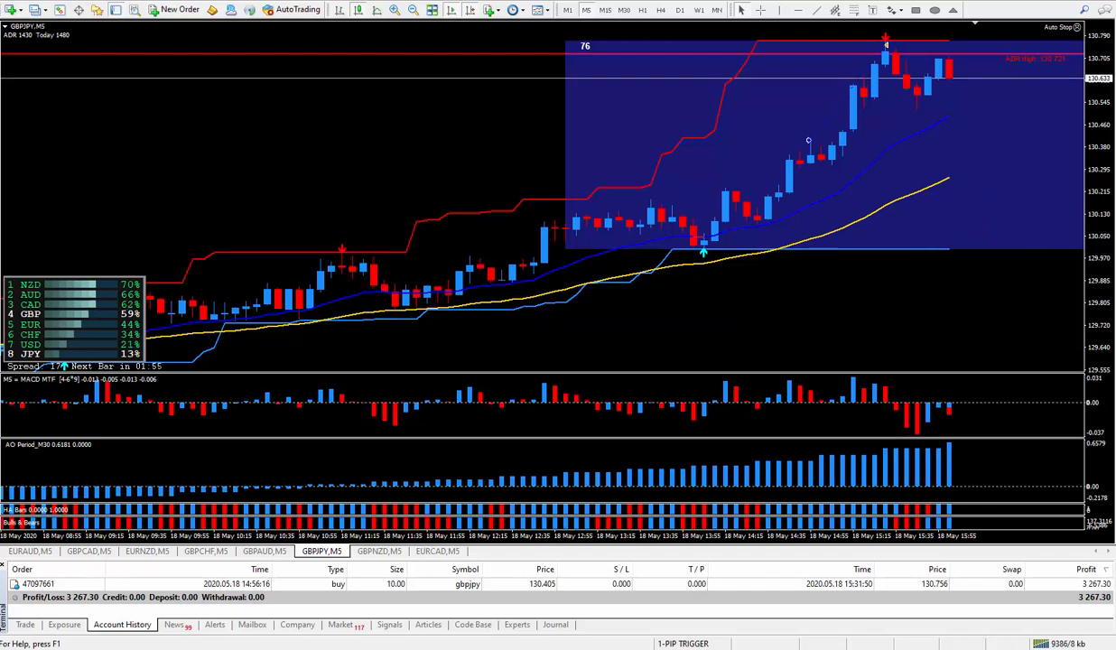
{"action": "mouse_move", "coordinate": [882, 307]}
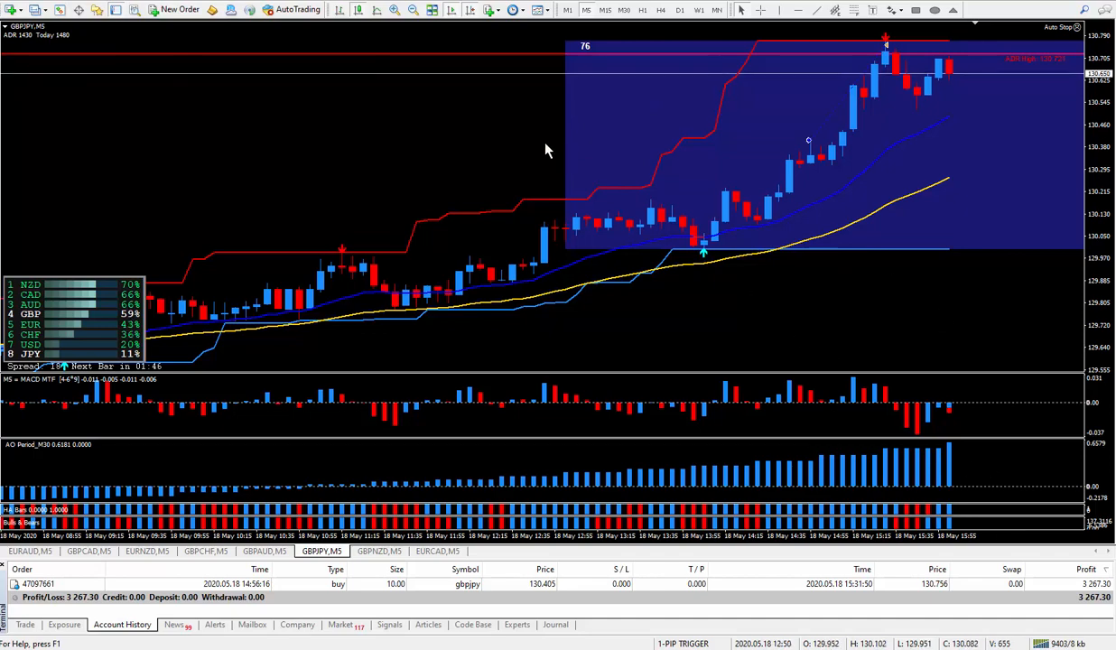
{"action": "mouse_move", "coordinate": [596, 352]}
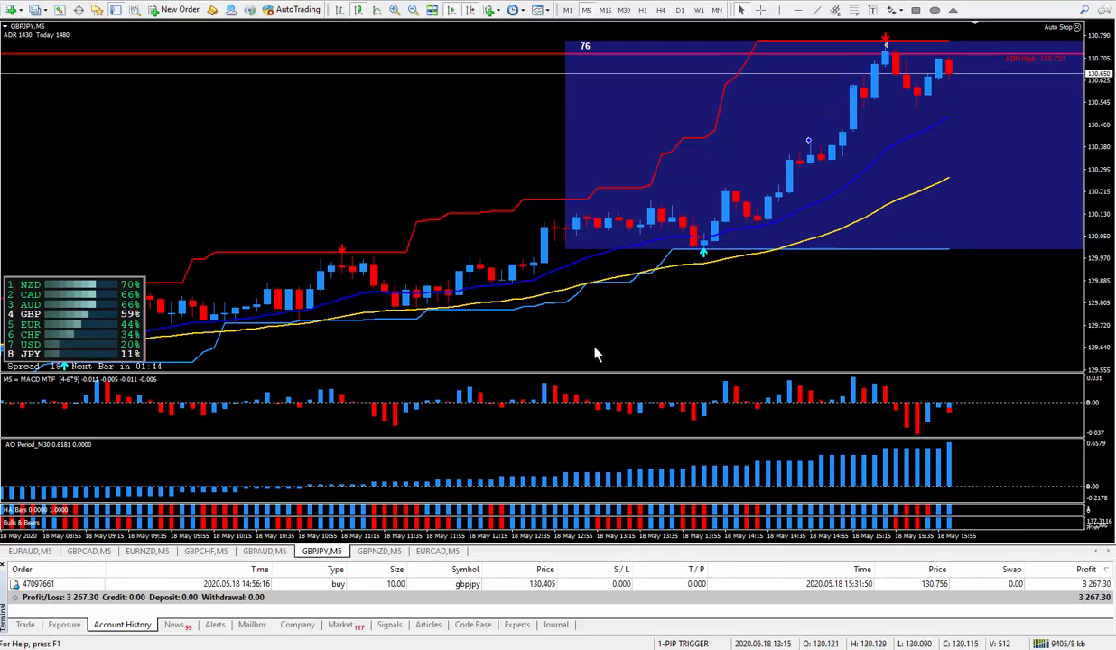
{"action": "mouse_move", "coordinate": [789, 148]}
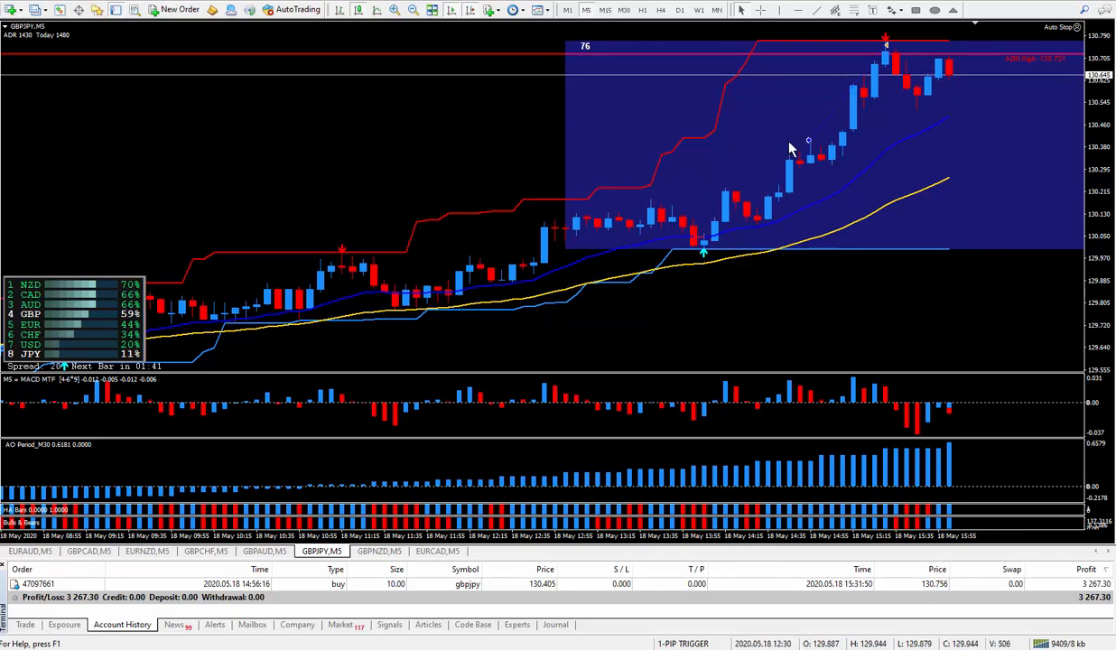
{"action": "mouse_move", "coordinate": [520, 146]}
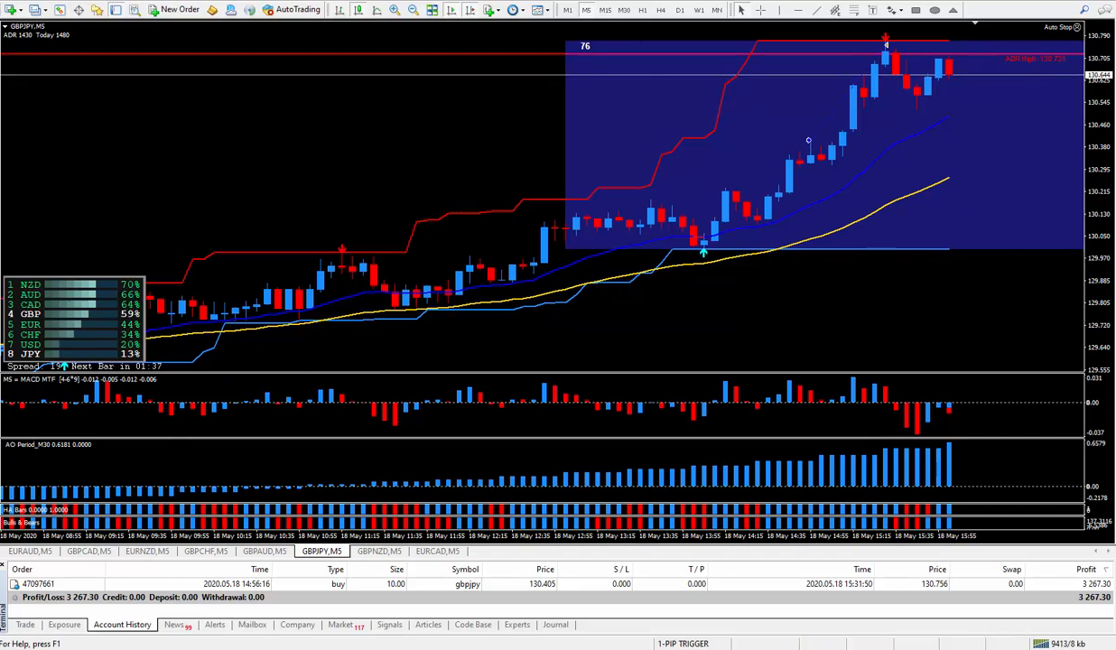
{"action": "mouse_move", "coordinate": [813, 289]}
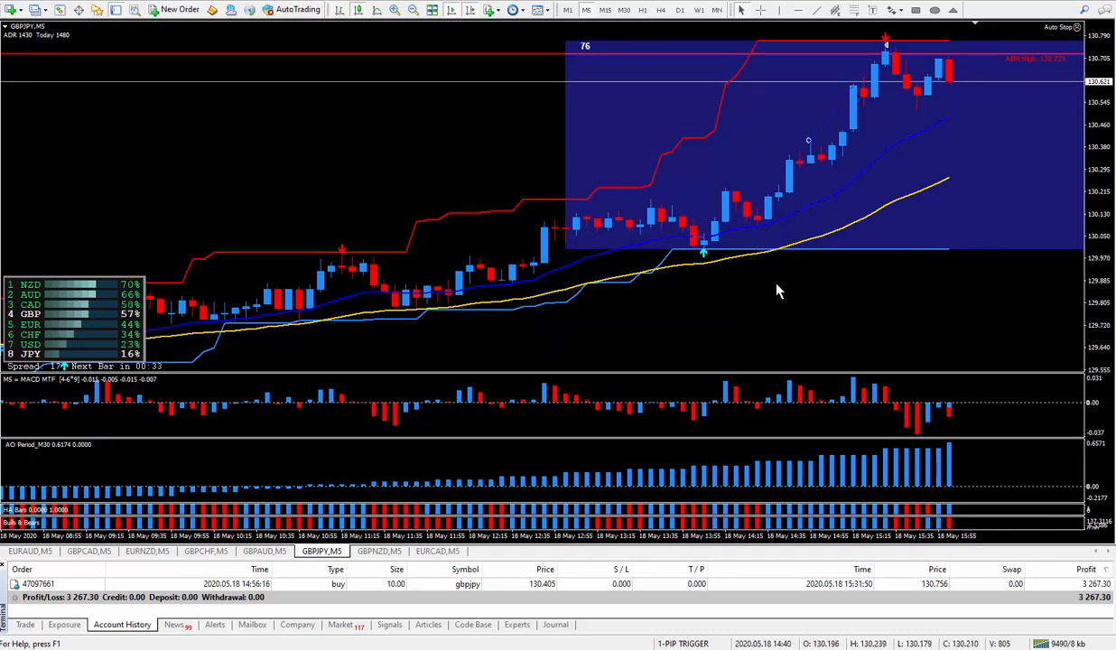
{"action": "mouse_move", "coordinate": [813, 289]}
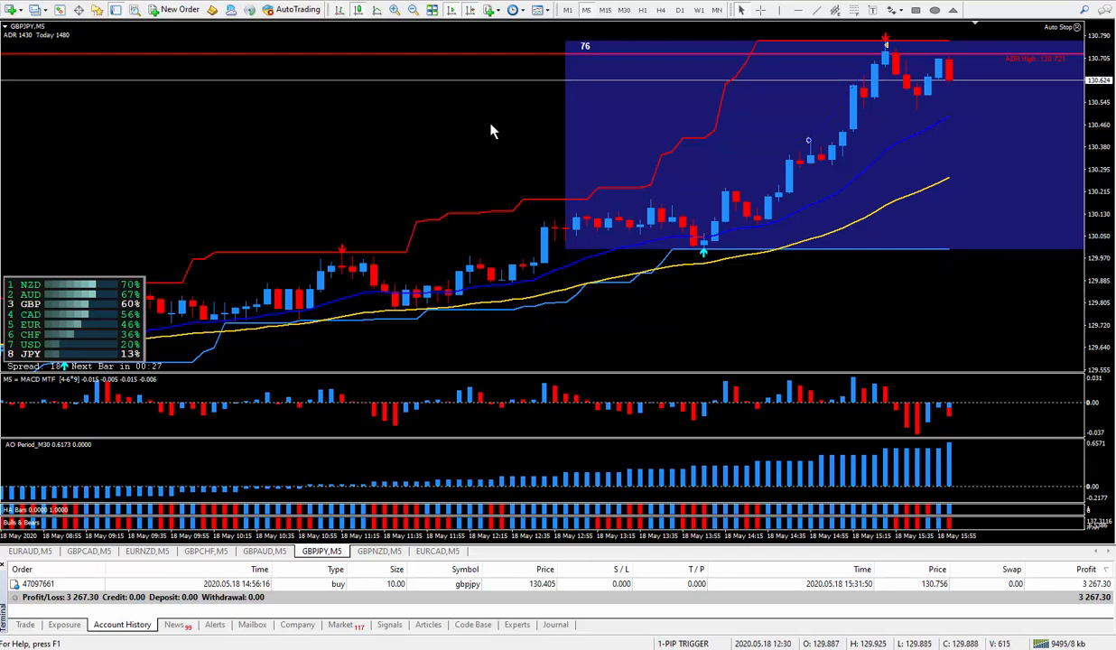
{"action": "mouse_move", "coordinate": [609, 318]}
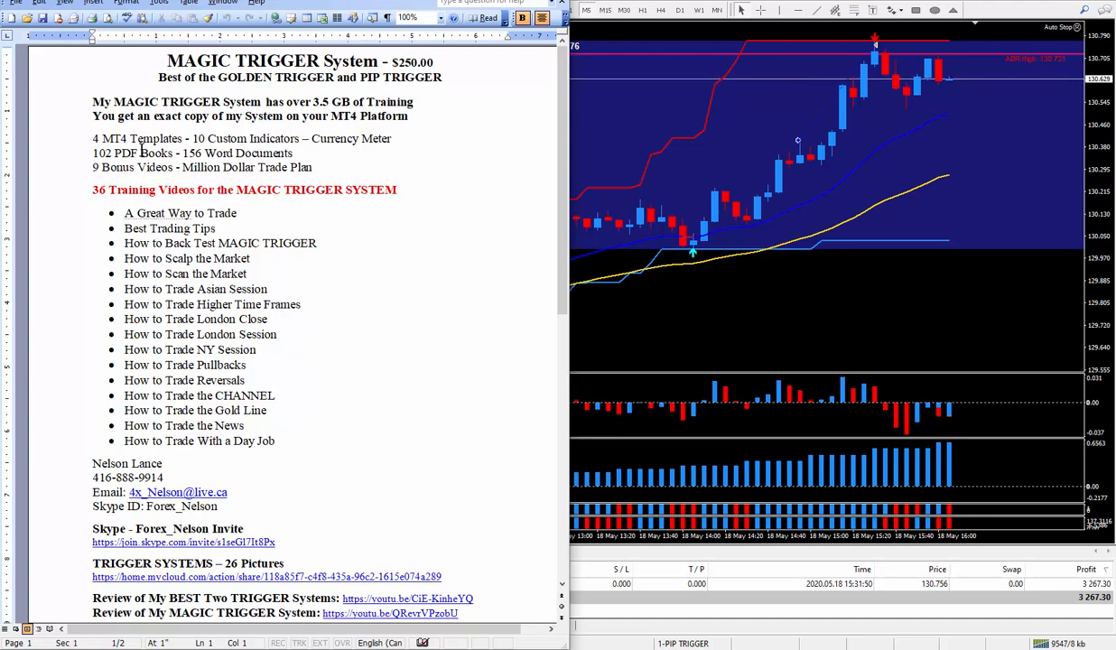
{"action": "mouse_move", "coordinate": [412, 148]}
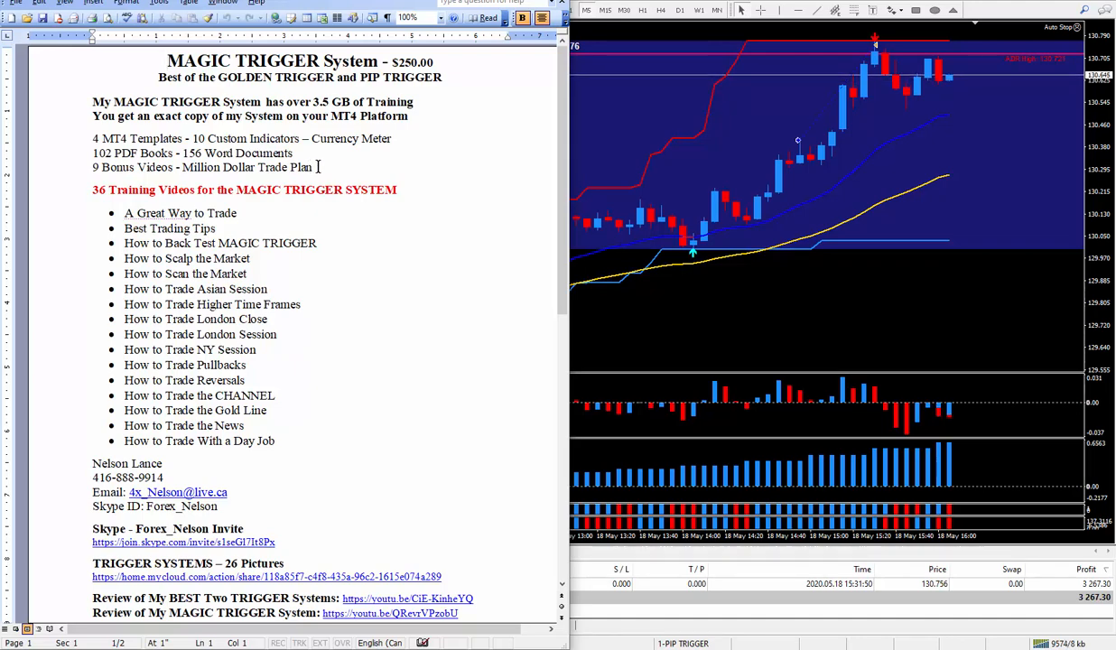
{"action": "mouse_move", "coordinate": [670, 158]}
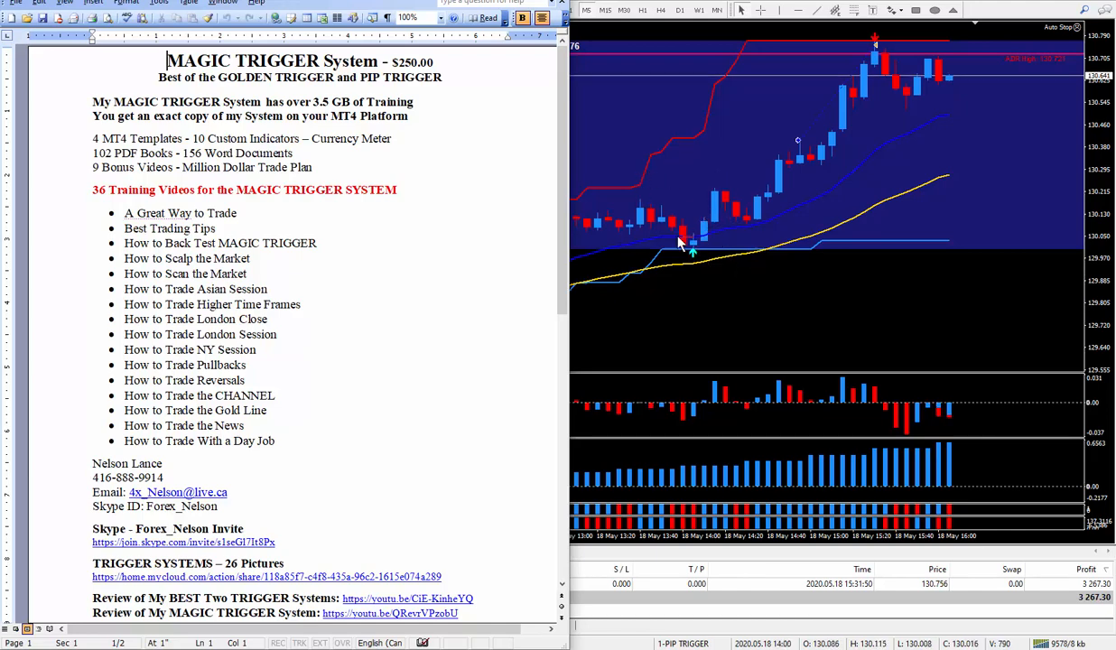
{"action": "mouse_move", "coordinate": [766, 207]}
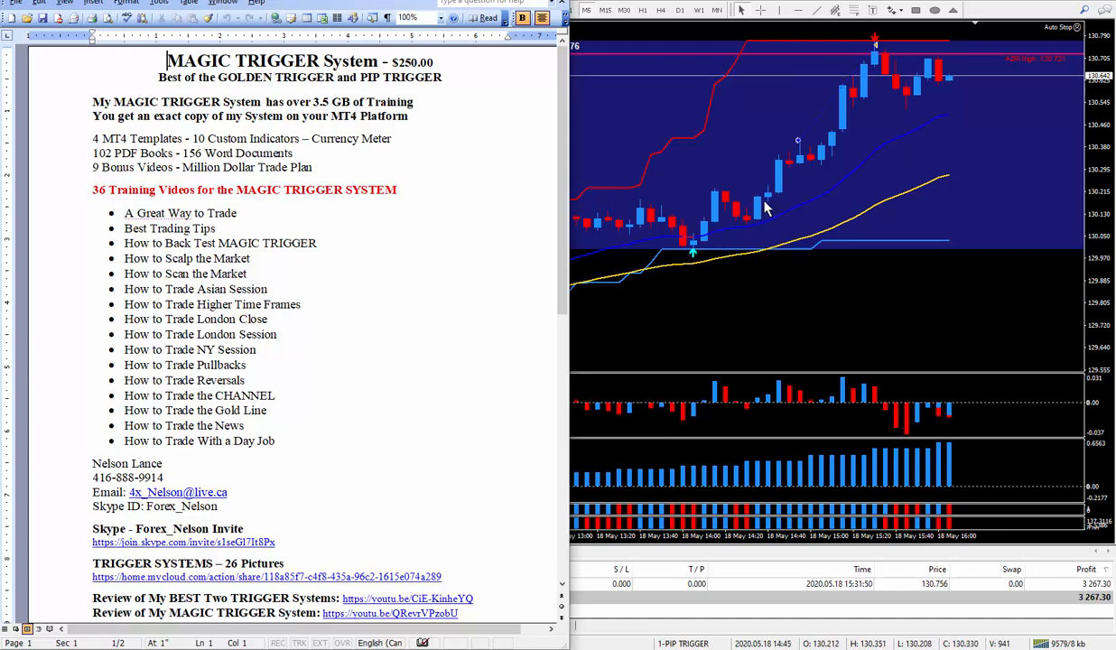
{"action": "mouse_move", "coordinate": [820, 156]}
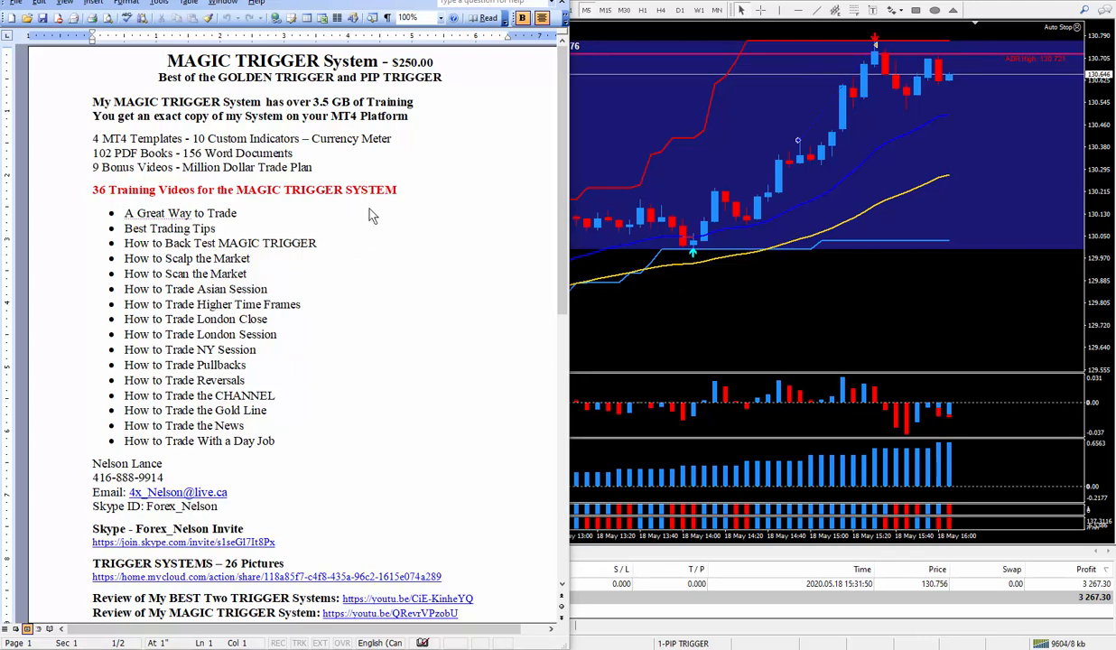
{"action": "mouse_move", "coordinate": [351, 159]}
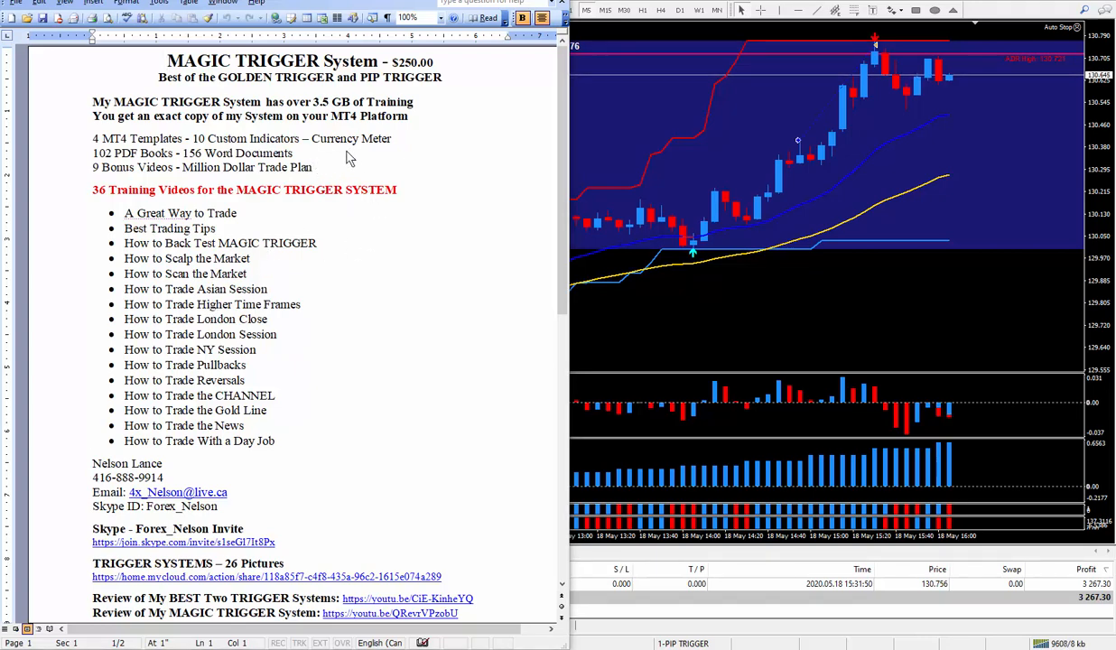
{"action": "mouse_move", "coordinate": [314, 138]}
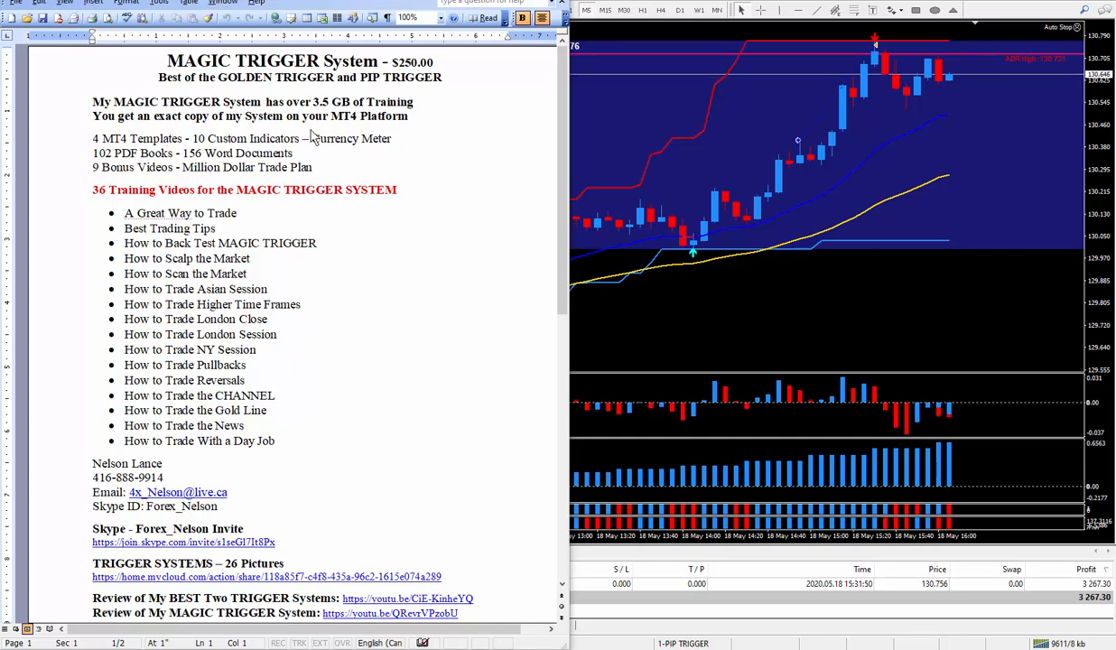
{"action": "mouse_move", "coordinate": [412, 142]}
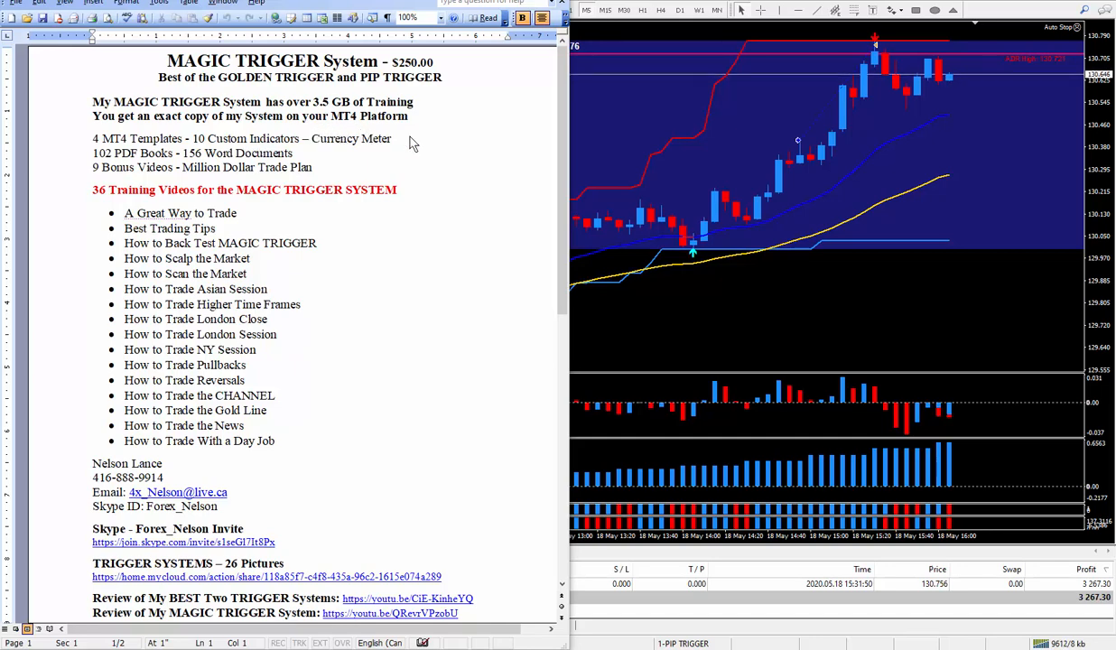
{"action": "mouse_move", "coordinate": [352, 157]}
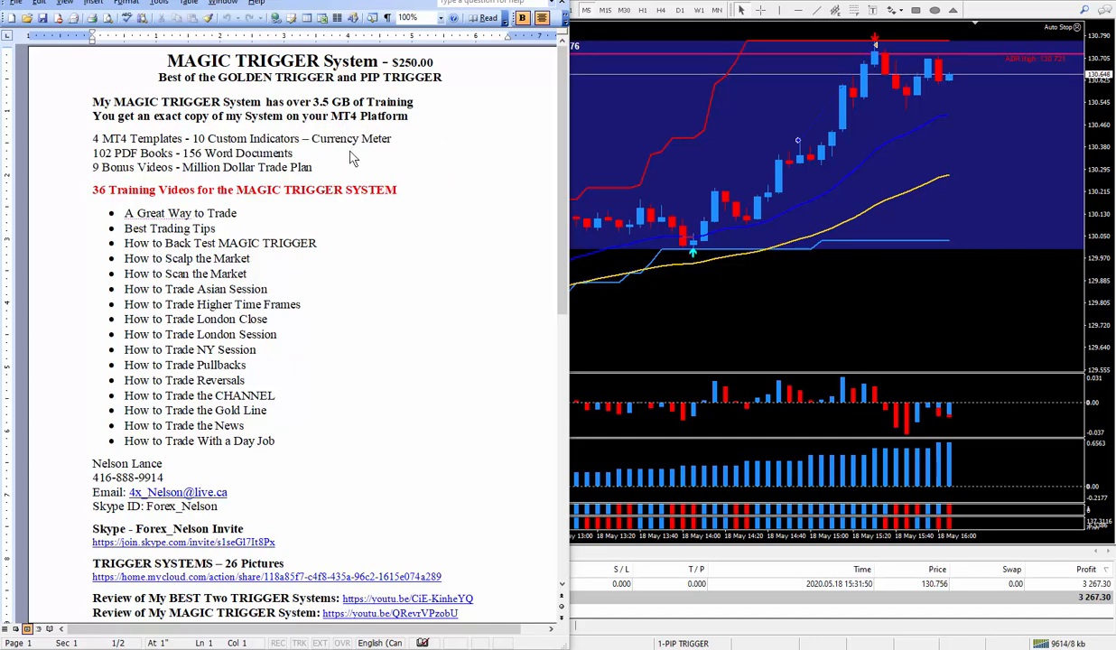
{"action": "mouse_move", "coordinate": [264, 174]}
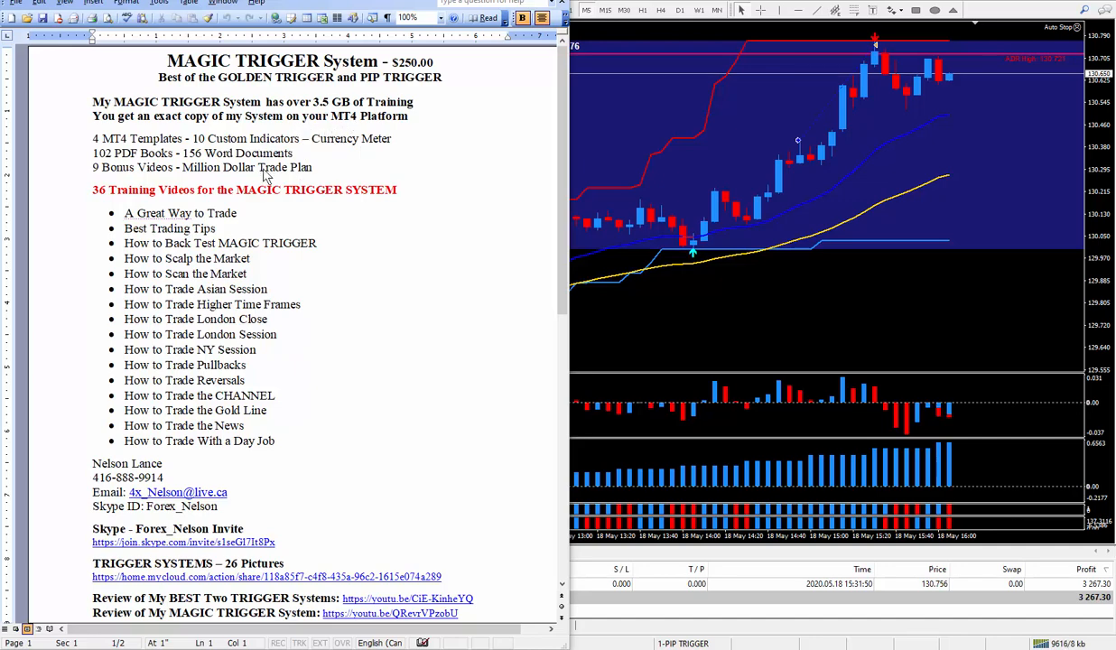
{"action": "mouse_move", "coordinate": [192, 173]}
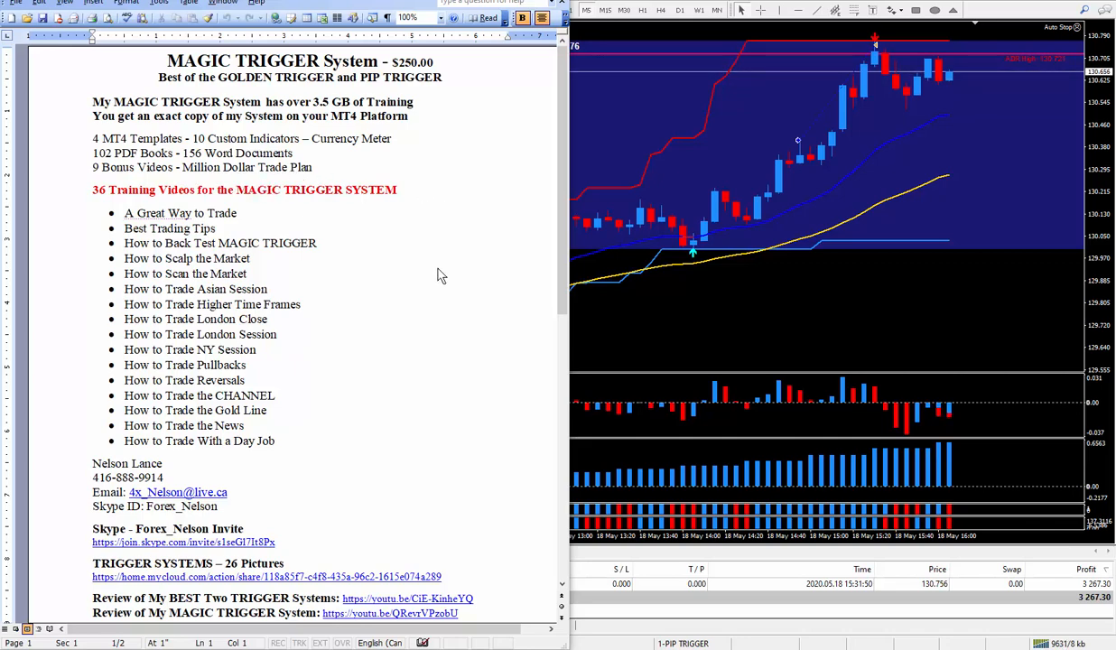
{"action": "mouse_move", "coordinate": [282, 220]}
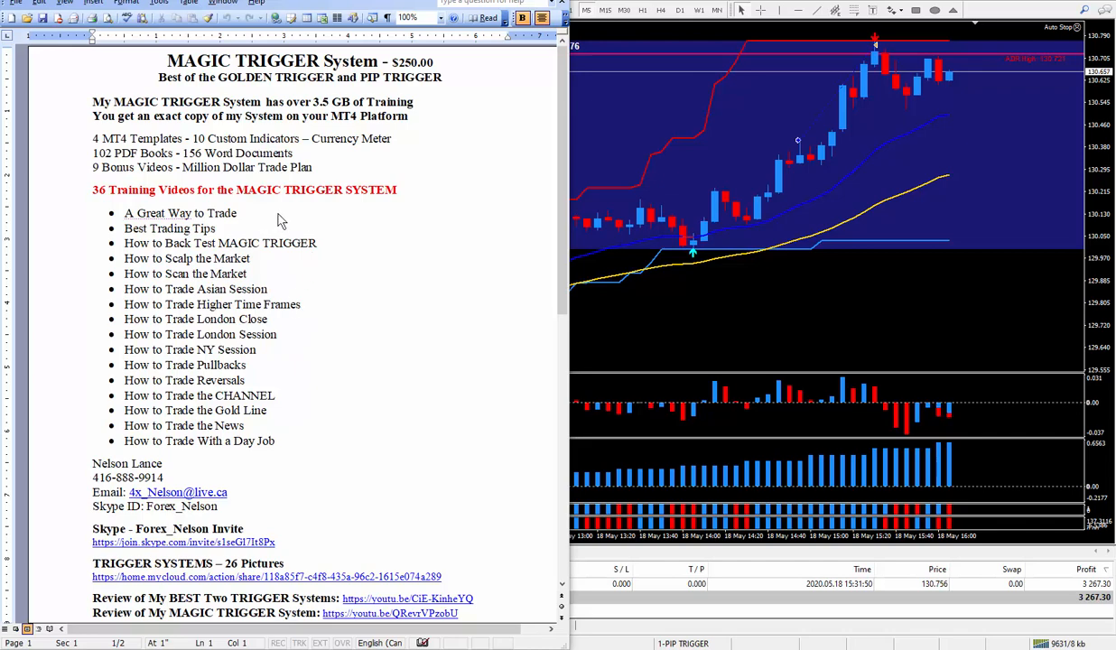
{"action": "mouse_move", "coordinate": [397, 280]}
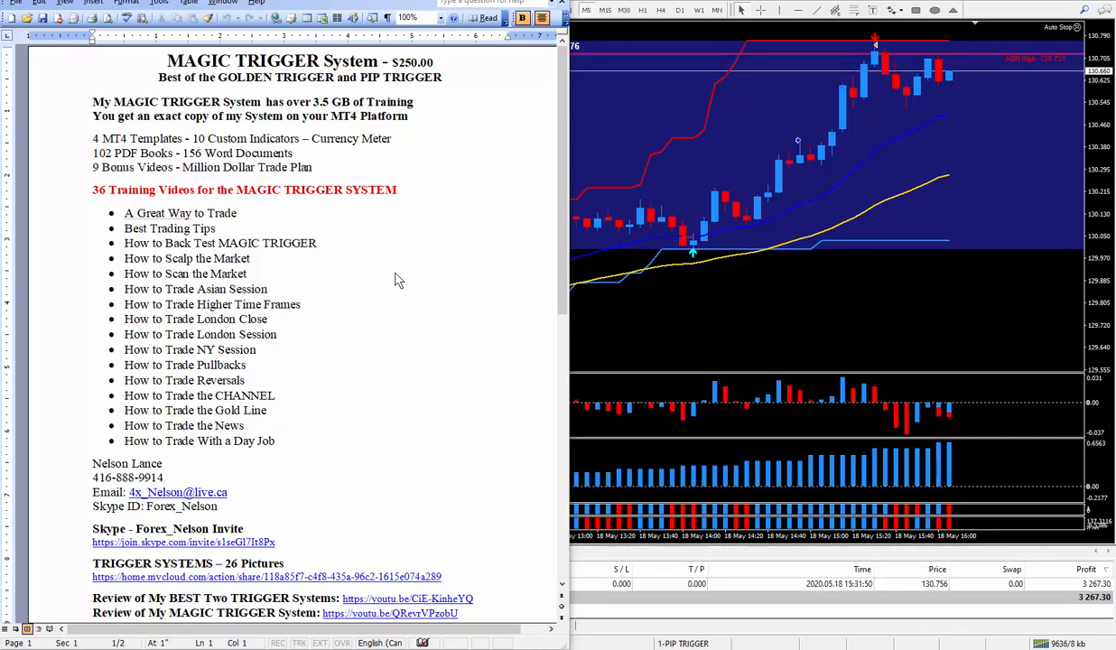
{"action": "mouse_move", "coordinate": [242, 177]}
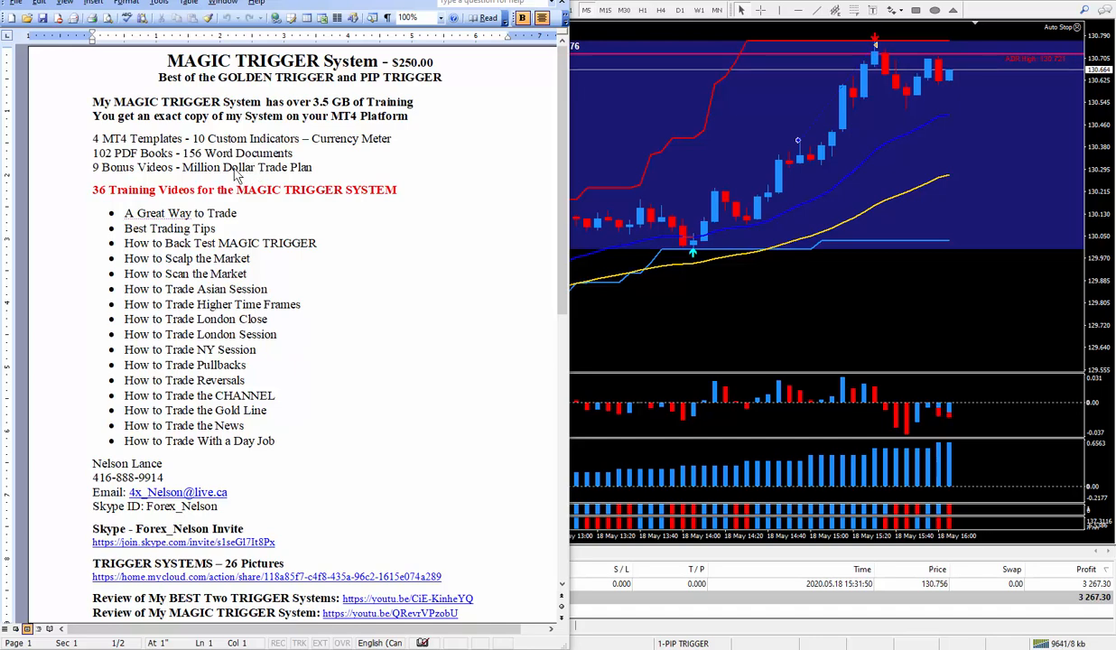
{"action": "mouse_move", "coordinate": [426, 201]}
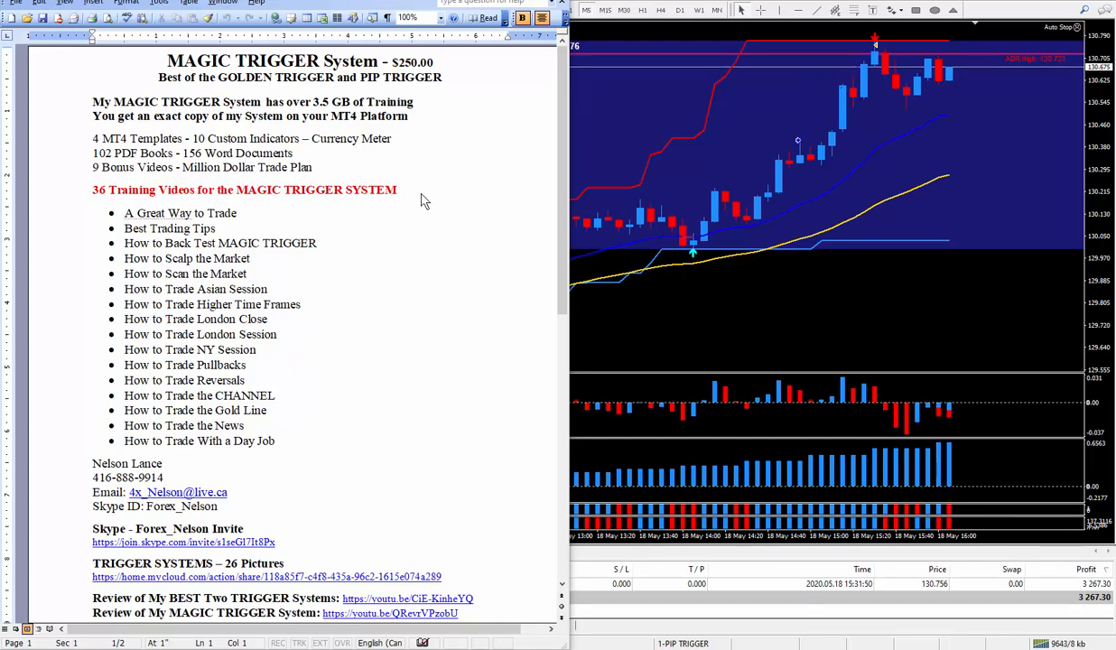
{"action": "mouse_move", "coordinate": [401, 232]}
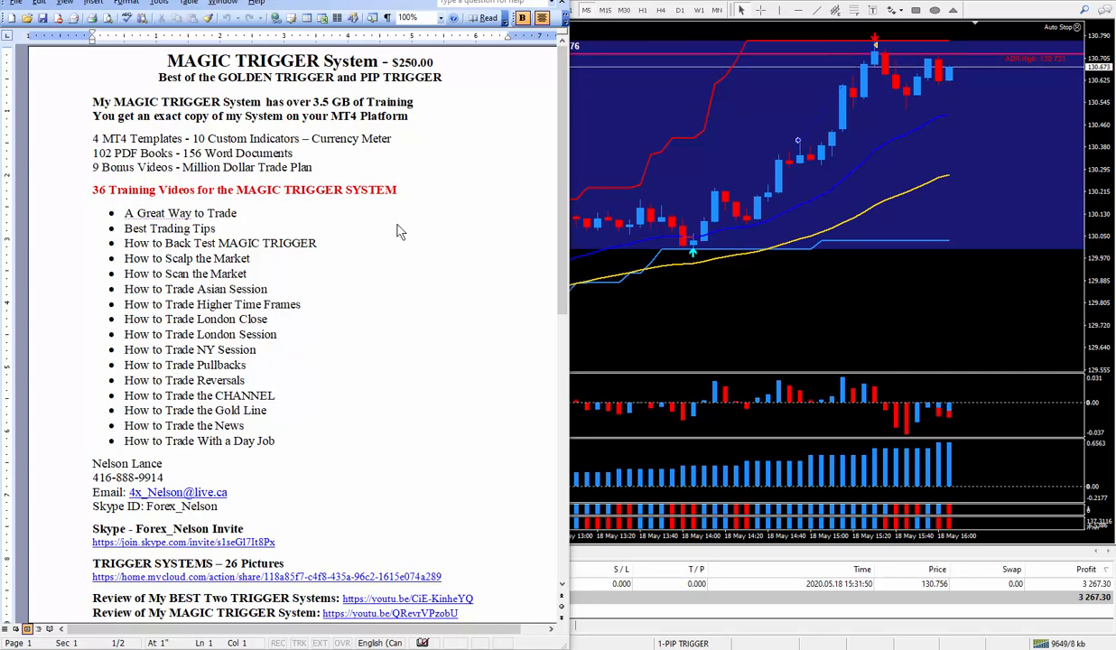
{"action": "mouse_move", "coordinate": [372, 206]}
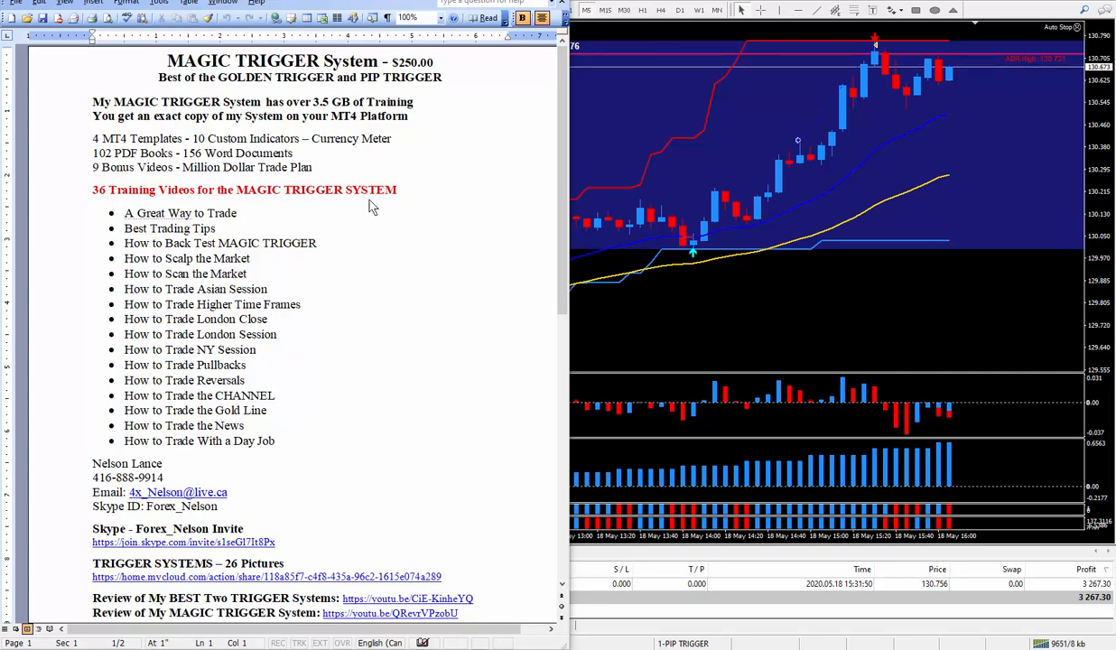
{"action": "mouse_move", "coordinate": [197, 228]}
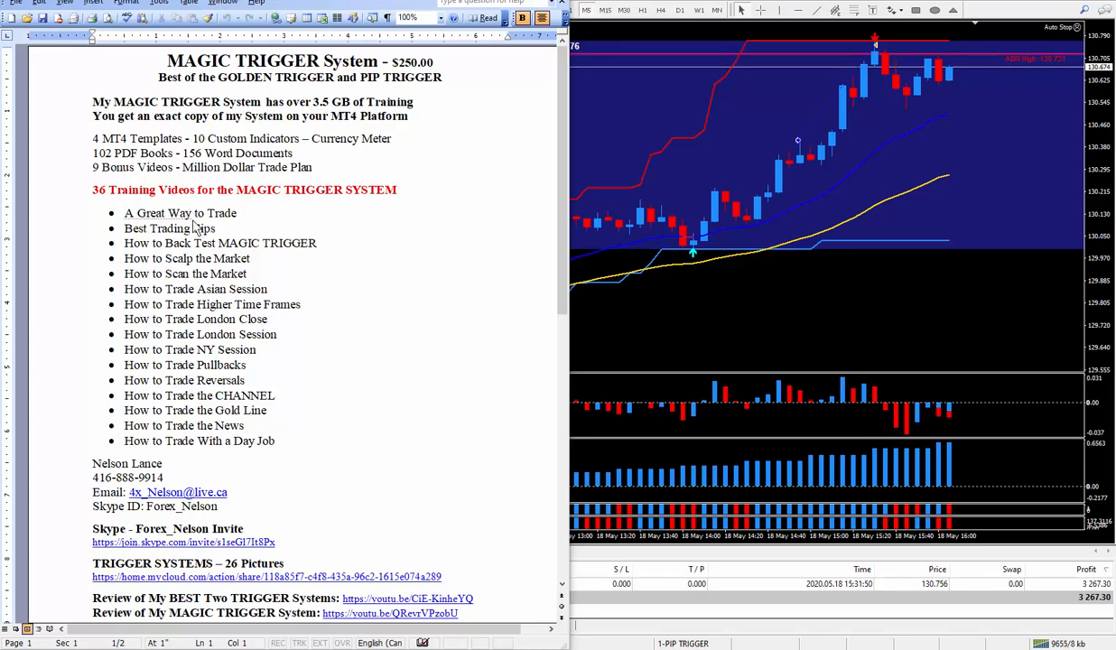
{"action": "mouse_move", "coordinate": [253, 219]}
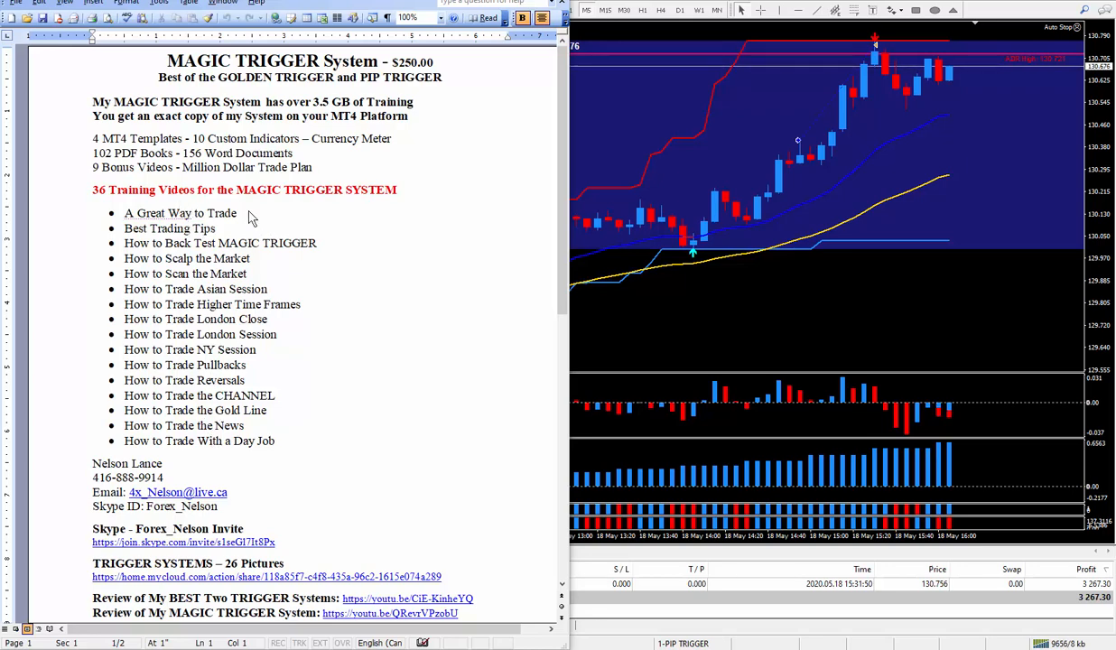
{"action": "mouse_move", "coordinate": [214, 220]}
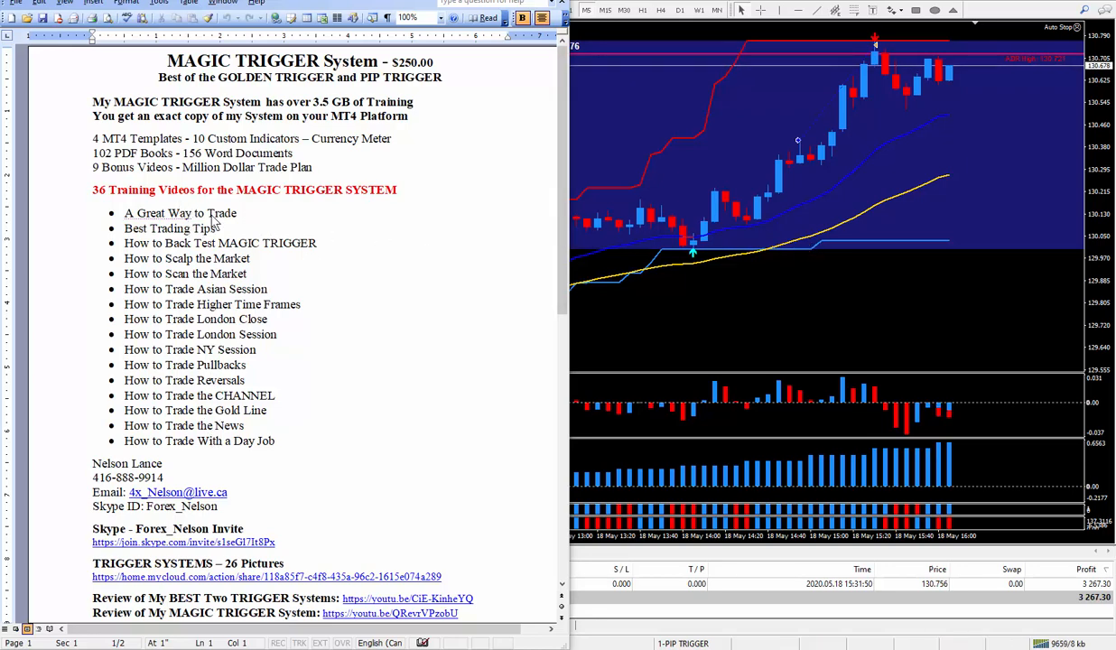
{"action": "mouse_move", "coordinate": [840, 378]}
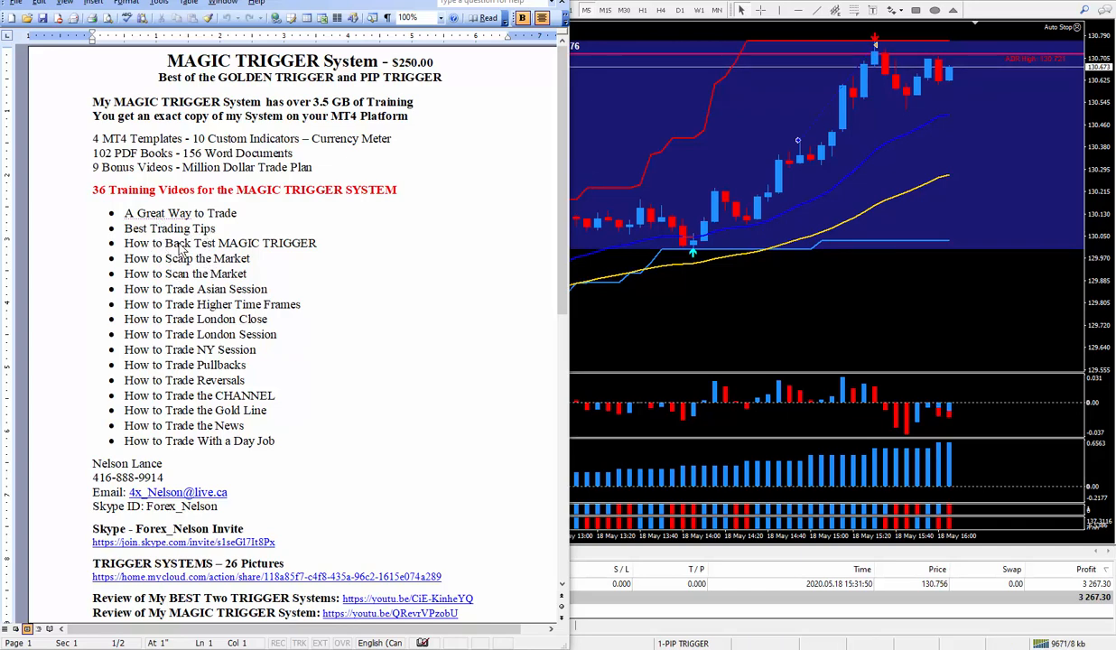
{"action": "mouse_move", "coordinate": [177, 250]}
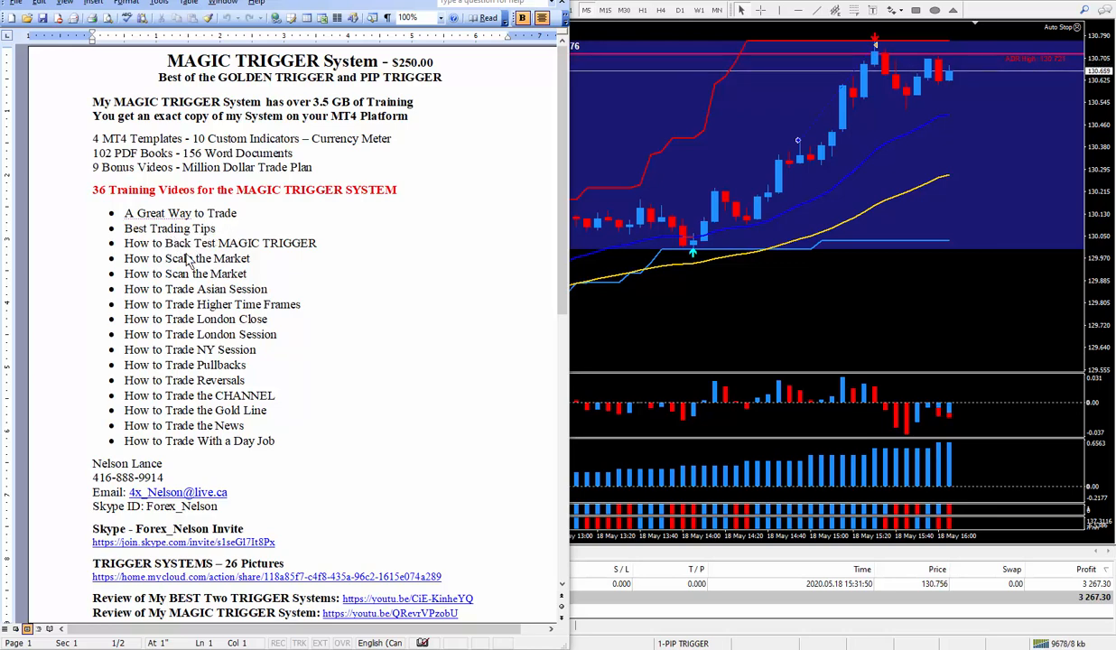
{"action": "mouse_move", "coordinate": [249, 271]}
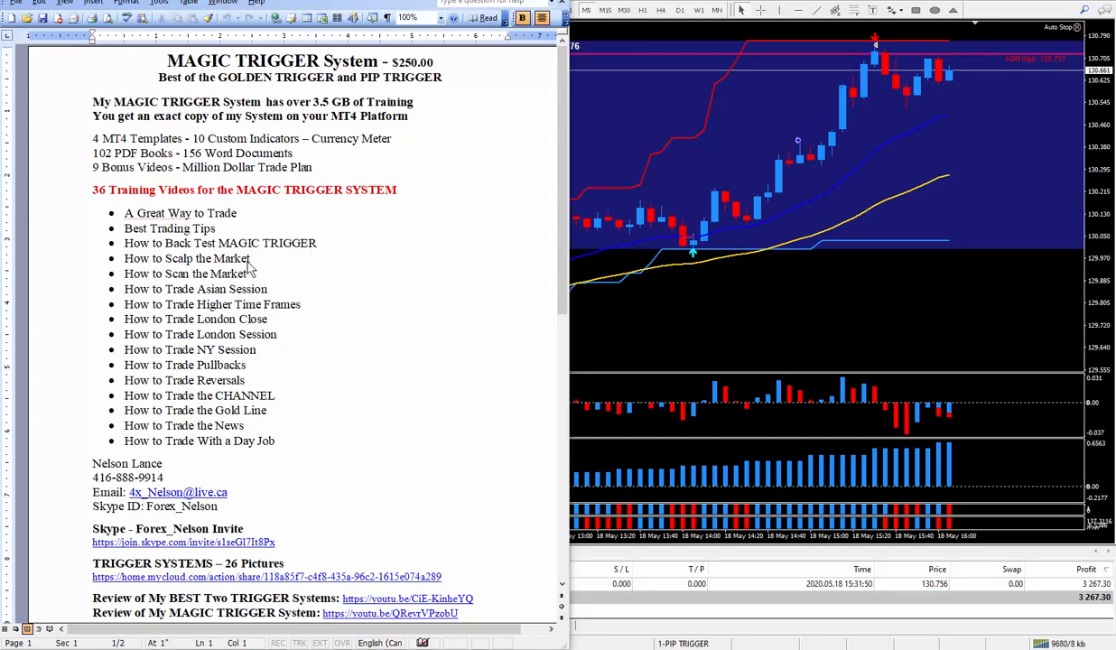
{"action": "mouse_move", "coordinate": [180, 292]}
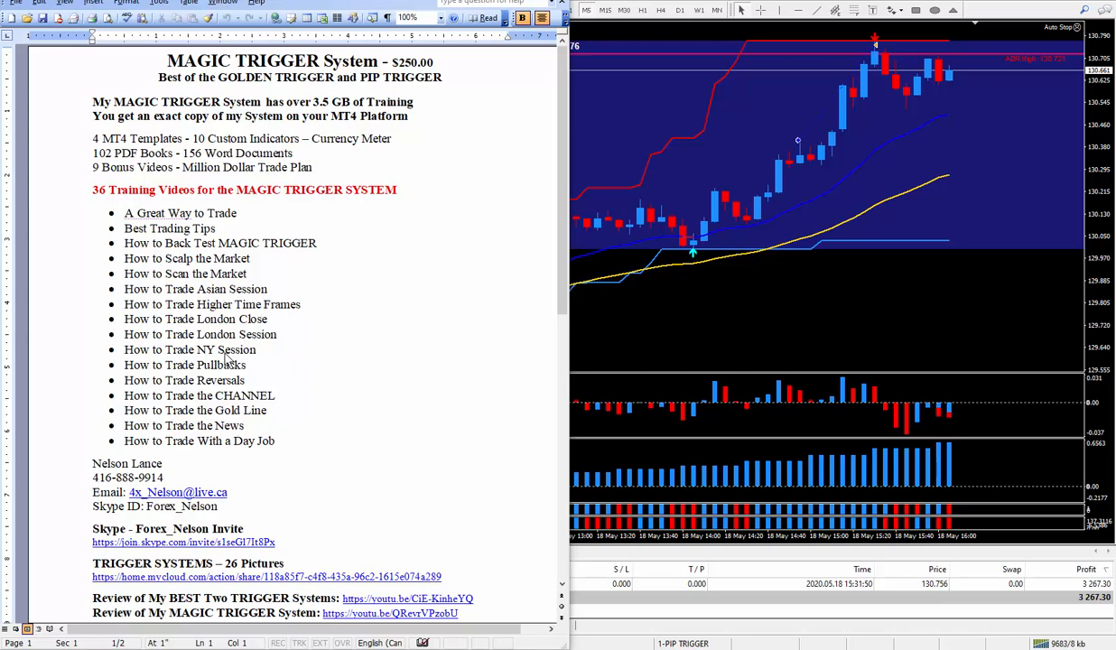
{"action": "mouse_move", "coordinate": [286, 329]}
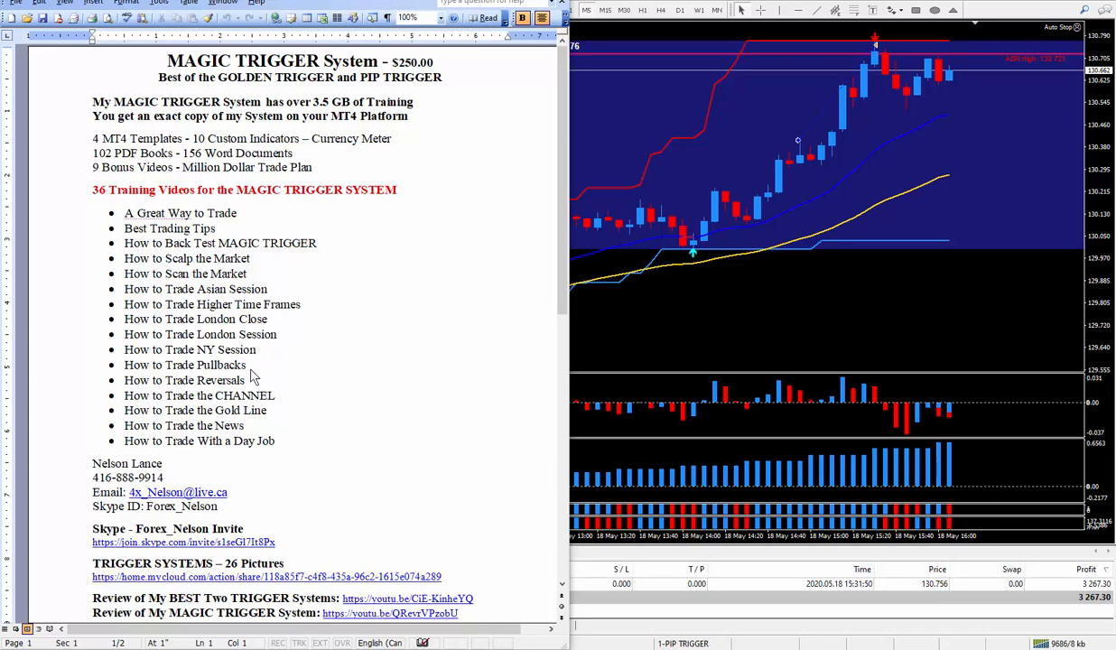
{"action": "mouse_move", "coordinate": [974, 57]}
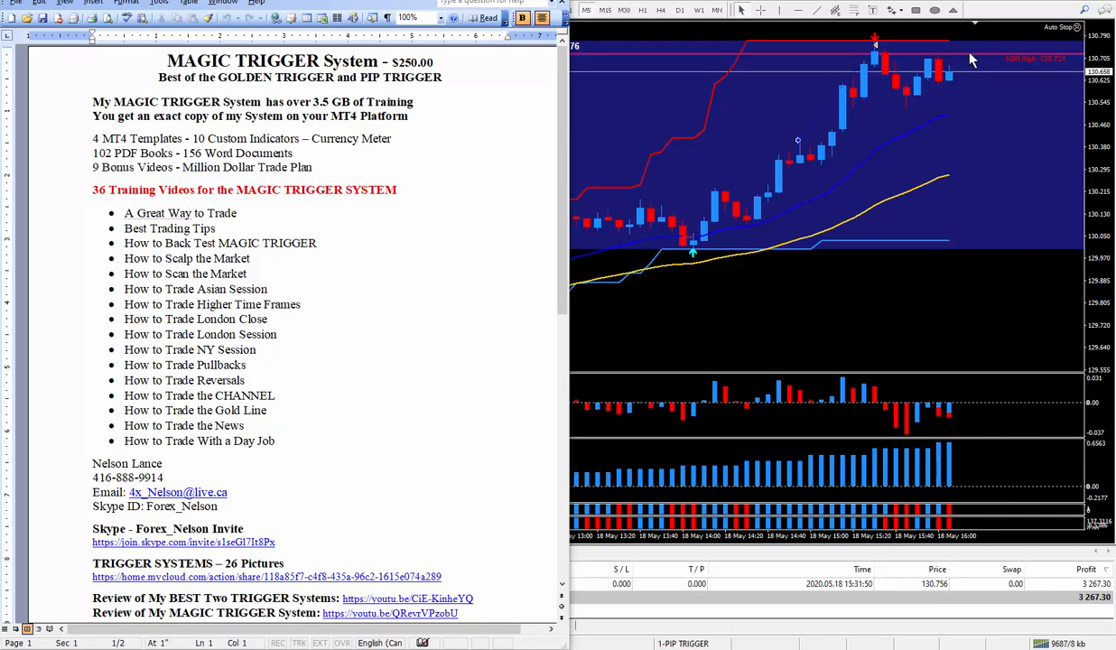
{"action": "mouse_move", "coordinate": [936, 56]}
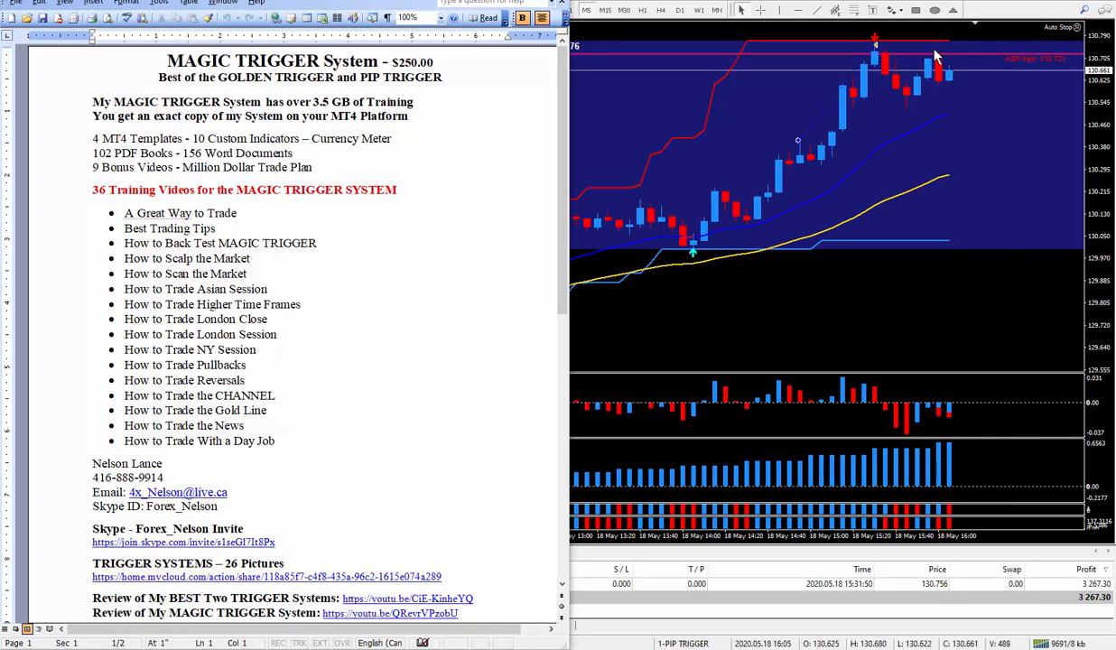
{"action": "mouse_move", "coordinate": [954, 133]}
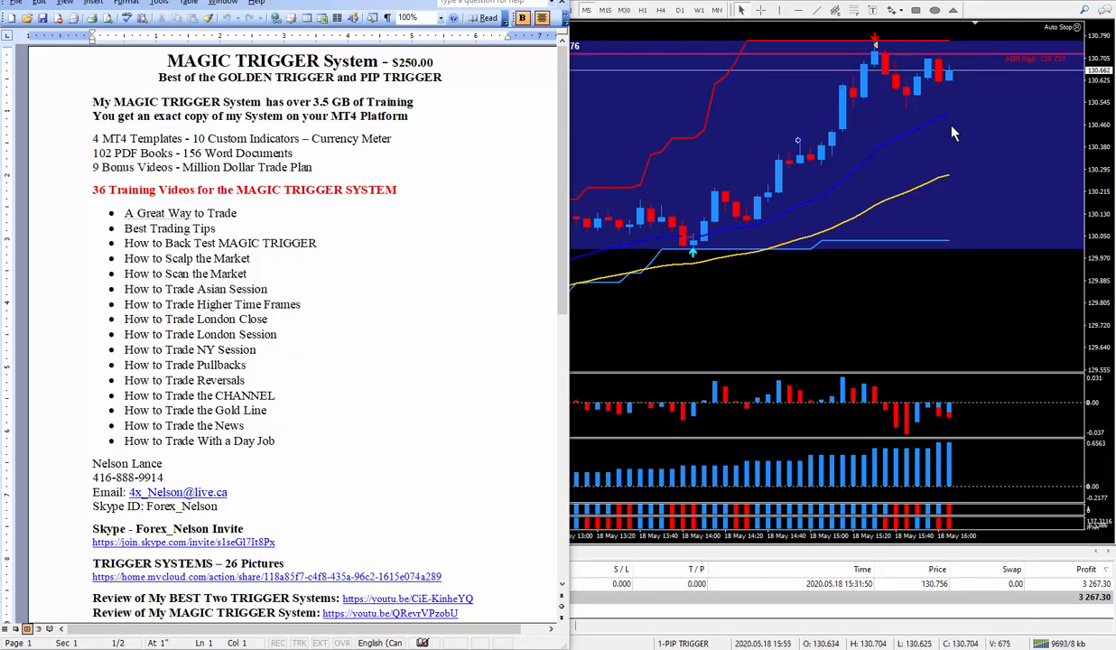
{"action": "mouse_move", "coordinate": [226, 372]}
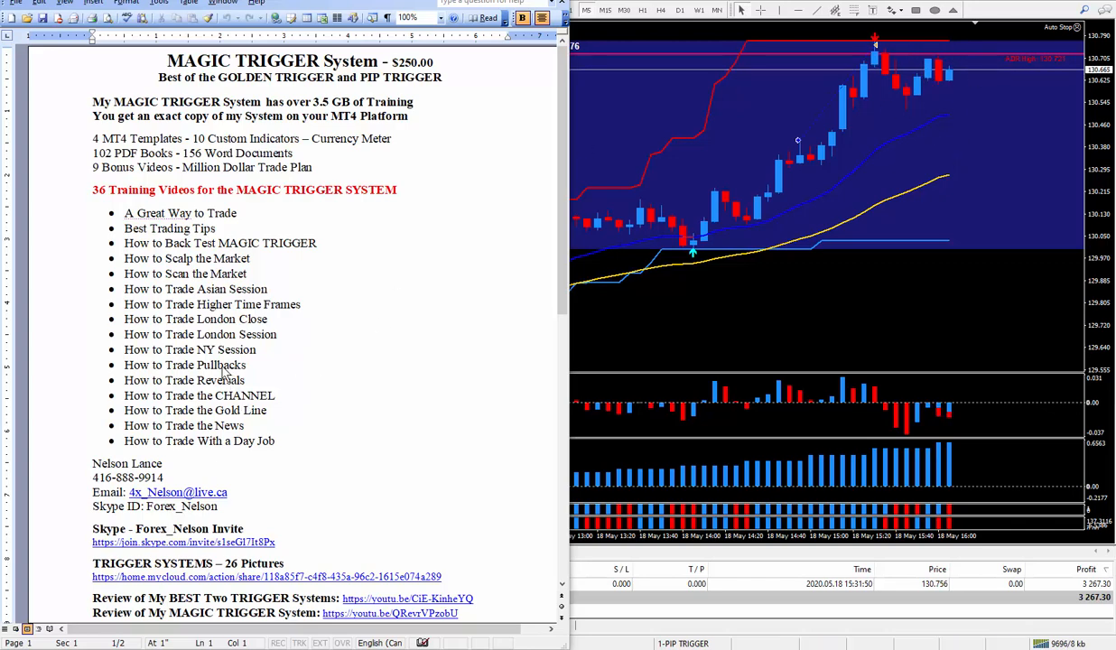
{"action": "mouse_move", "coordinate": [215, 372]}
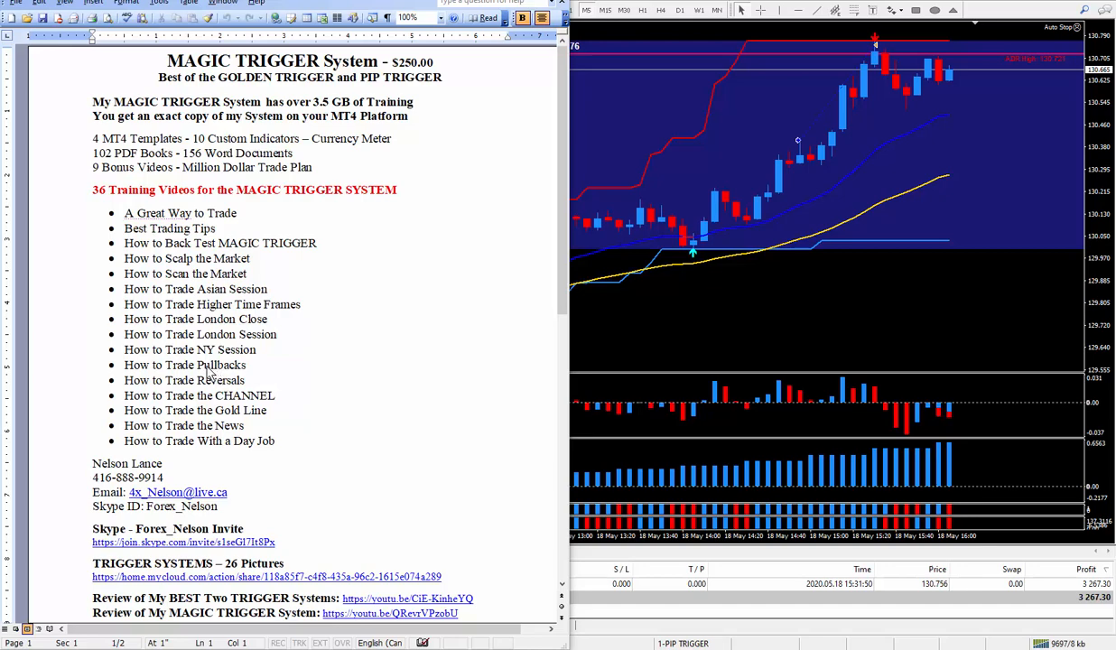
{"action": "mouse_move", "coordinate": [849, 152]}
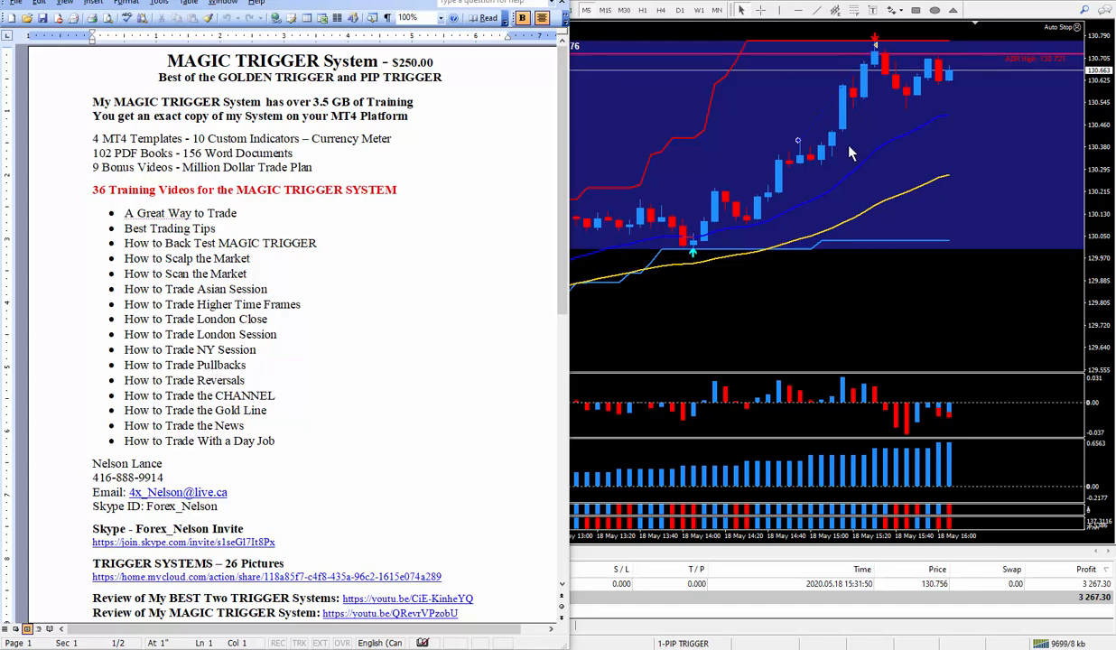
{"action": "mouse_move", "coordinate": [658, 216]}
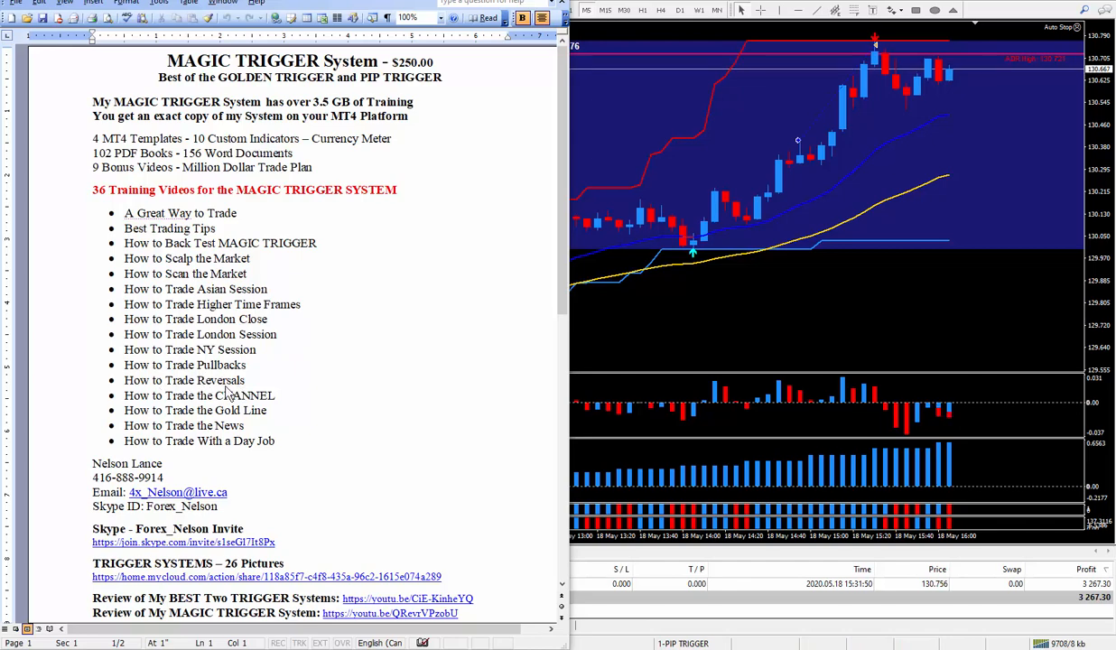
{"action": "mouse_move", "coordinate": [696, 488]}
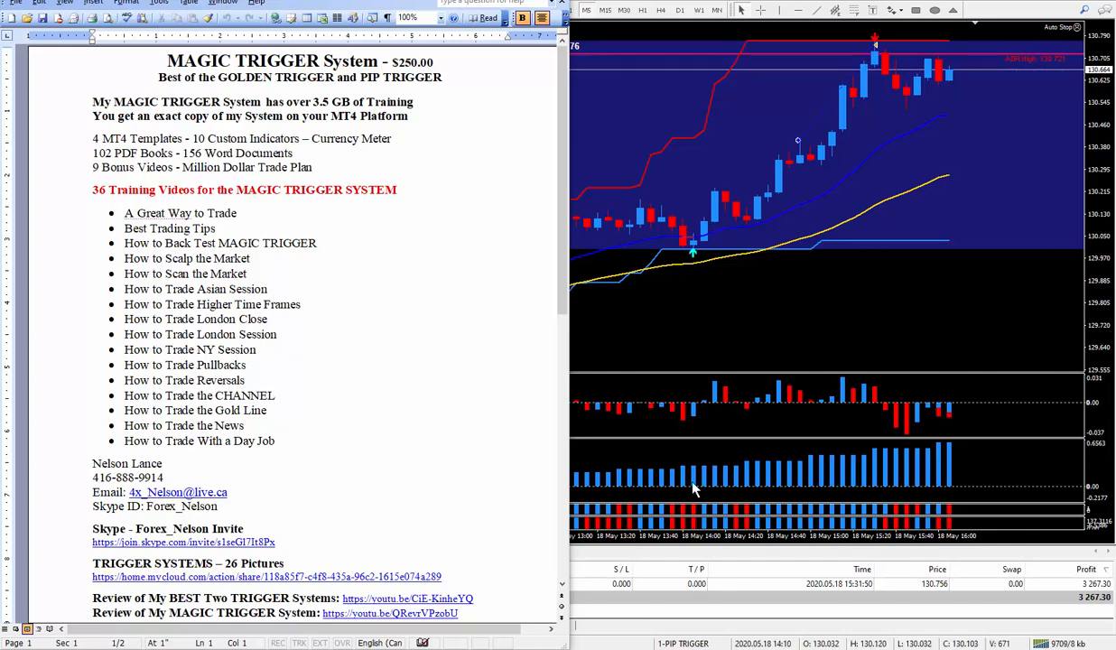
{"action": "mouse_move", "coordinate": [696, 235]}
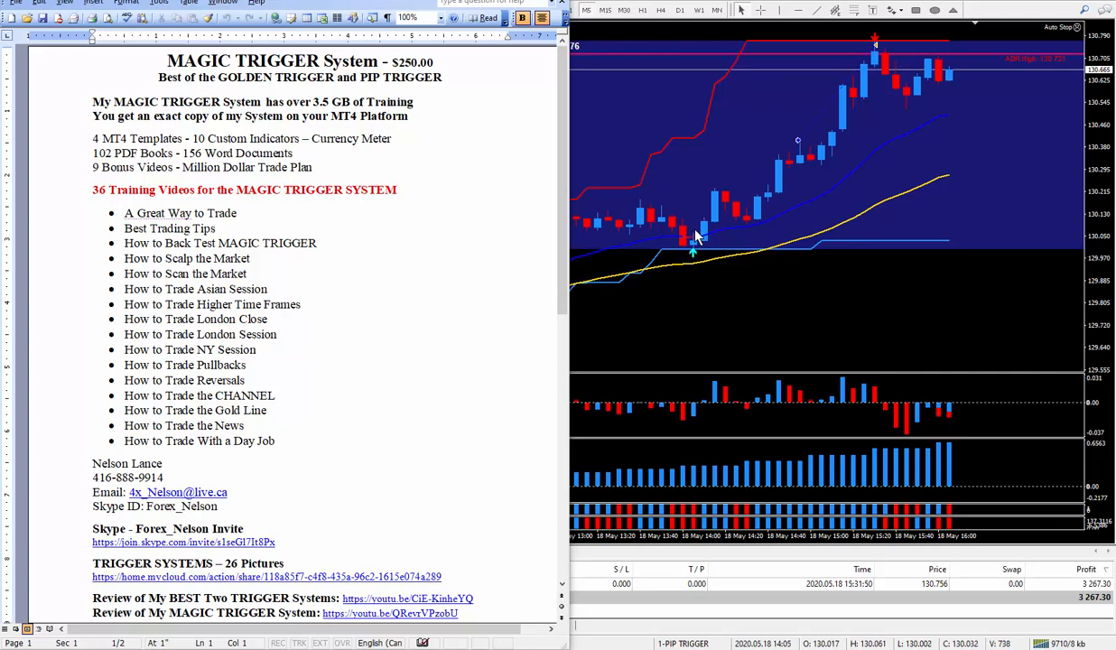
{"action": "mouse_move", "coordinate": [714, 282]}
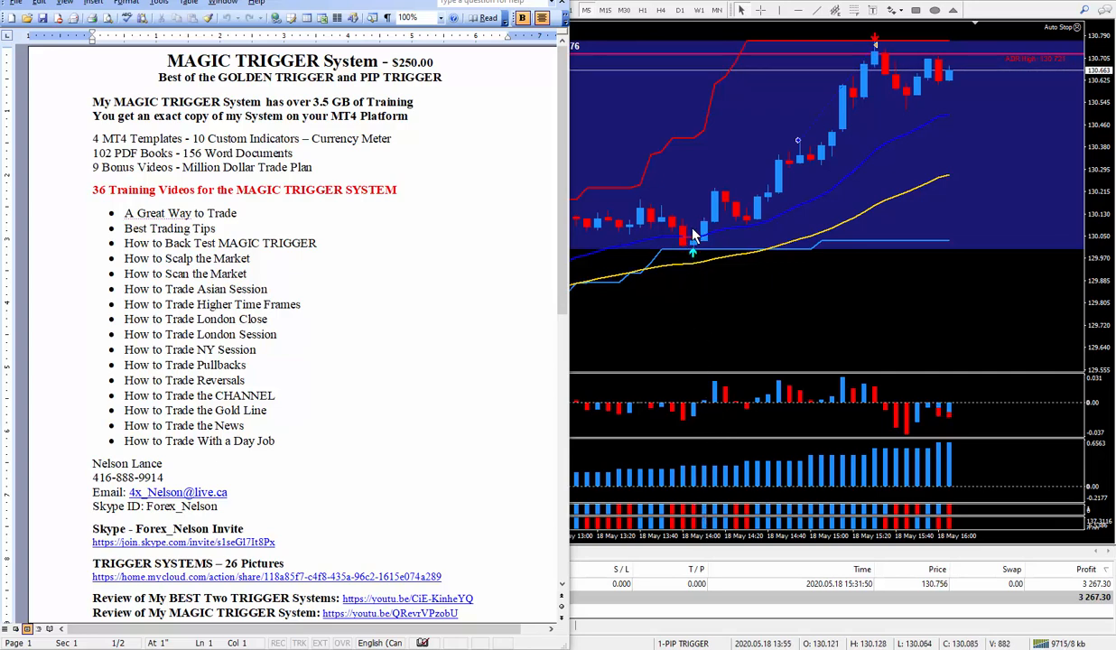
{"action": "mouse_move", "coordinate": [747, 262]}
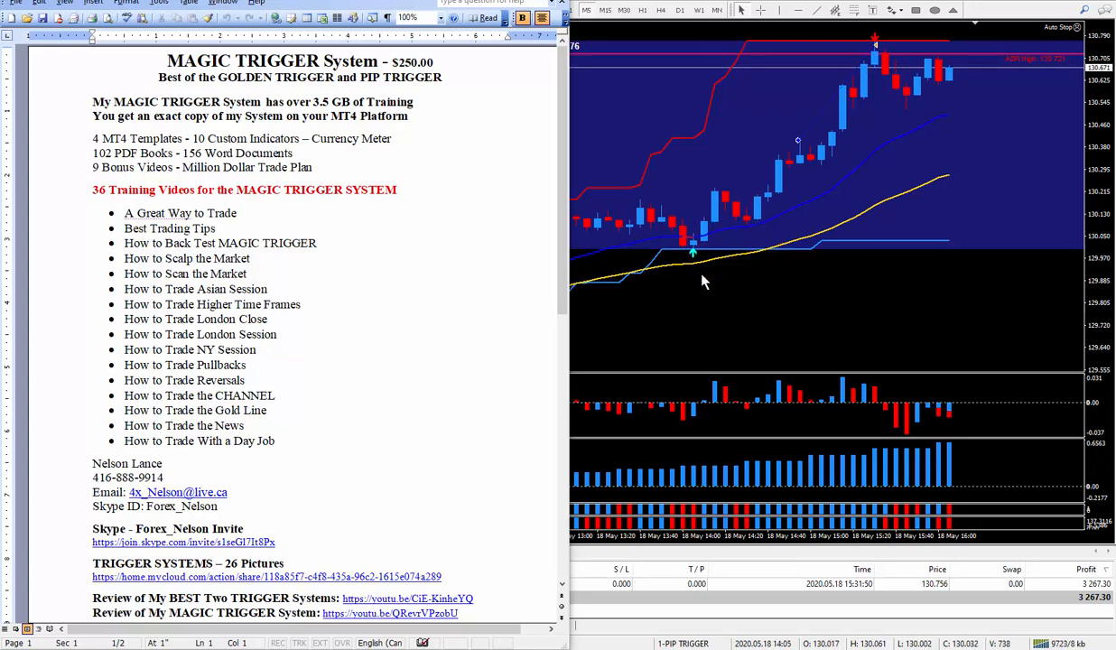
{"action": "mouse_move", "coordinate": [695, 287]}
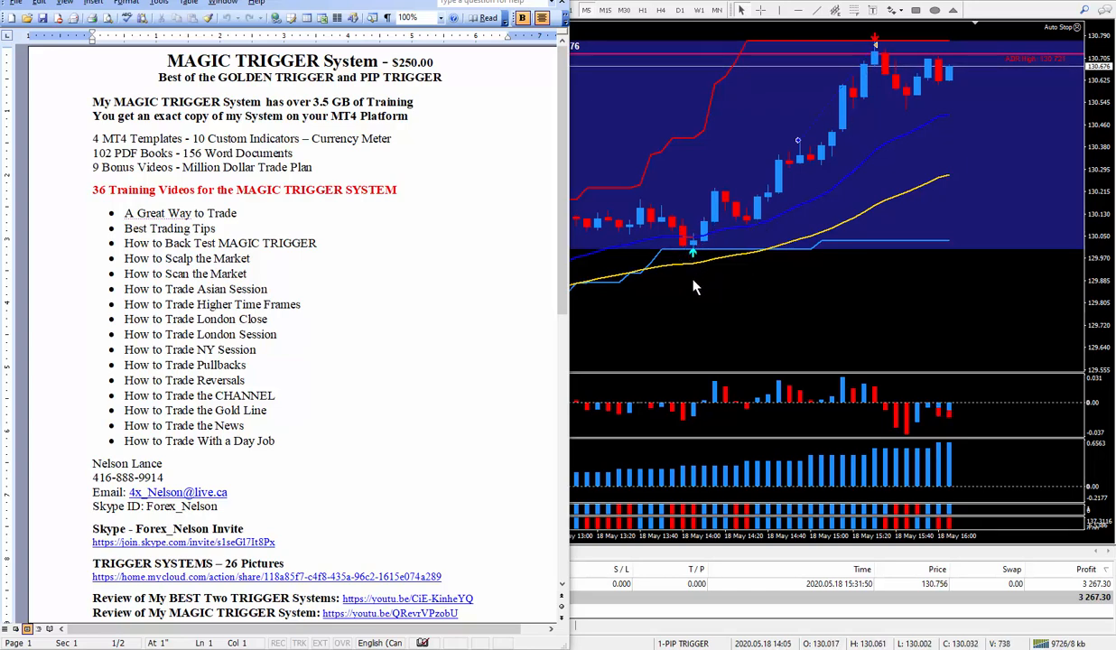
{"action": "mouse_move", "coordinate": [694, 245]}
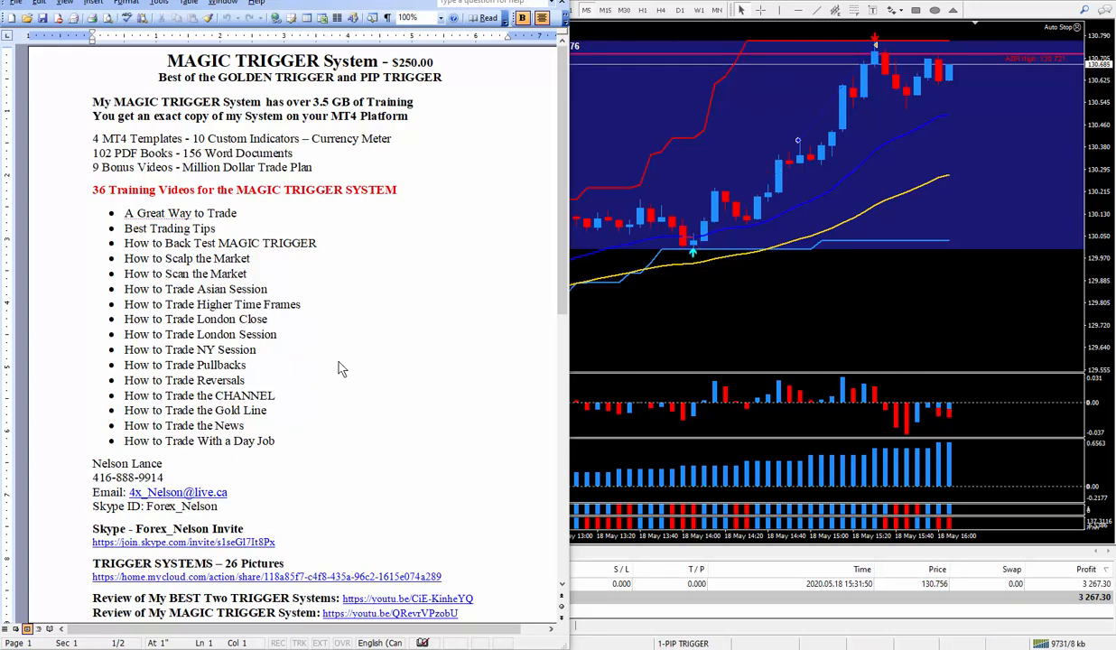
{"action": "mouse_move", "coordinate": [770, 156]}
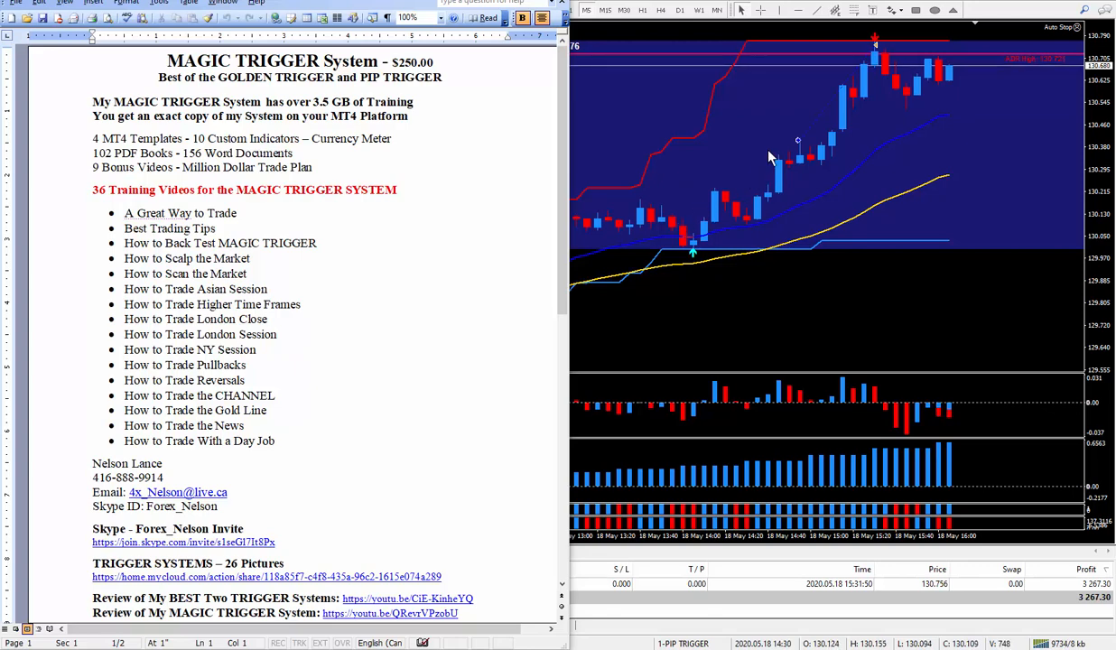
{"action": "mouse_move", "coordinate": [824, 155]}
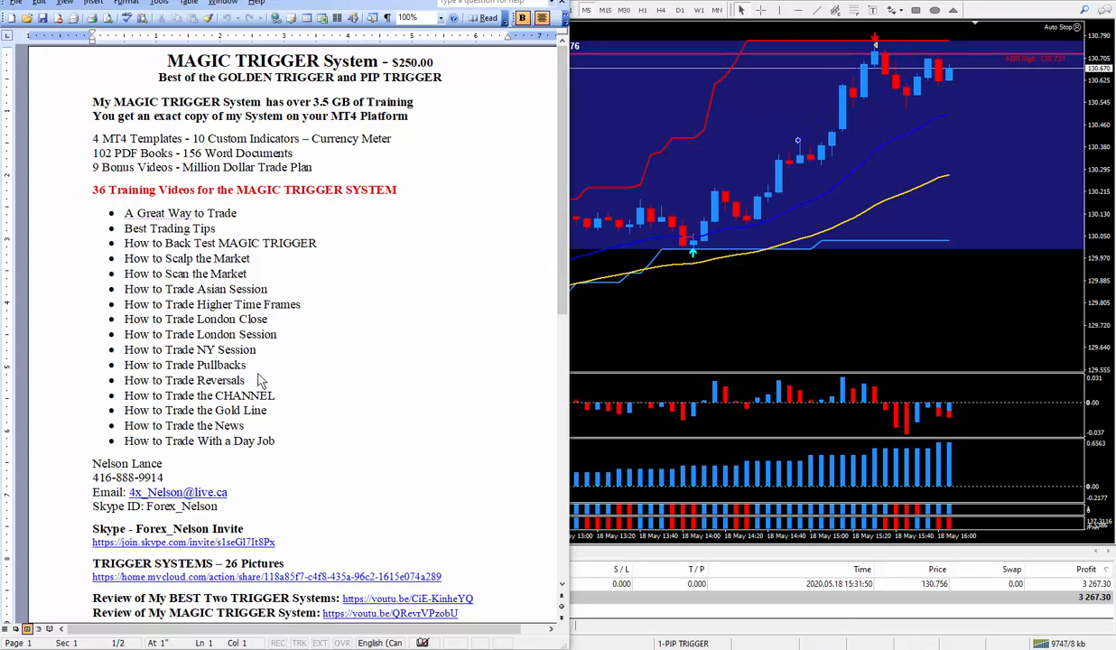
{"action": "mouse_move", "coordinate": [267, 412]}
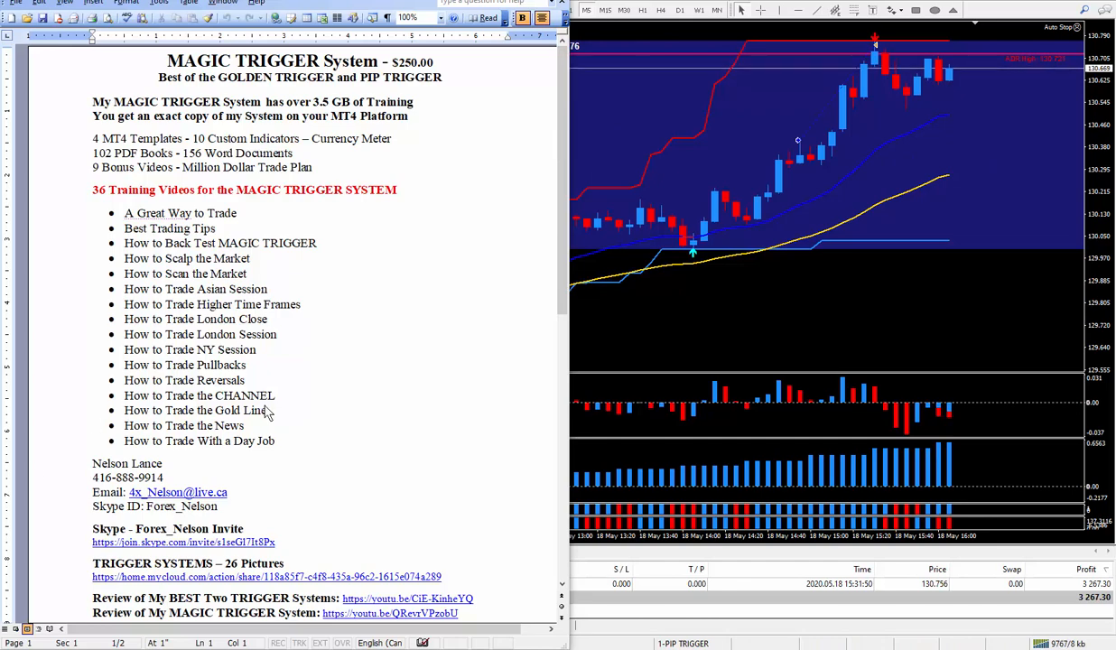
{"action": "mouse_move", "coordinate": [260, 408]}
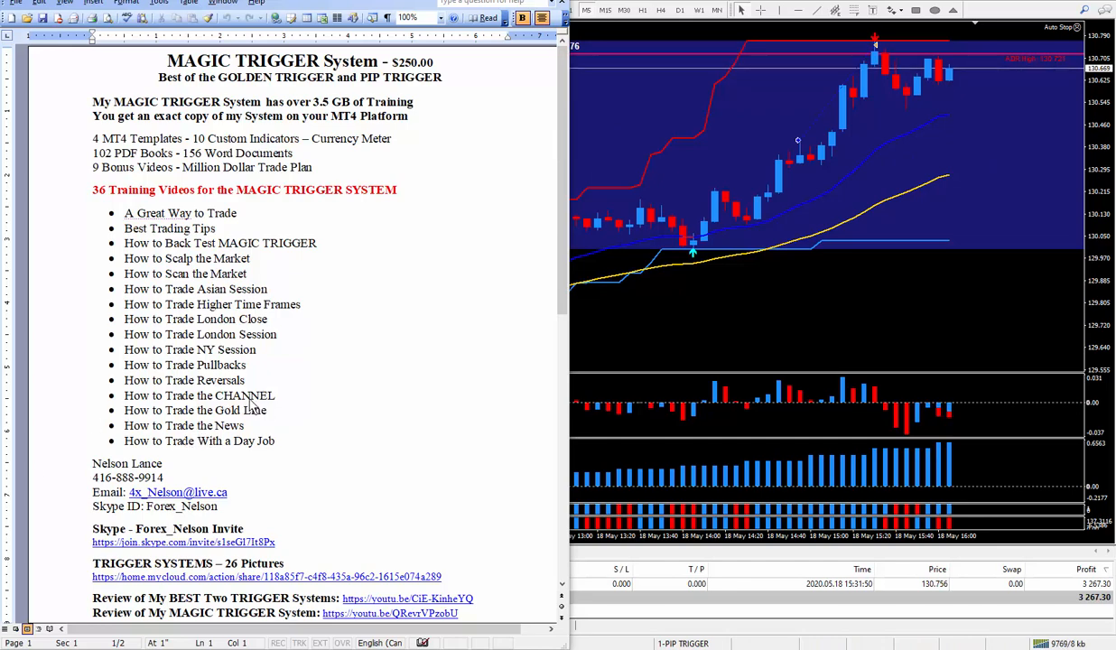
{"action": "mouse_move", "coordinate": [936, 208]}
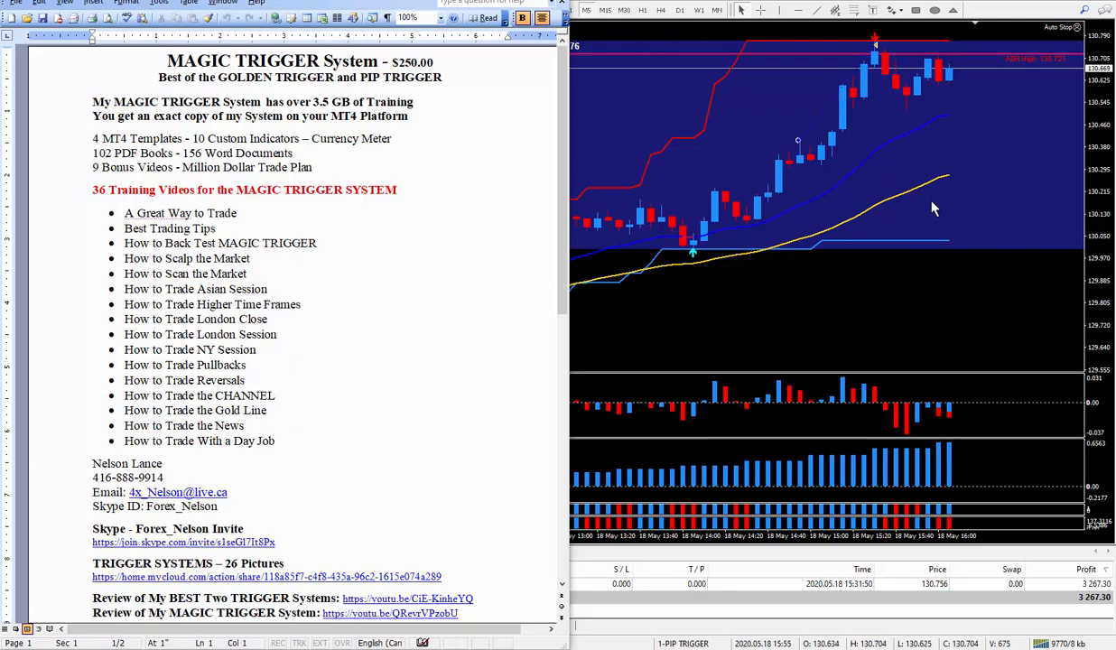
{"action": "mouse_move", "coordinate": [757, 196]}
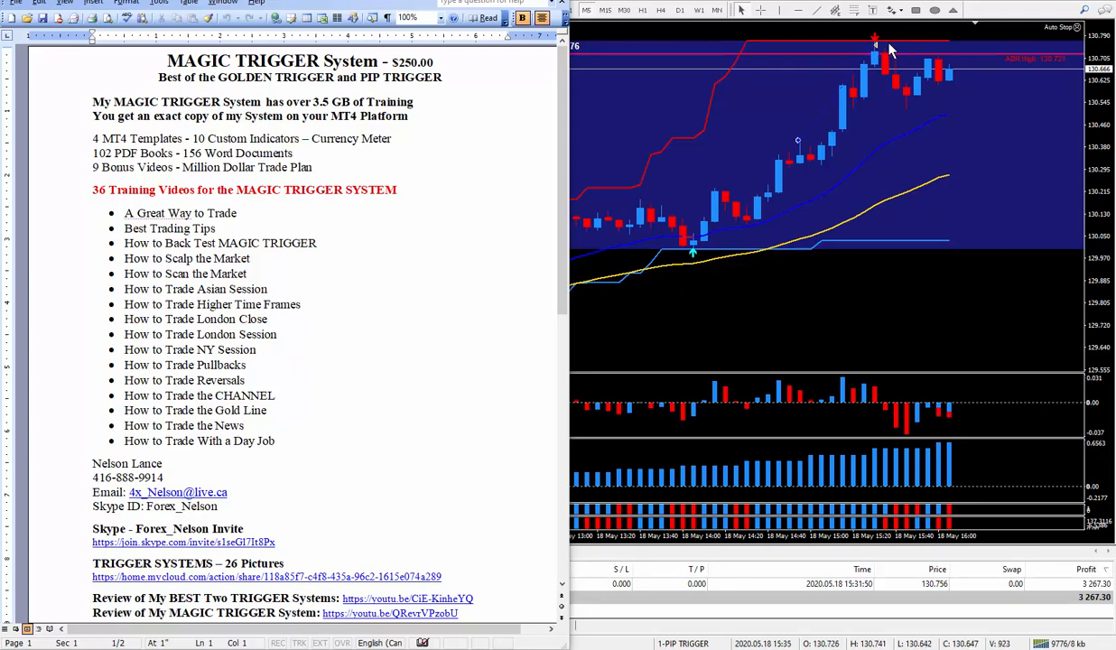
{"action": "mouse_move", "coordinate": [185, 430]}
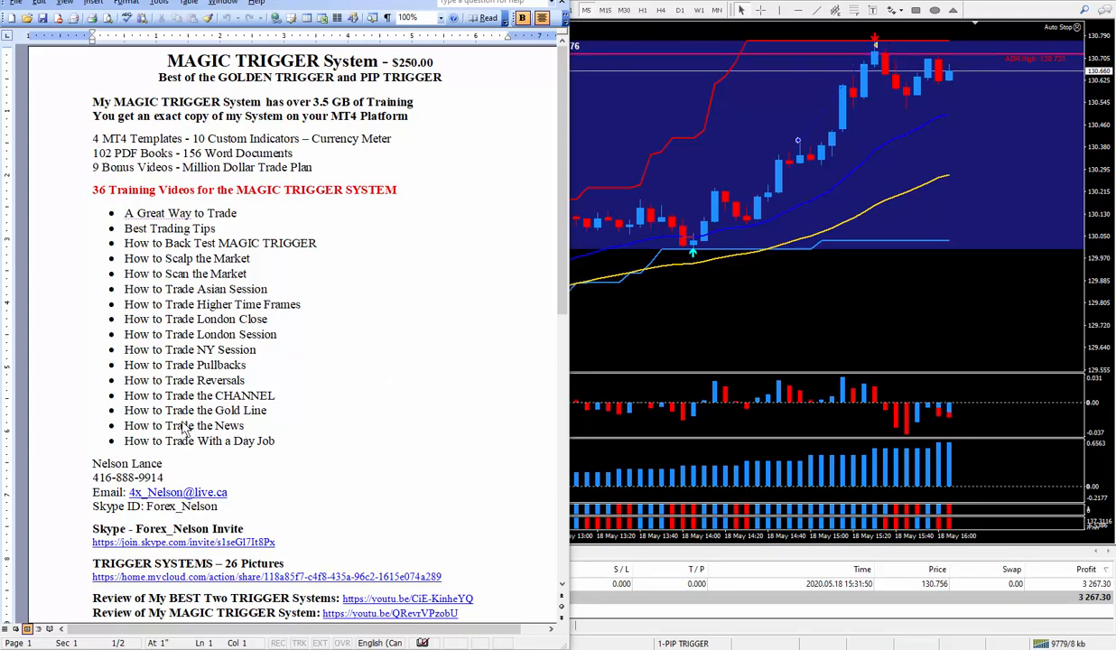
{"action": "mouse_move", "coordinate": [688, 224]}
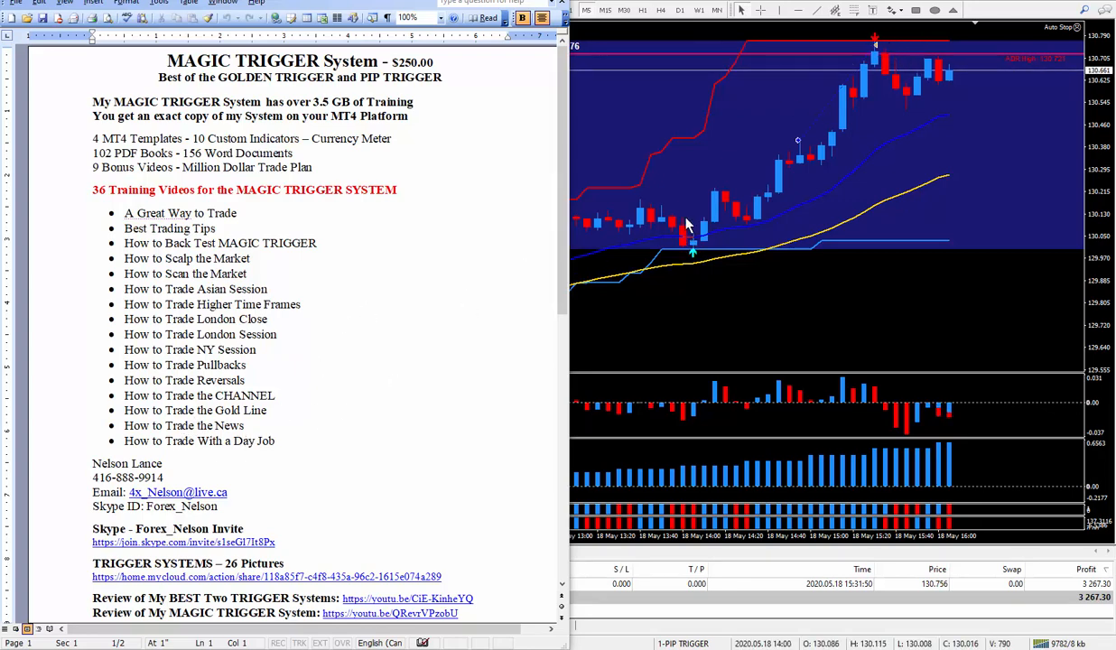
{"action": "mouse_move", "coordinate": [737, 264]}
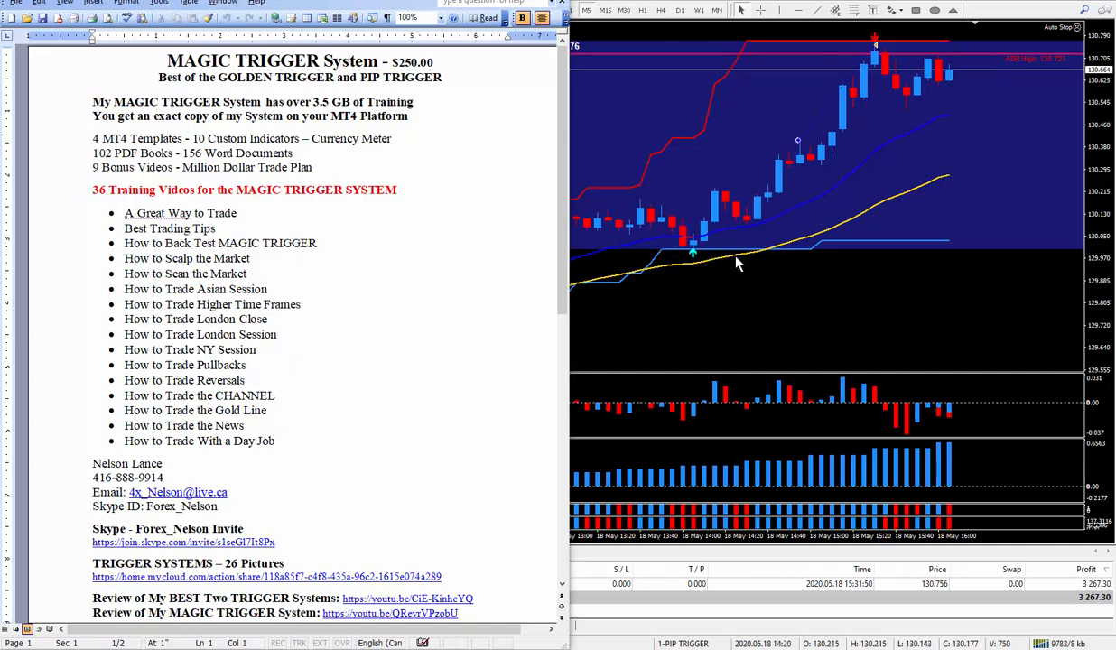
{"action": "mouse_move", "coordinate": [289, 412]}
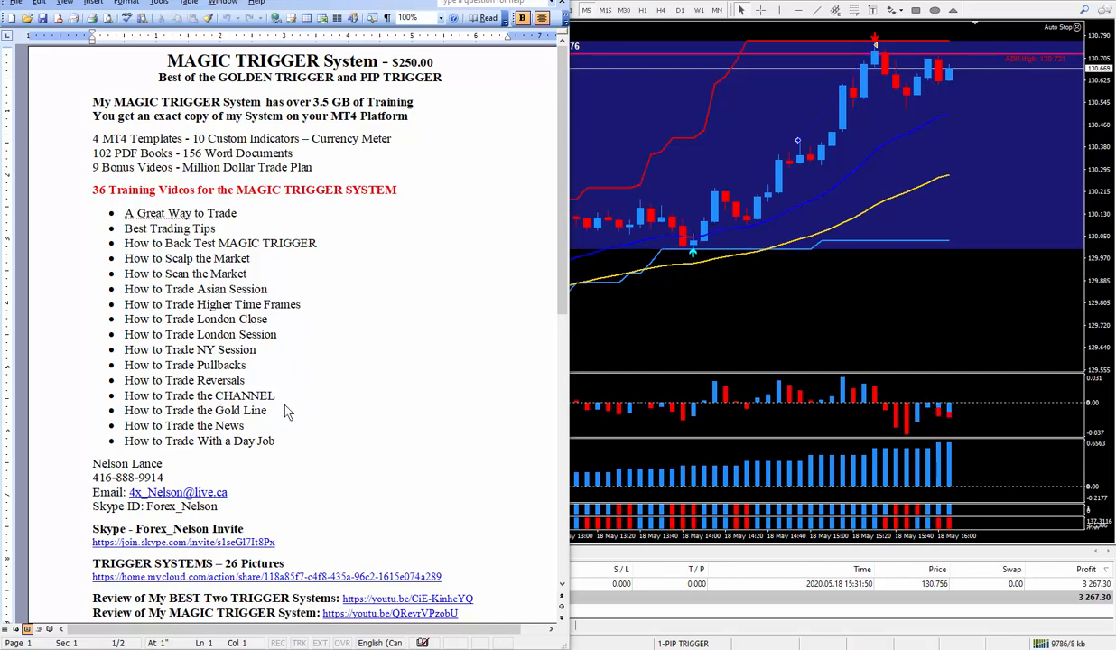
{"action": "mouse_move", "coordinate": [730, 233]}
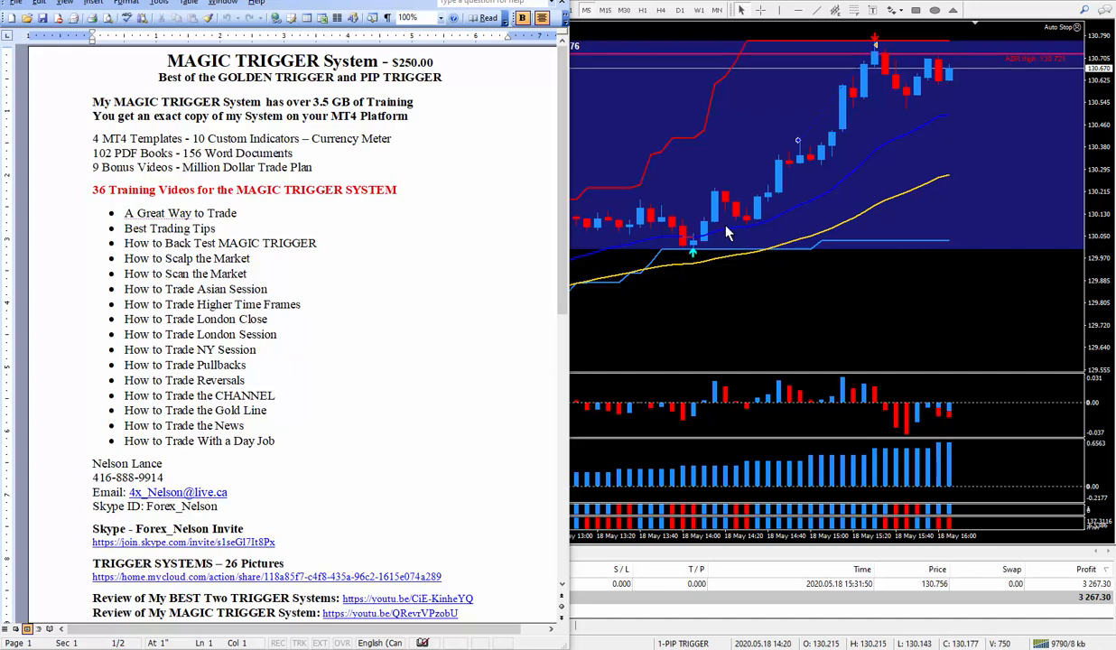
{"action": "mouse_move", "coordinate": [719, 213]}
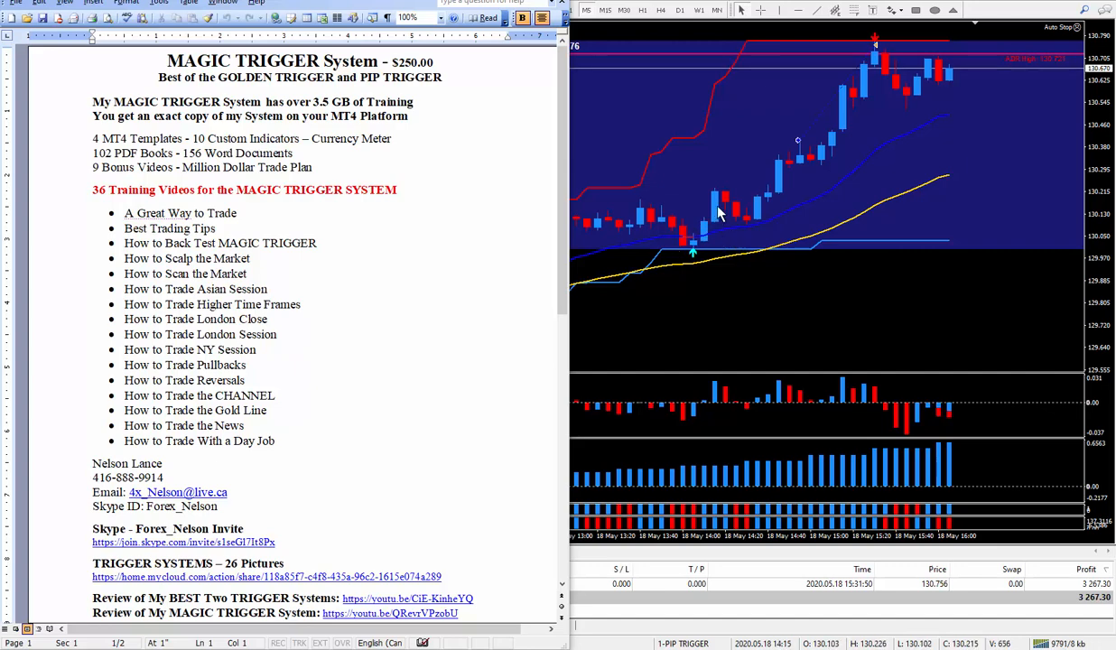
{"action": "mouse_move", "coordinate": [682, 137]}
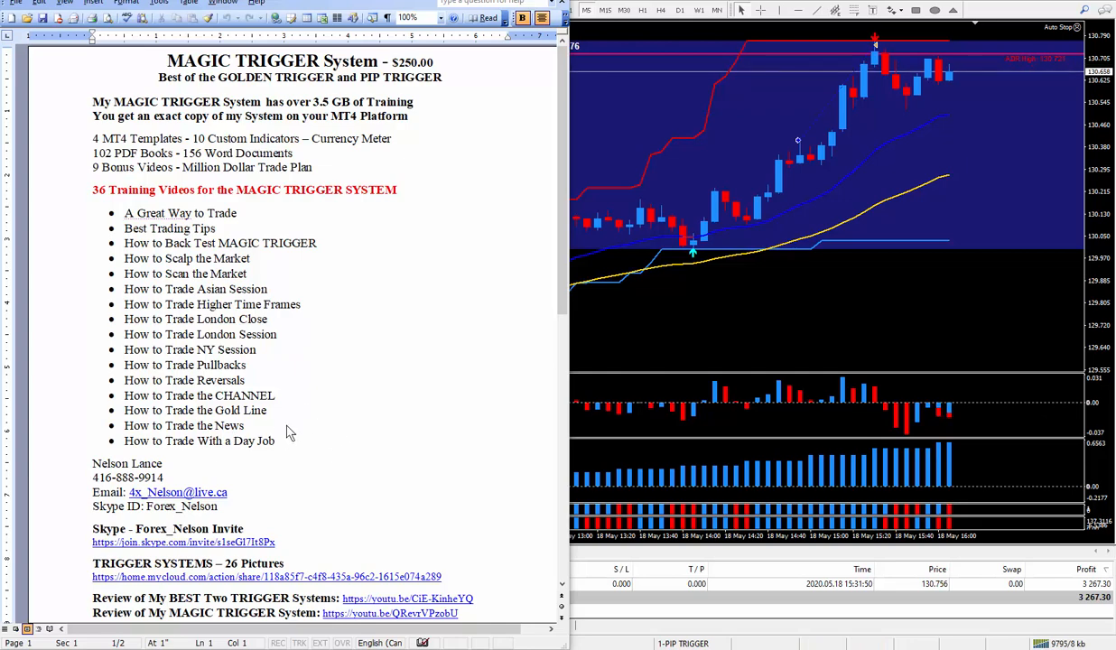
{"action": "mouse_move", "coordinate": [777, 146]}
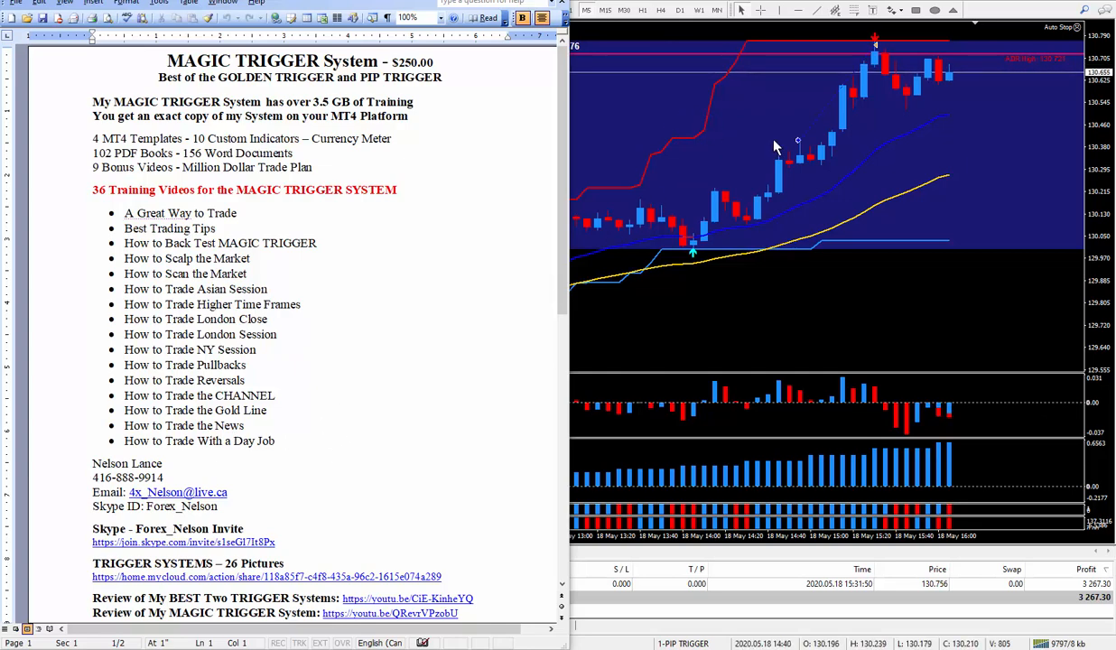
{"action": "mouse_move", "coordinate": [730, 115]}
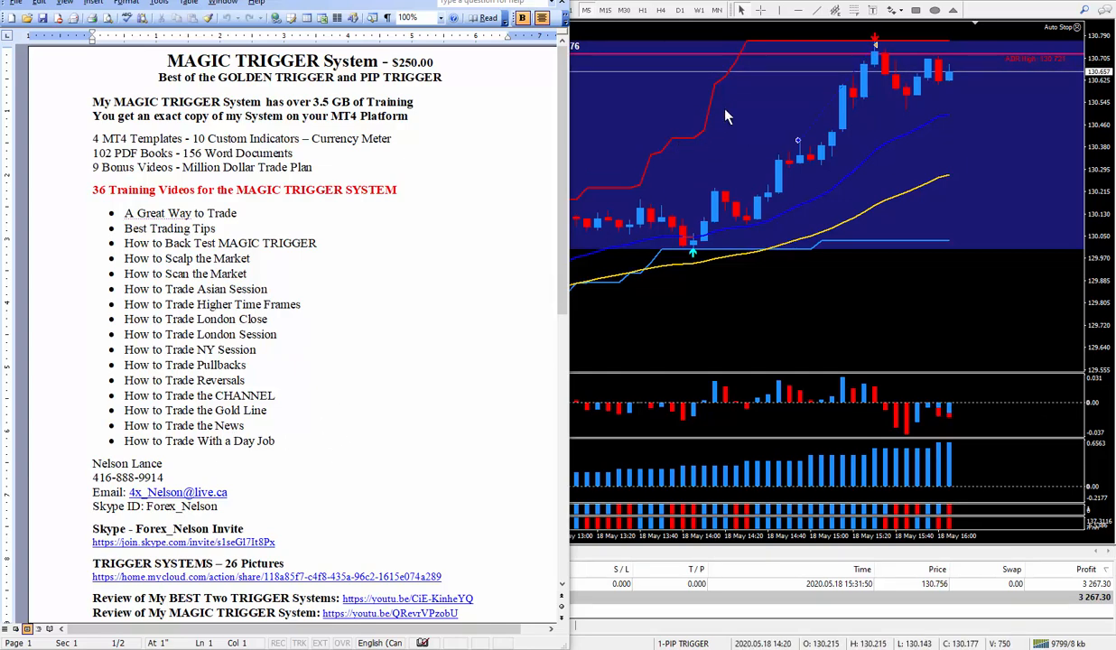
{"action": "mouse_move", "coordinate": [730, 161]}
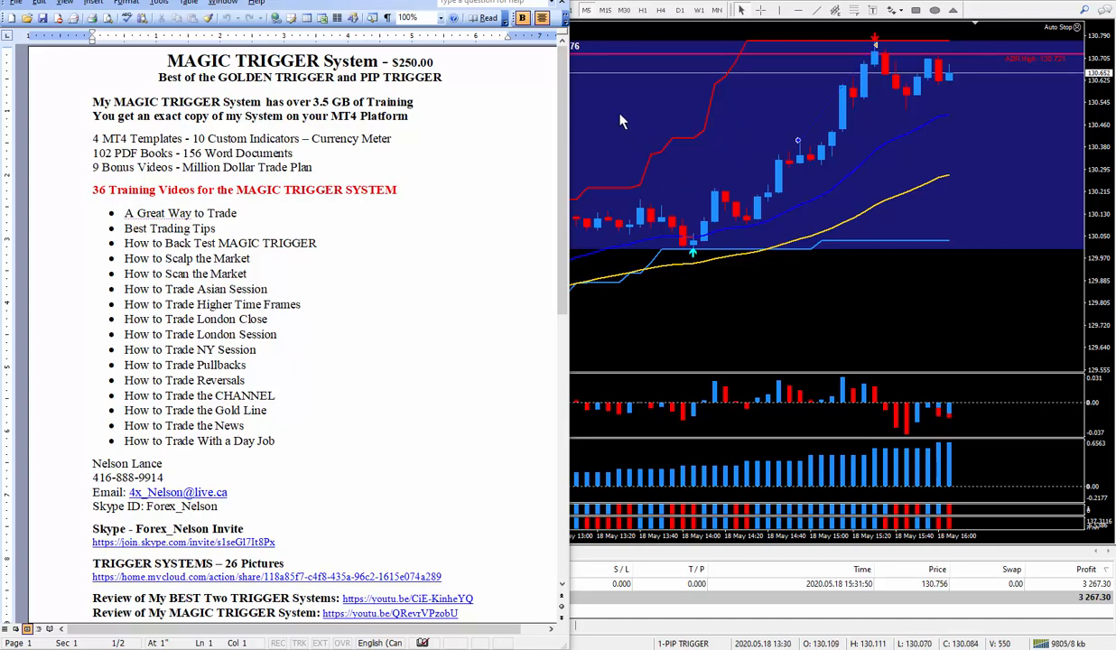
{"action": "mouse_move", "coordinate": [130, 452]}
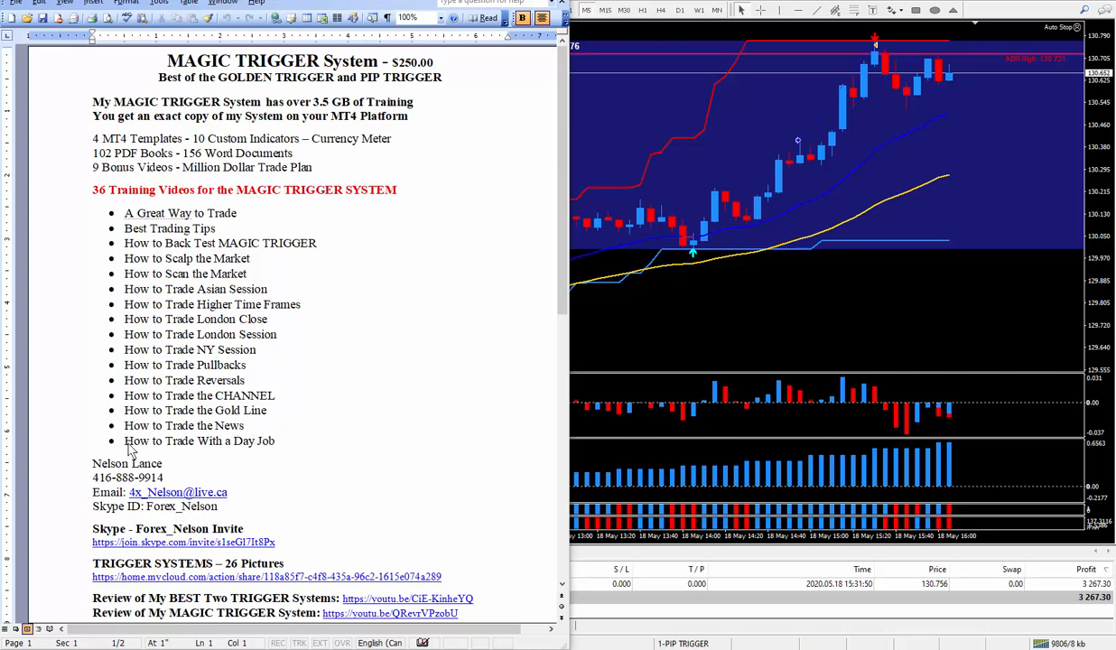
{"action": "mouse_move", "coordinate": [262, 439]}
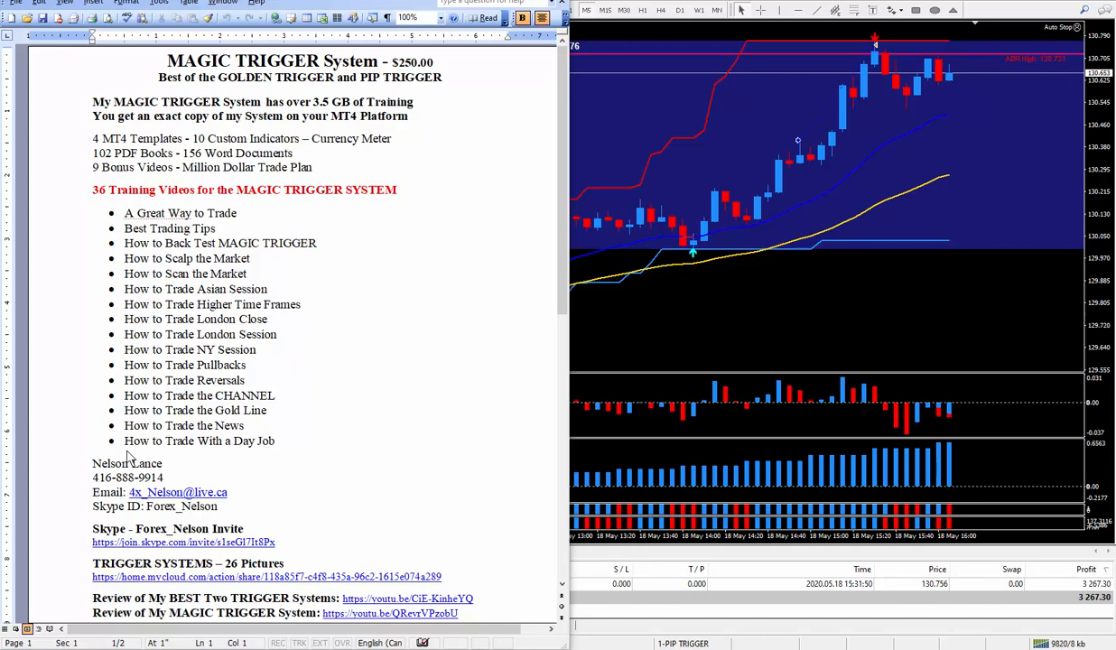
{"action": "mouse_move", "coordinate": [288, 453]}
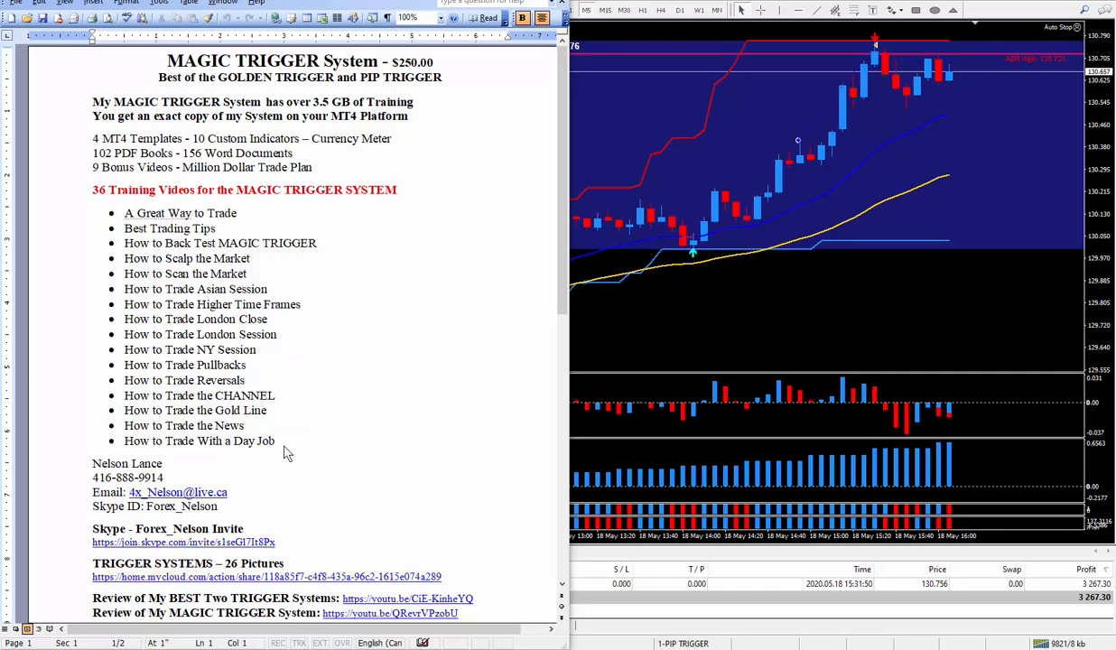
{"action": "mouse_move", "coordinate": [329, 459]}
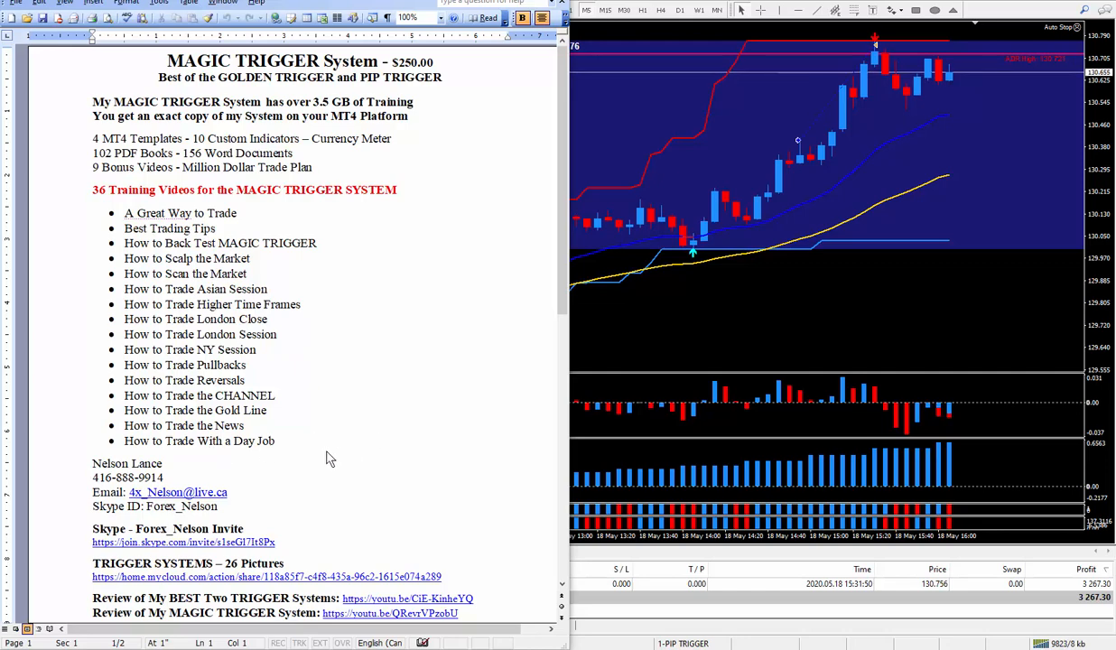
{"action": "mouse_move", "coordinate": [227, 459]}
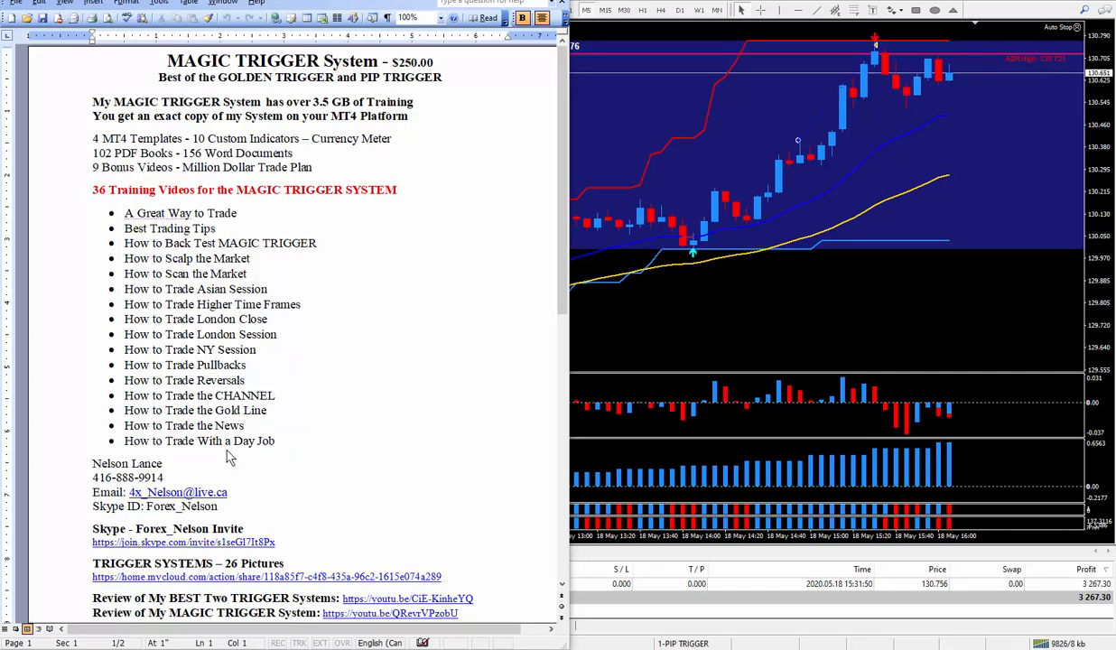
{"action": "mouse_move", "coordinate": [341, 456]}
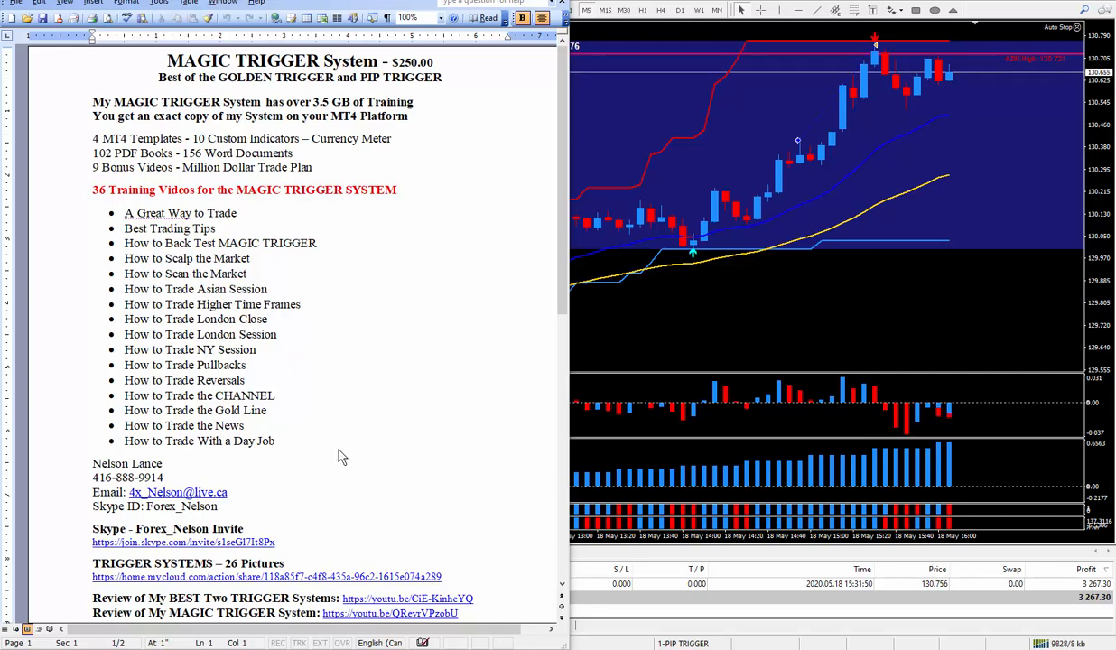
{"action": "mouse_move", "coordinate": [369, 453]}
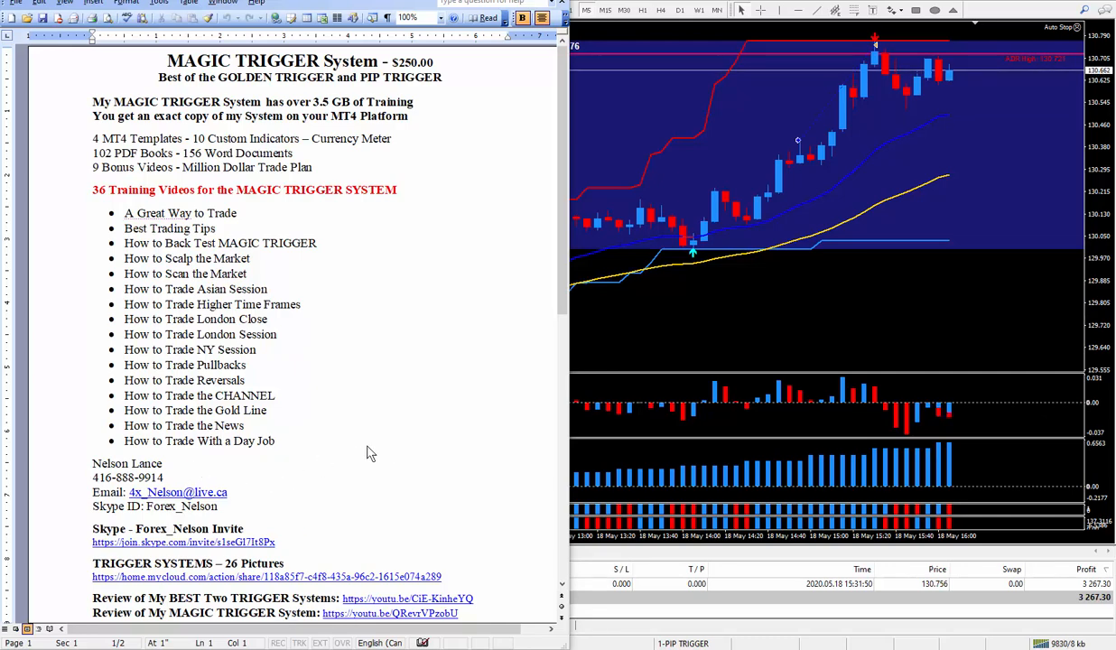
{"action": "mouse_move", "coordinate": [224, 468]}
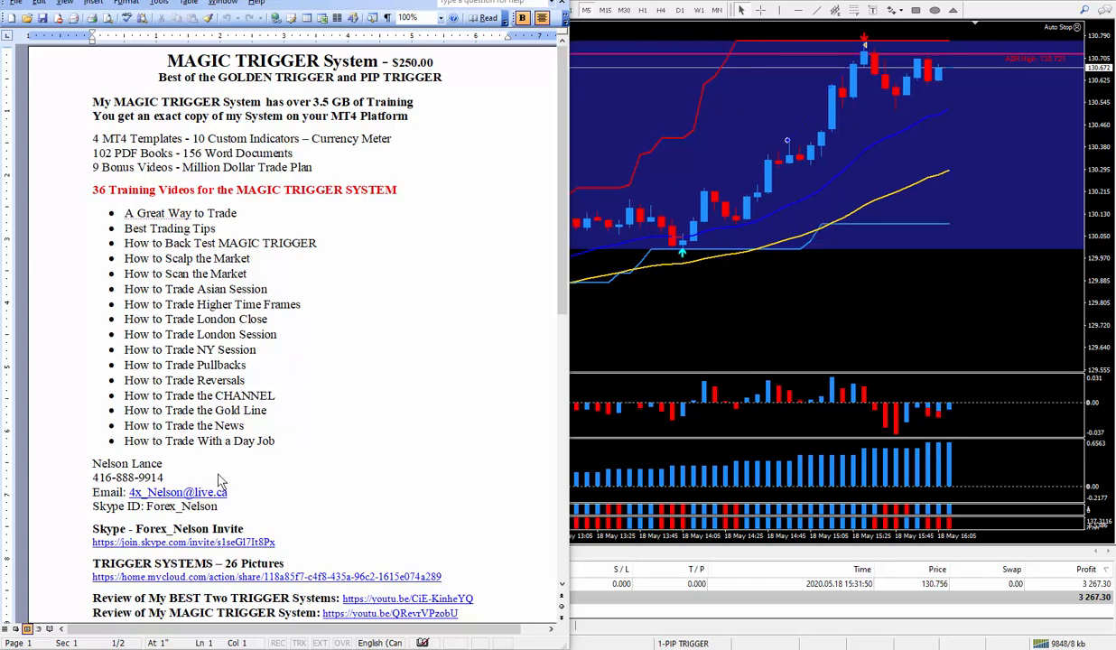
{"action": "mouse_move", "coordinate": [426, 244]}
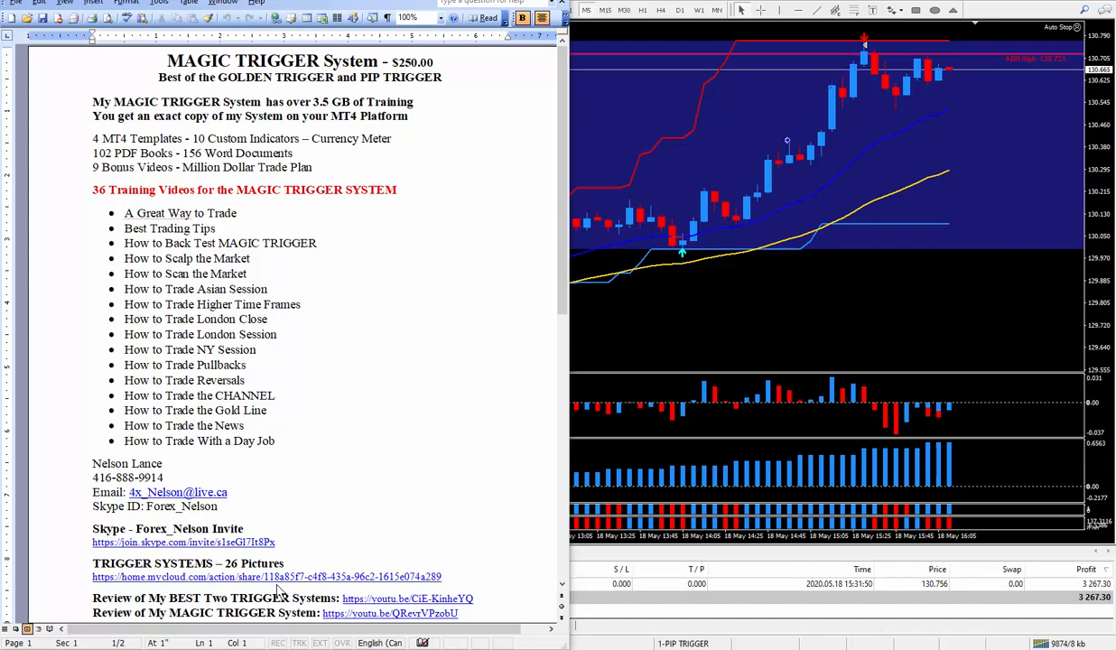
{"action": "mouse_move", "coordinate": [412, 422]}
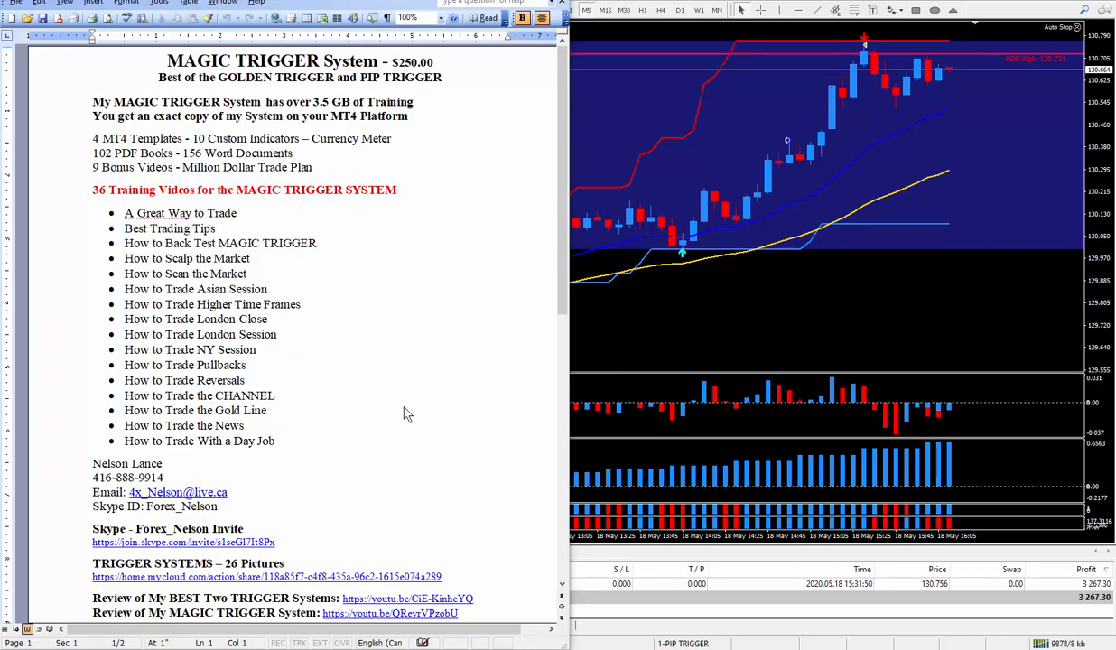
{"action": "mouse_move", "coordinate": [169, 611]}
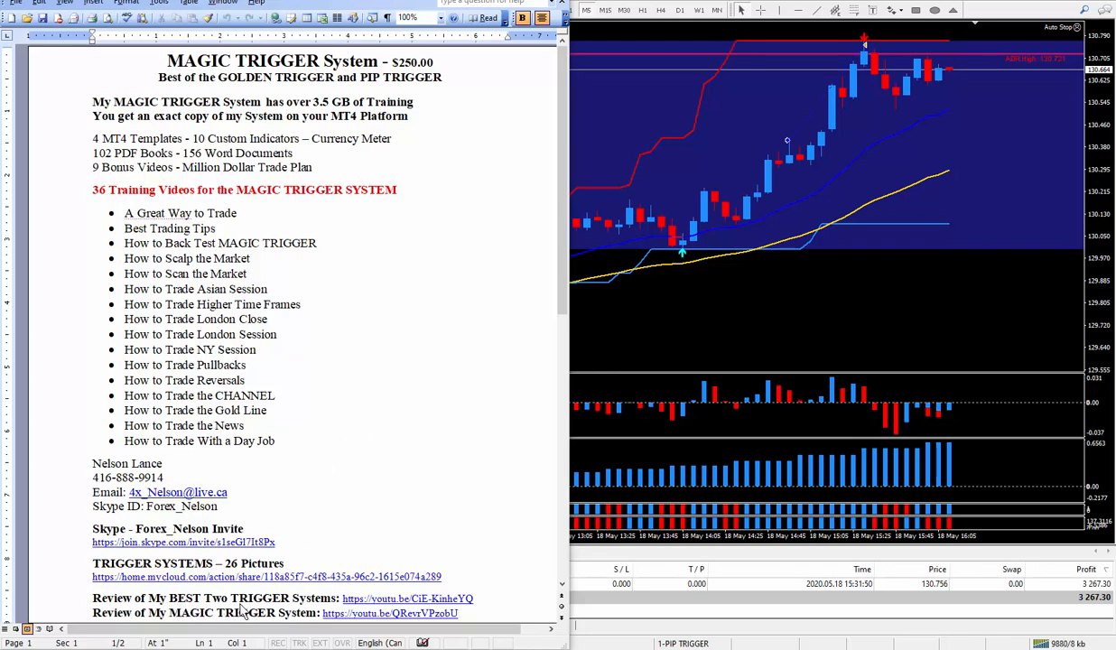
{"action": "mouse_move", "coordinate": [380, 618]}
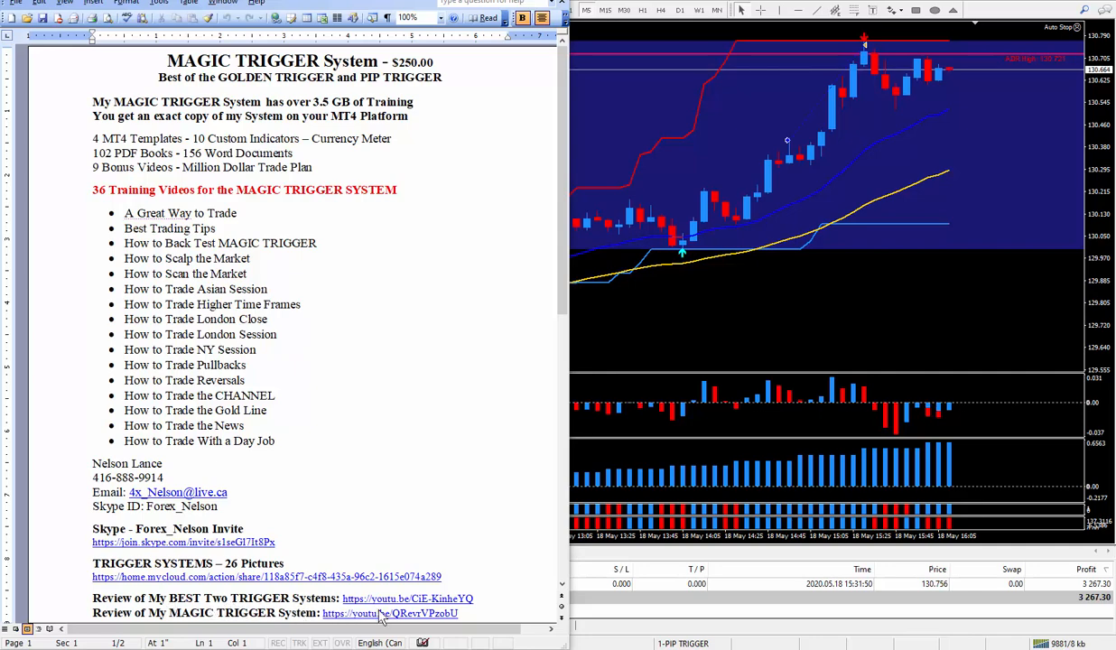
{"action": "mouse_move", "coordinate": [394, 556]}
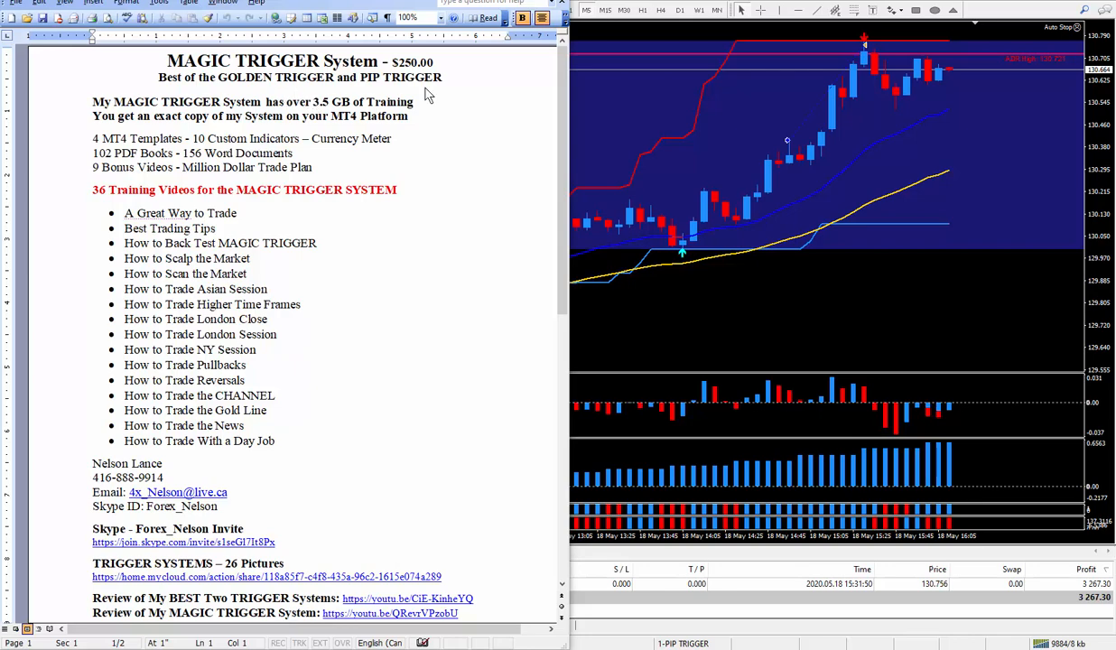
{"action": "mouse_move", "coordinate": [122, 625]}
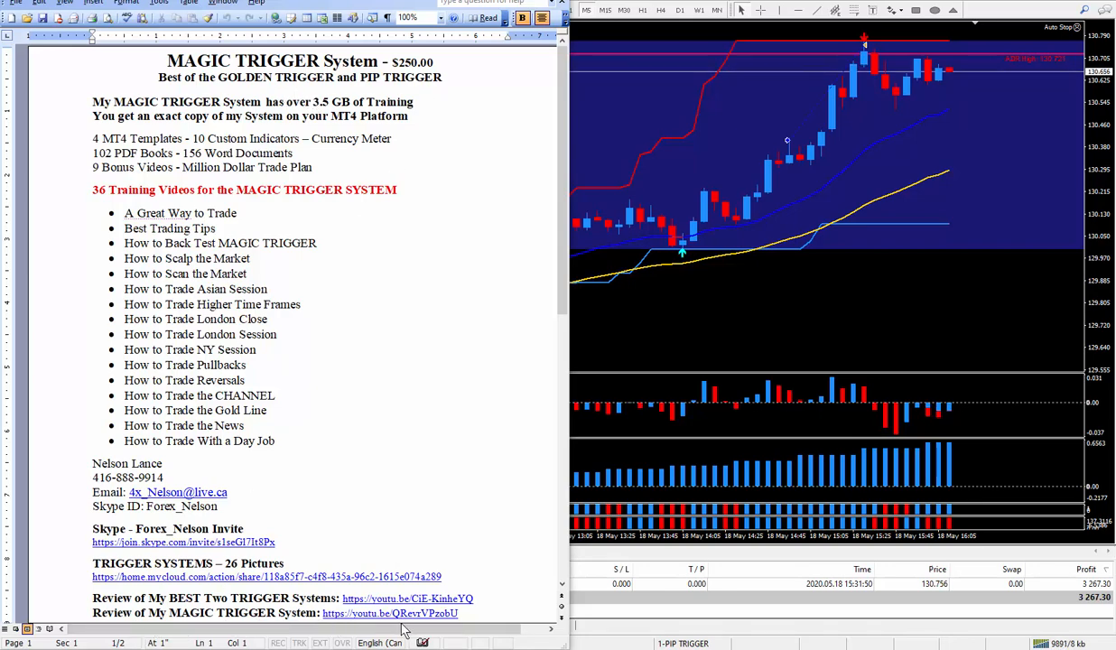
{"action": "mouse_move", "coordinate": [437, 636]}
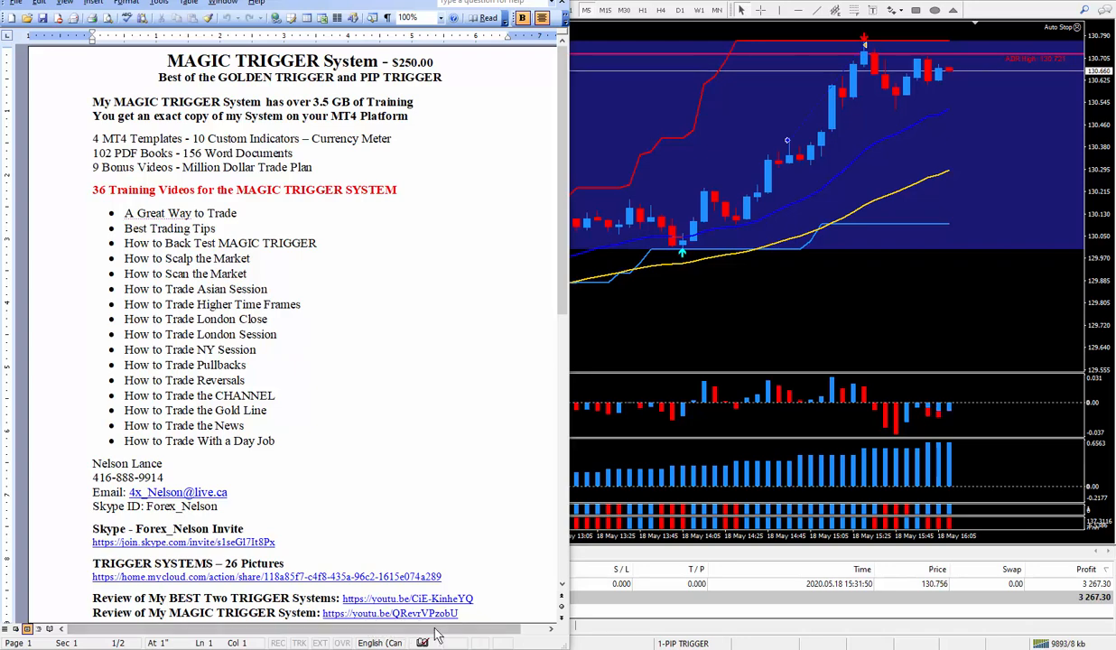
{"action": "mouse_move", "coordinate": [251, 622]}
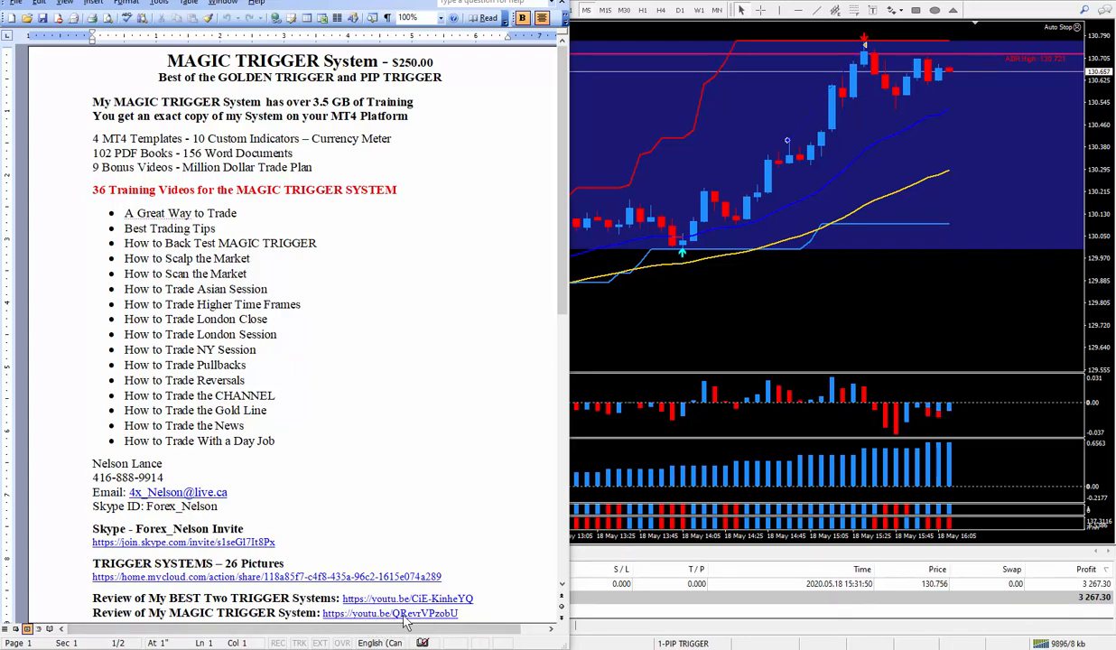
{"action": "mouse_move", "coordinate": [403, 423]}
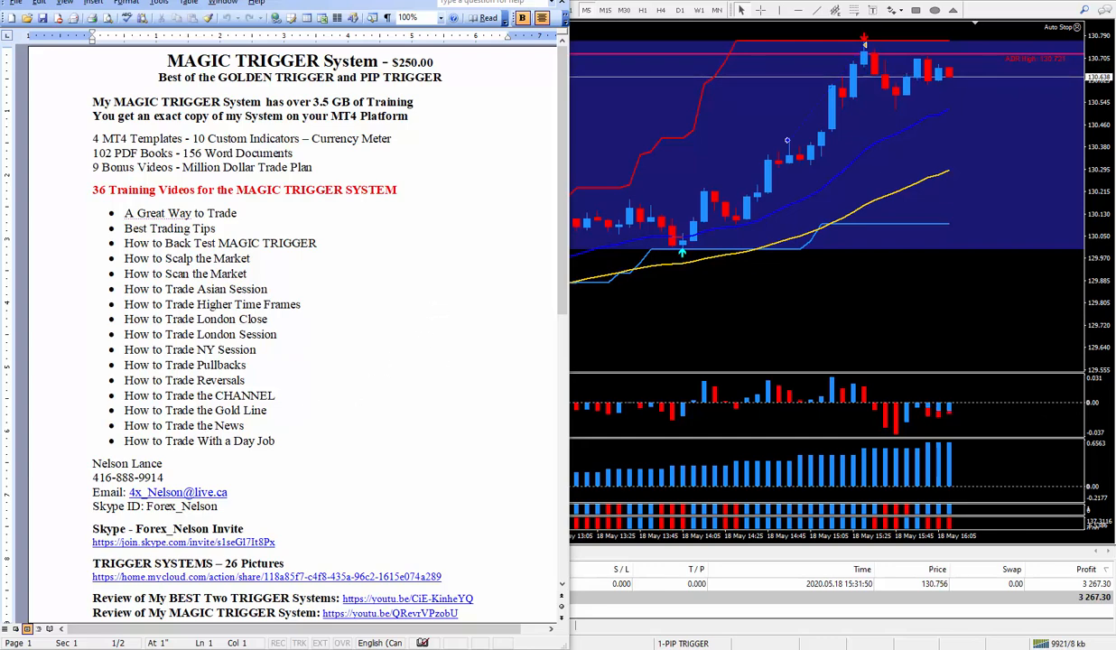
{"action": "mouse_move", "coordinate": [434, 350]}
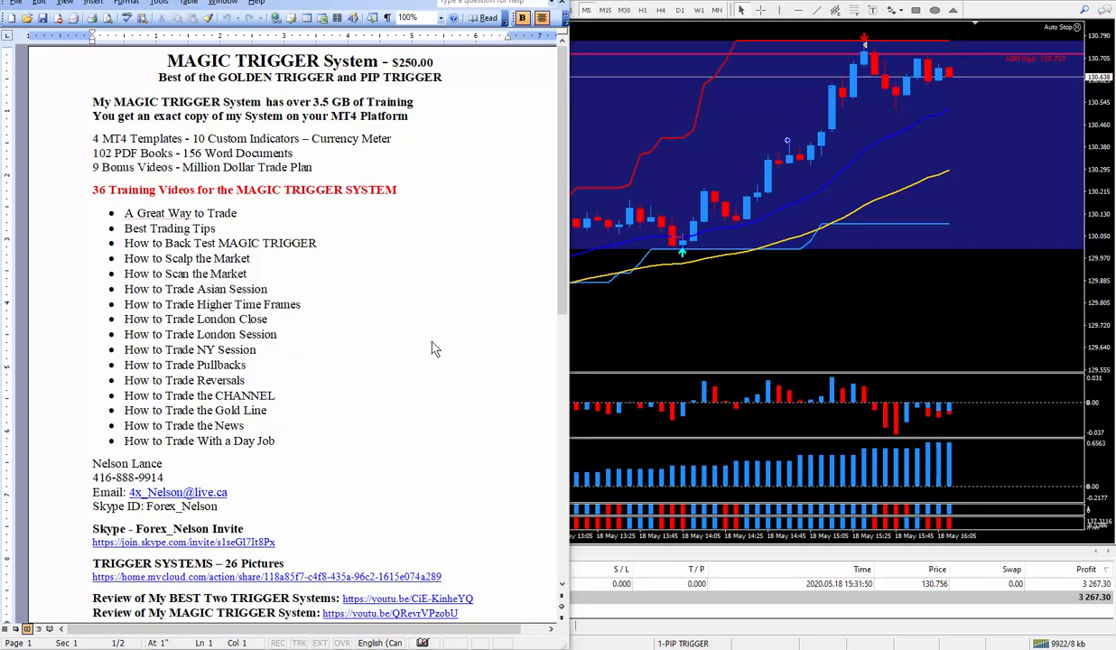
{"action": "mouse_move", "coordinate": [443, 356]}
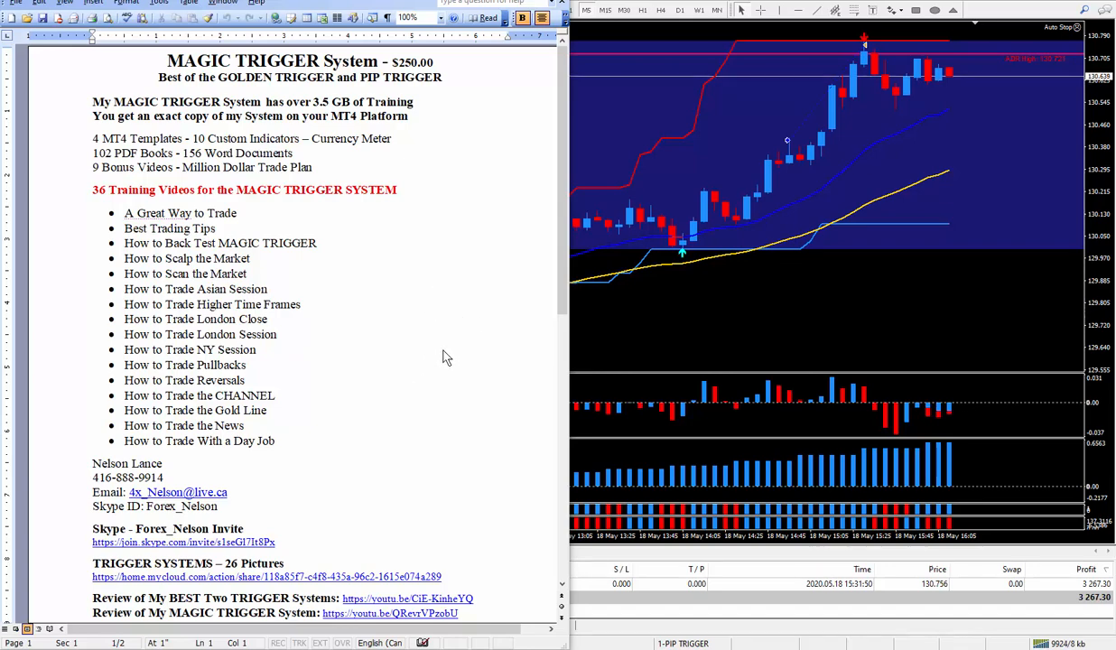
{"action": "mouse_move", "coordinate": [498, 184]}
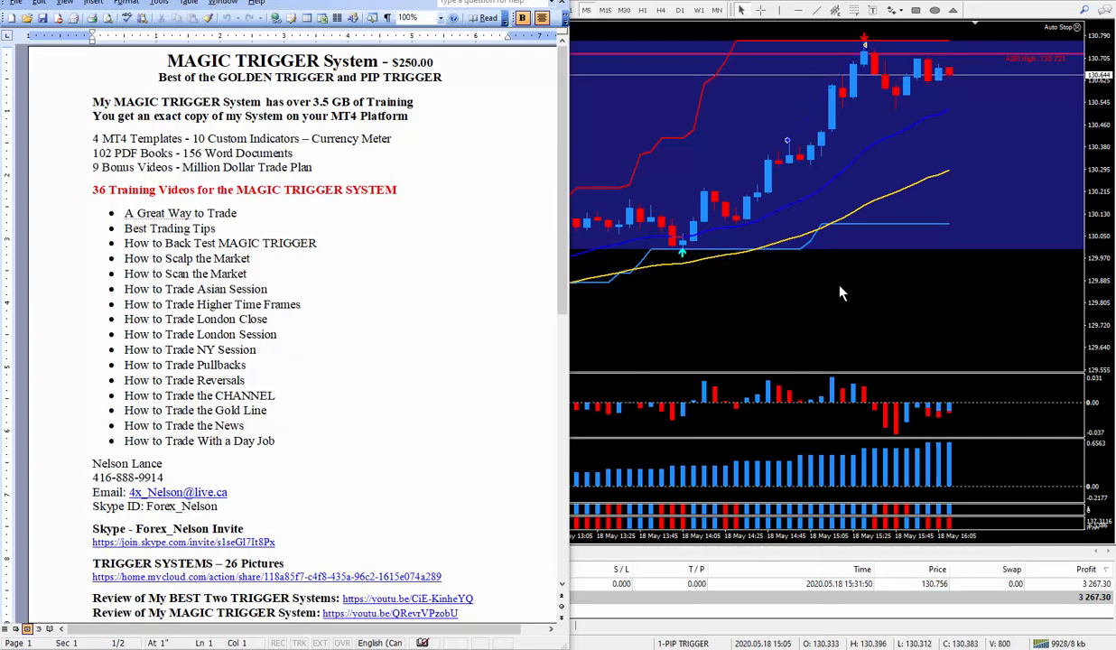
{"action": "mouse_move", "coordinate": [437, 368]}
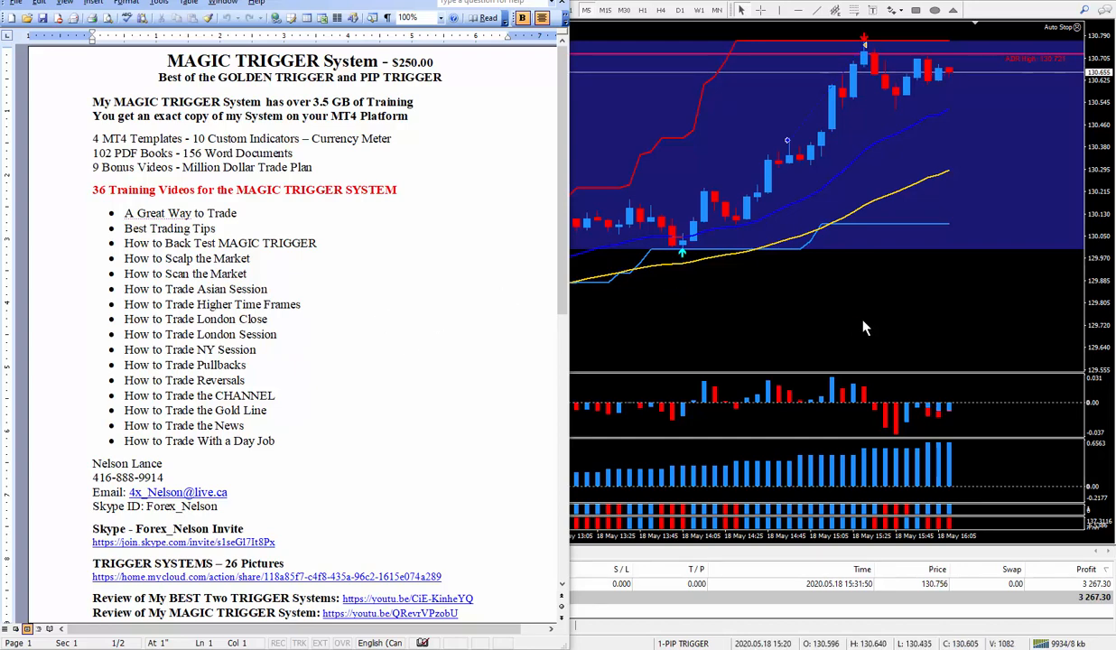
{"action": "mouse_move", "coordinate": [430, 278]}
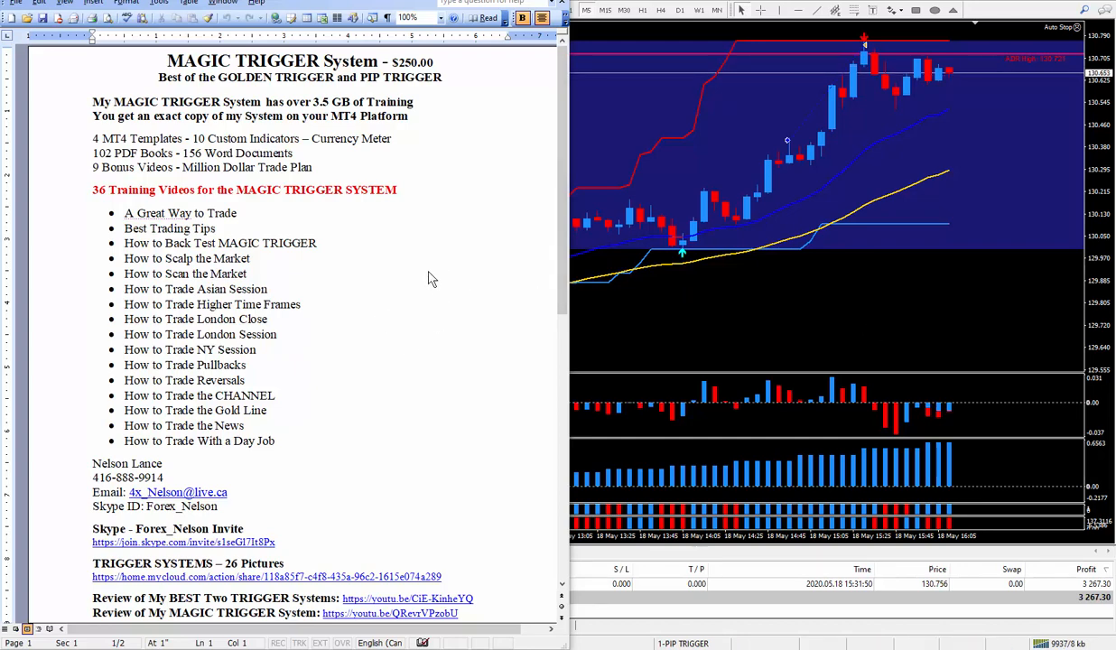